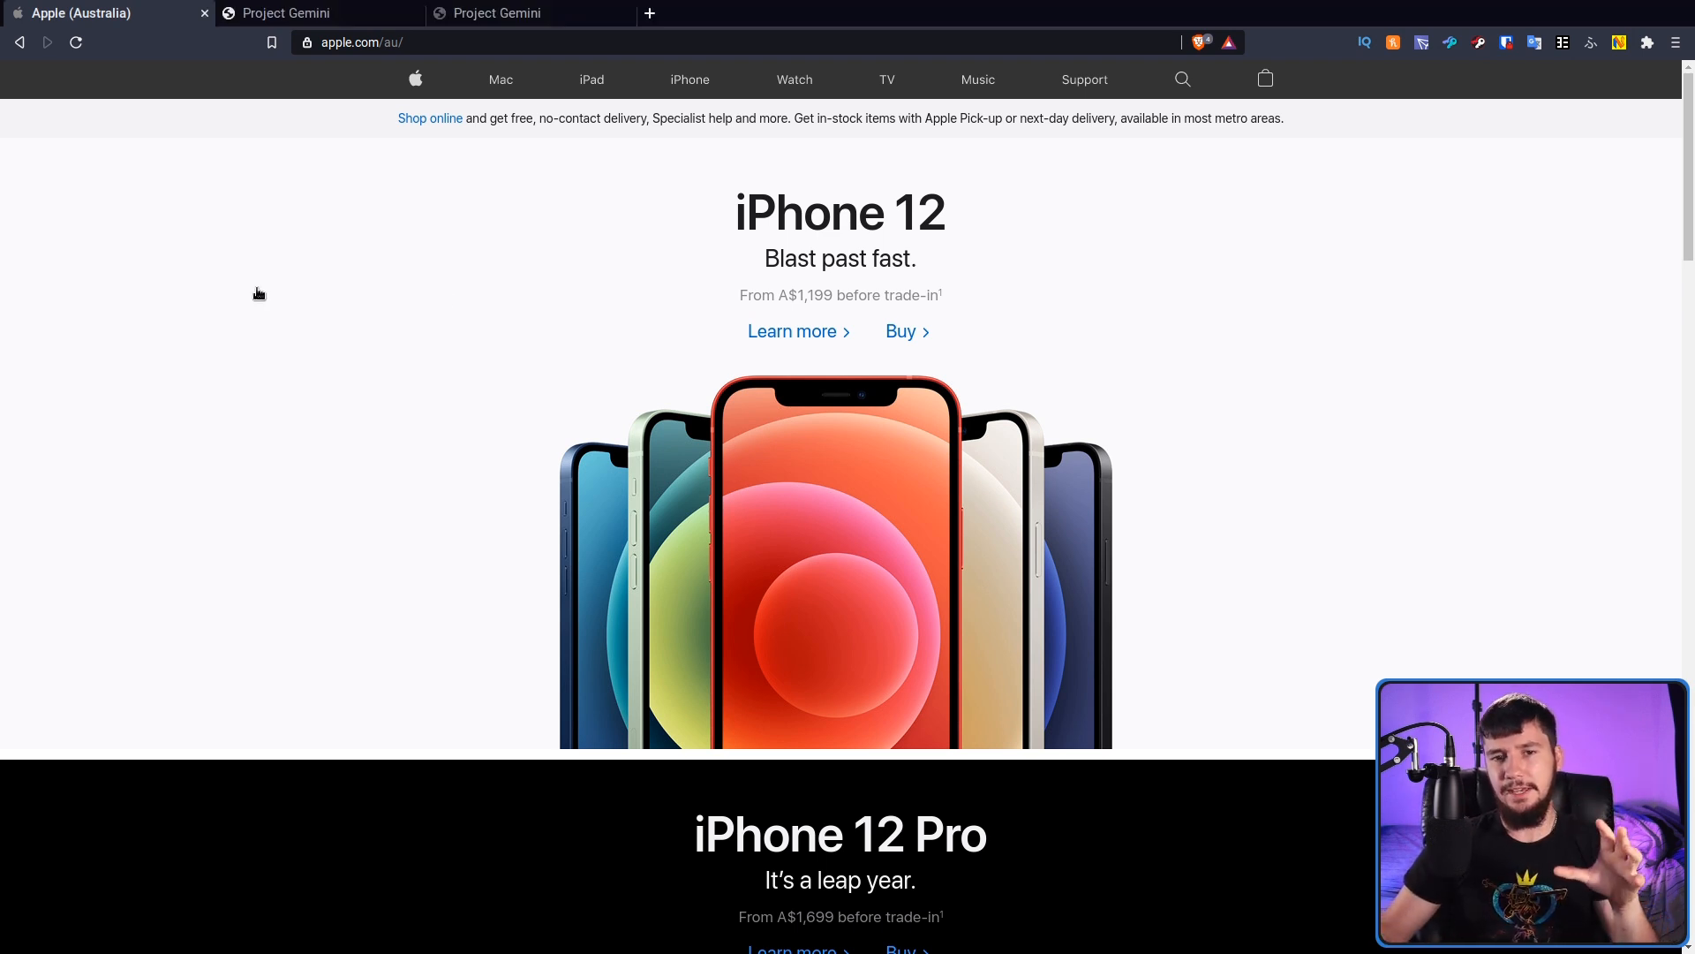
pyautogui.moveTo(936, 281)
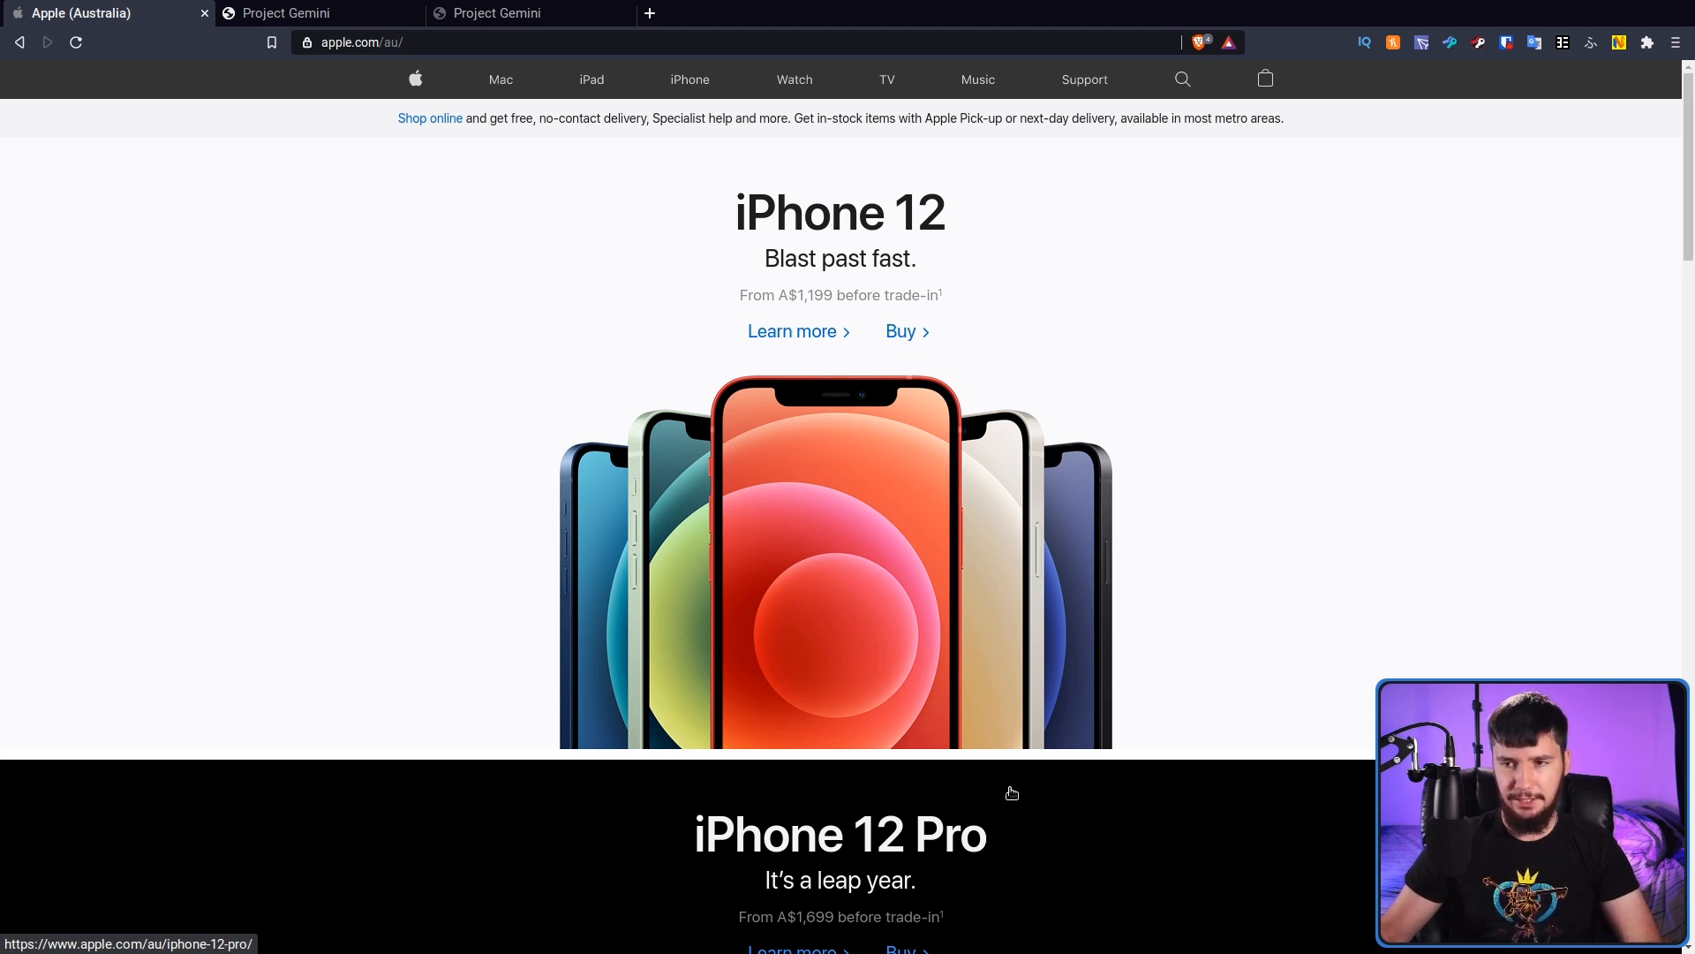
# - Scroll down the Apple Australia homepage from the iPhone 12 banner toward the footer
pyautogui.scroll(-3)
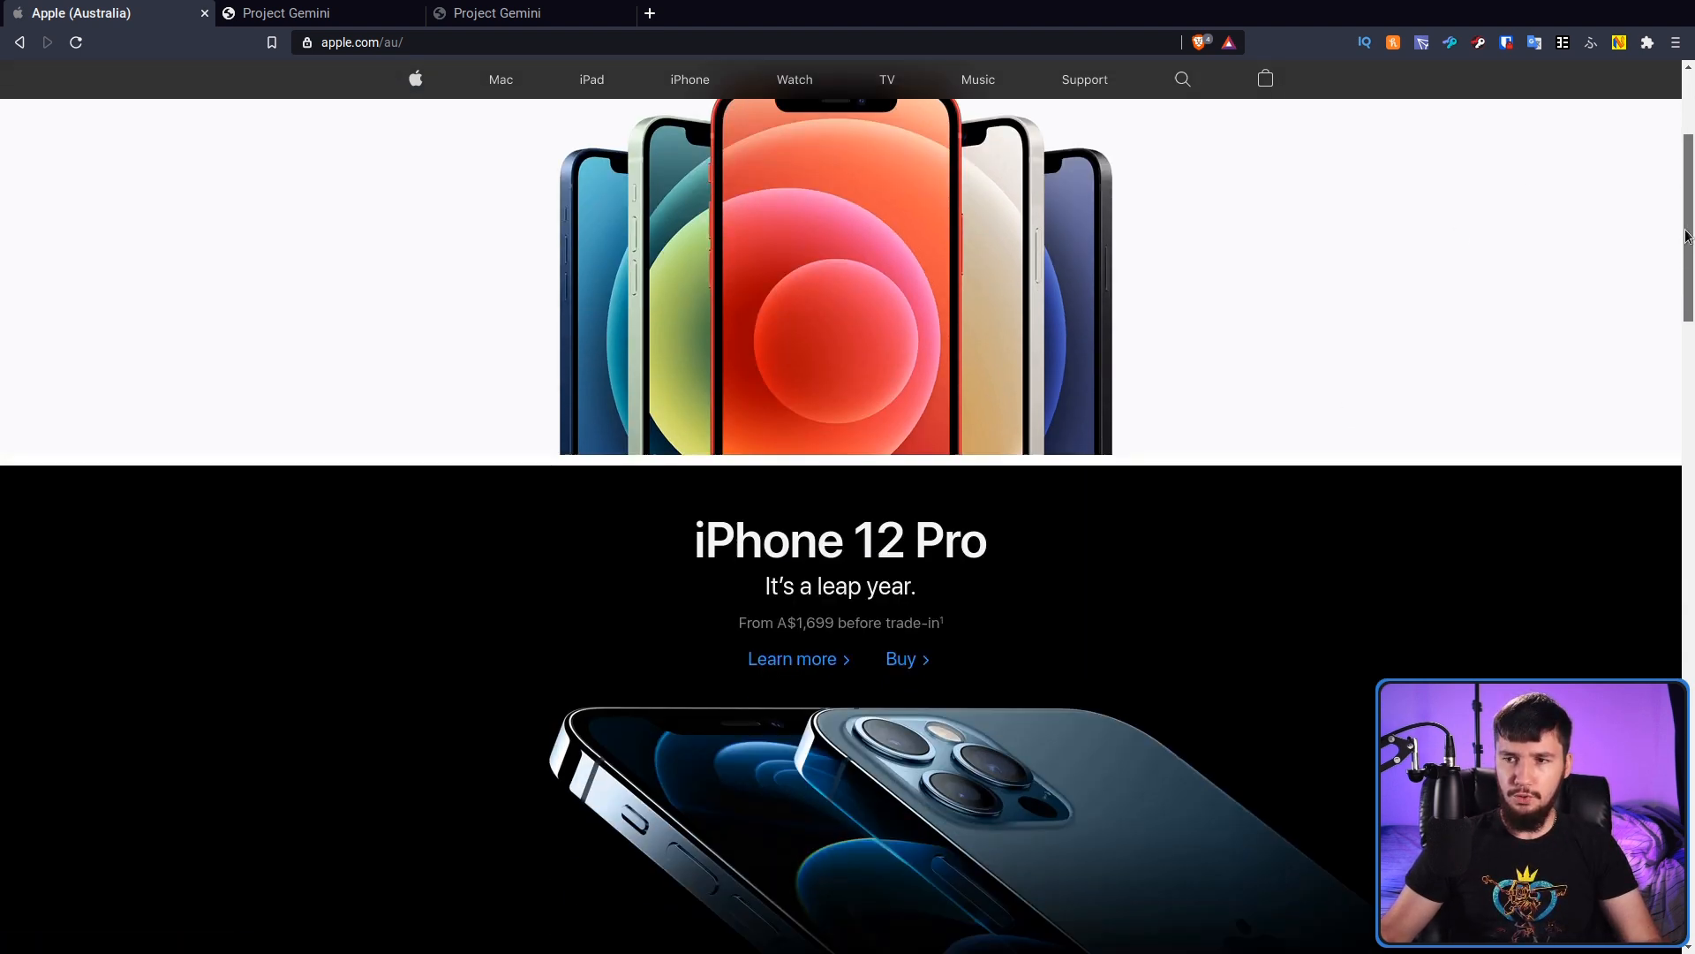
pyautogui.scroll(-3)
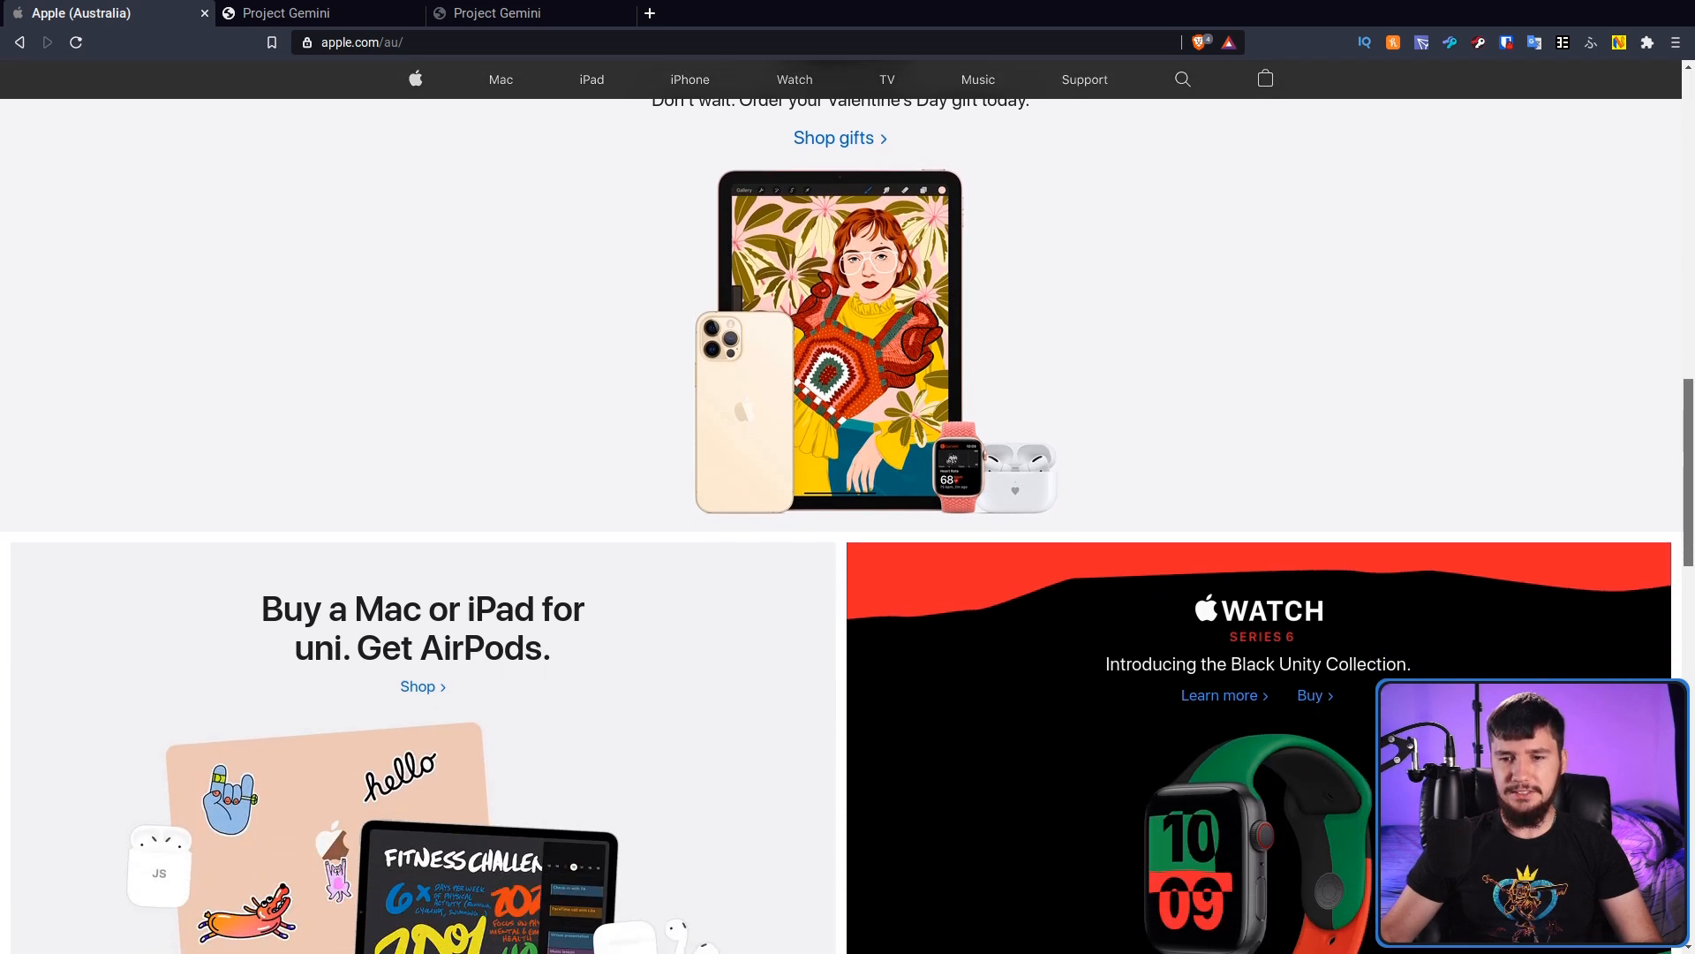
pyautogui.scroll(-3)
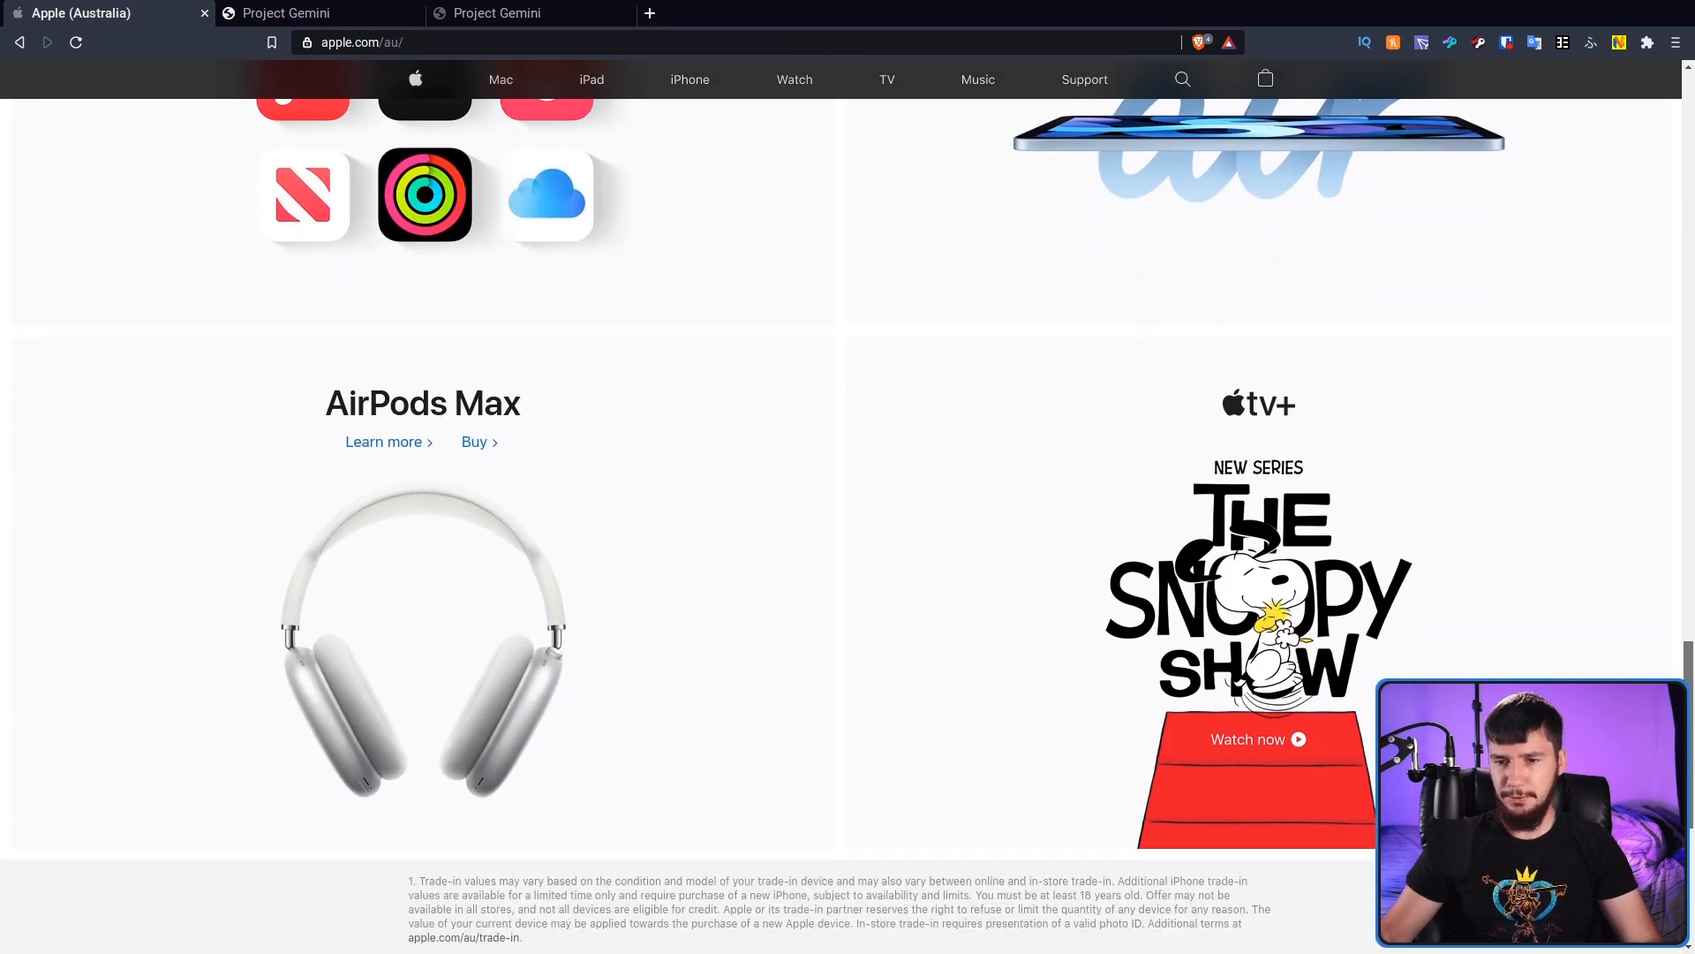
pyautogui.scroll(-3)
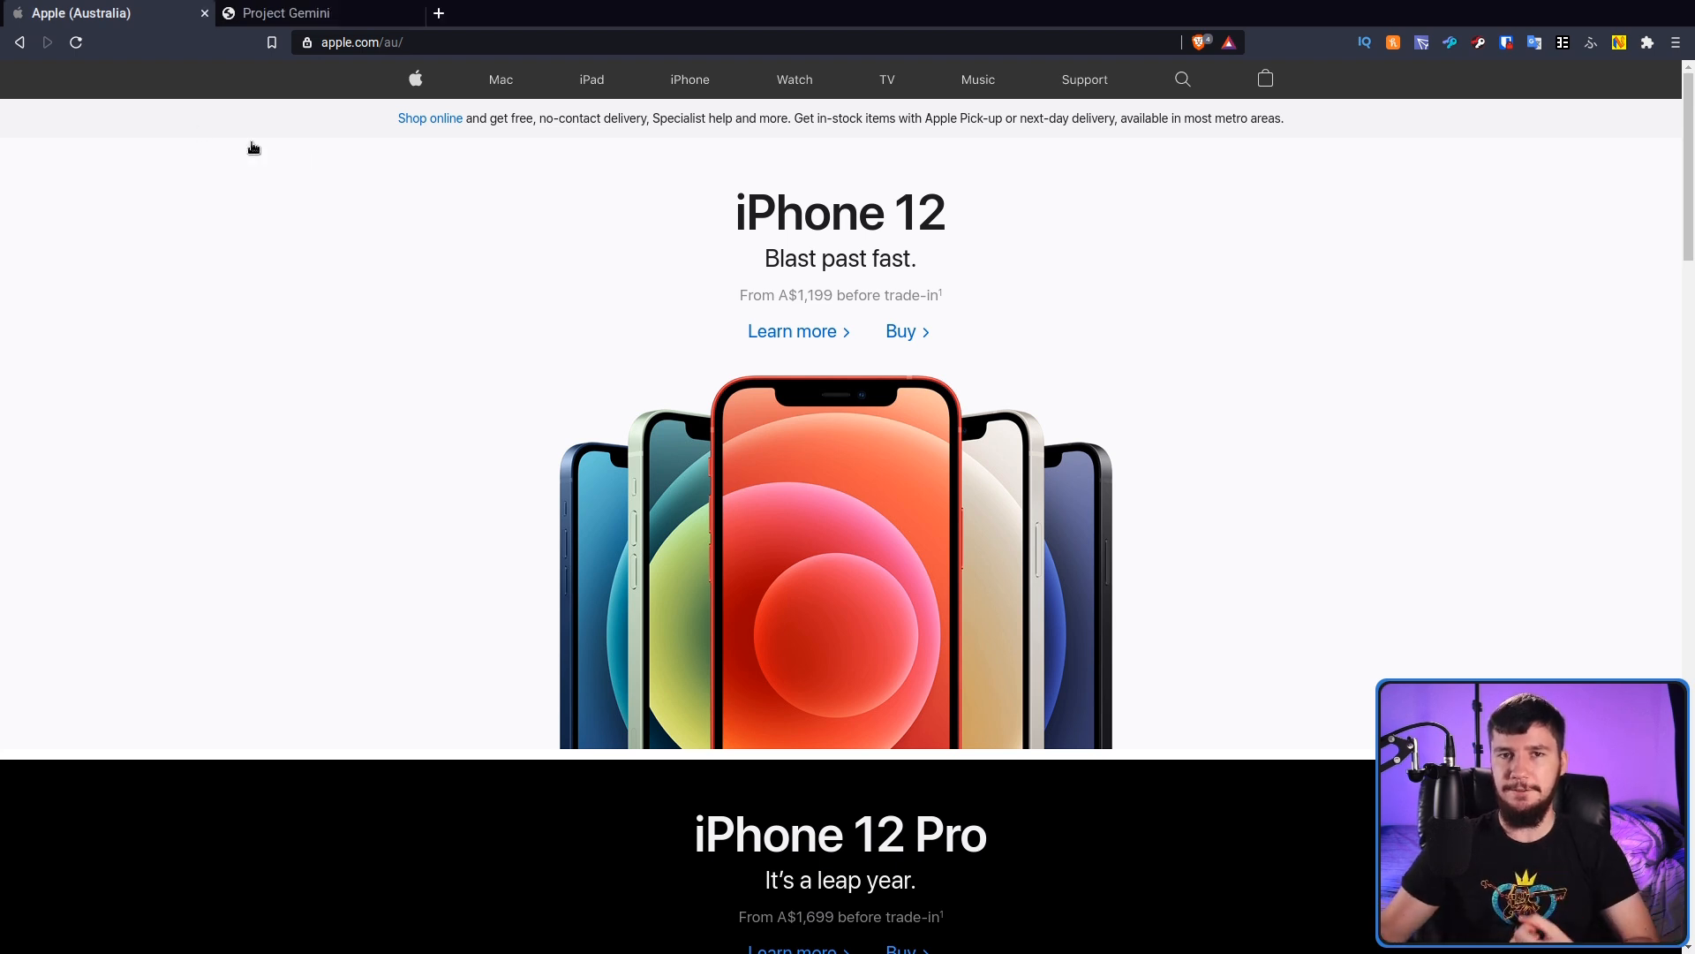
# - Switch to the Project Gemini homepage at gemini.circumlunar.space
pyautogui.click(286, 12)
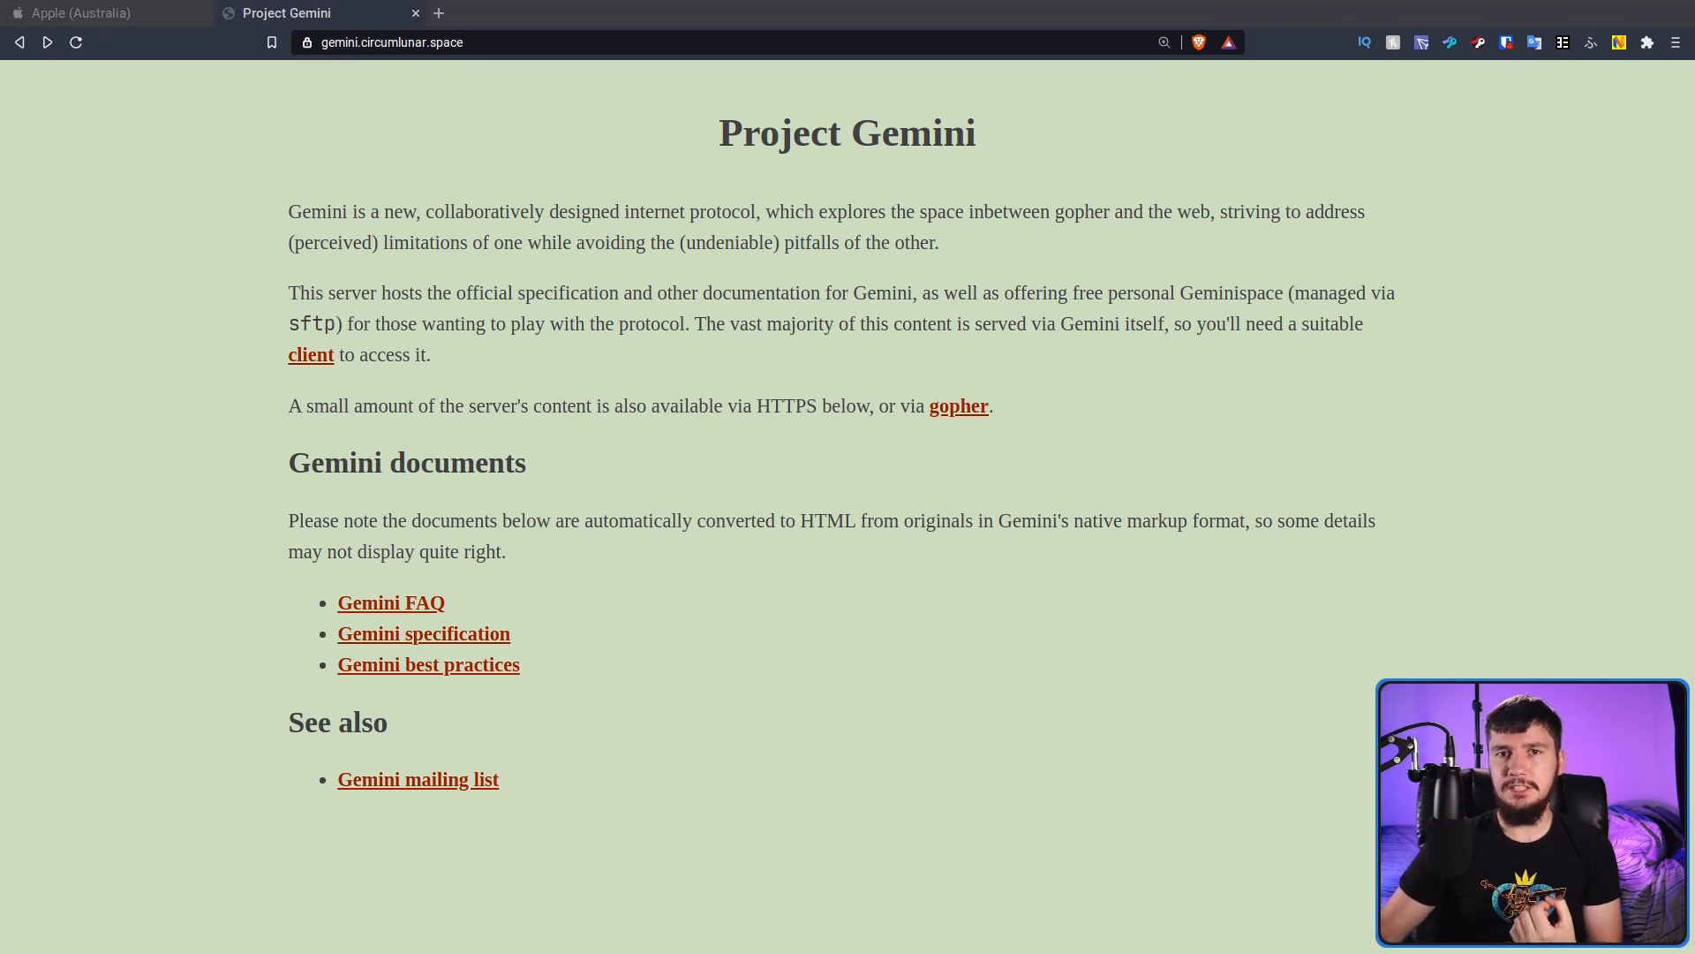
# - Open the Gemini FAQ from the Gemini documents list
pyautogui.click(390, 602)
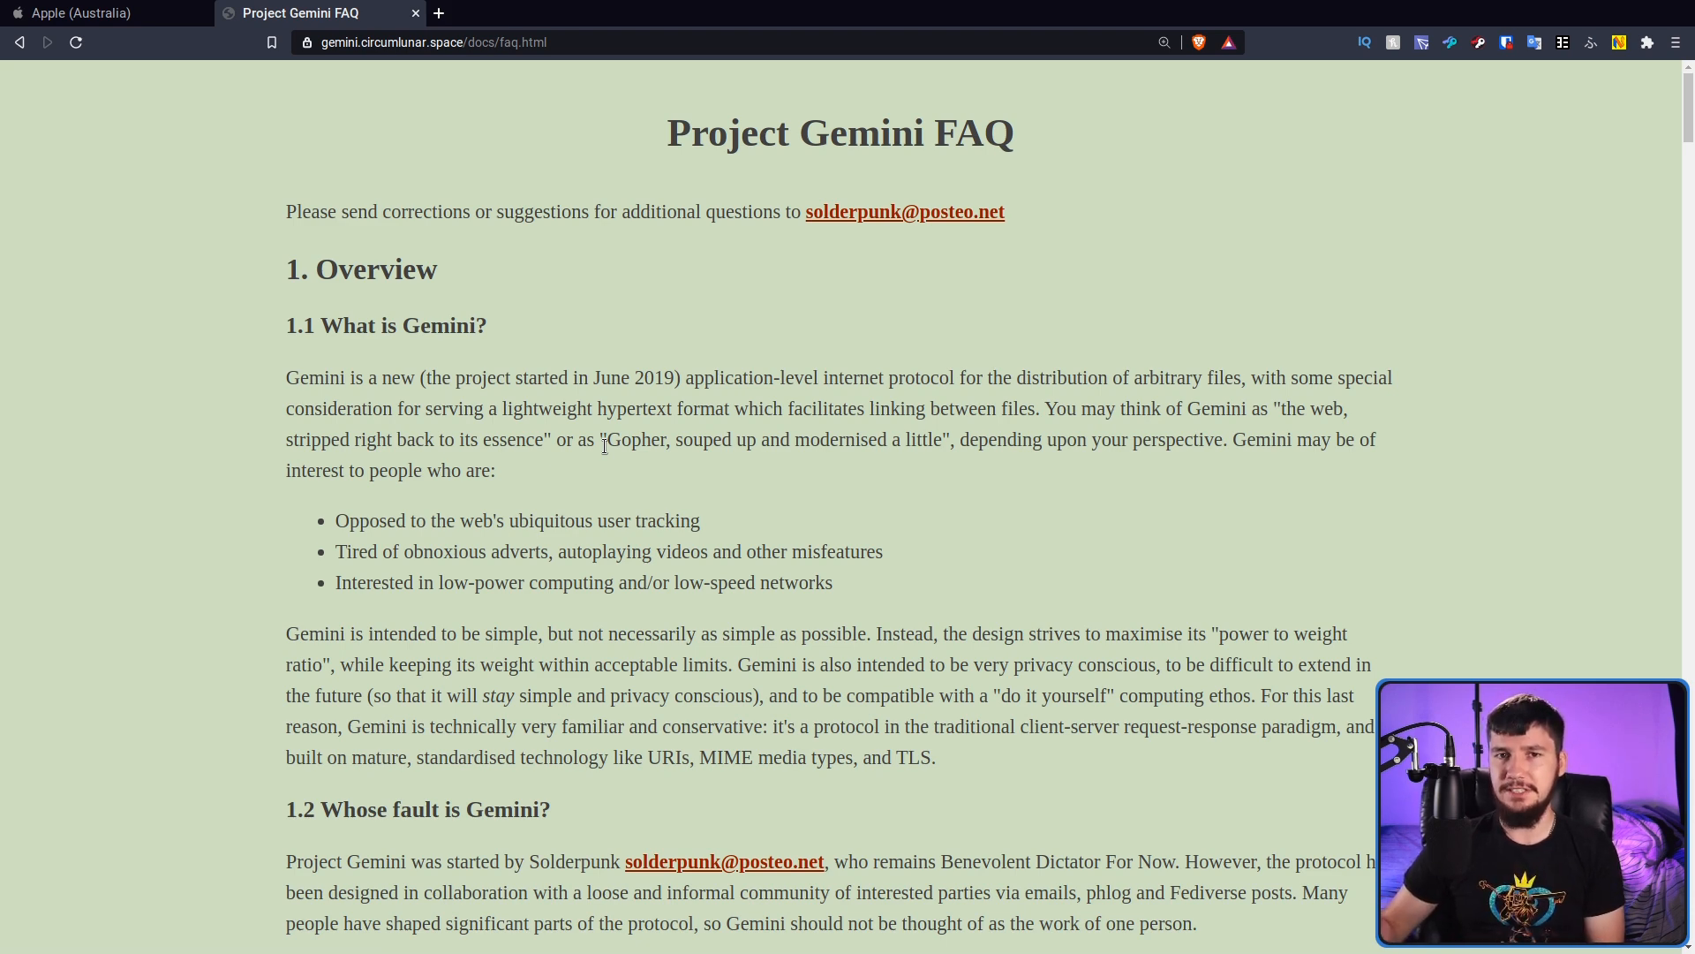
# - Scroll the FAQ down to section 2.2 on Gopher shortcomings Gemini overcomes
pyautogui.scroll(-3)
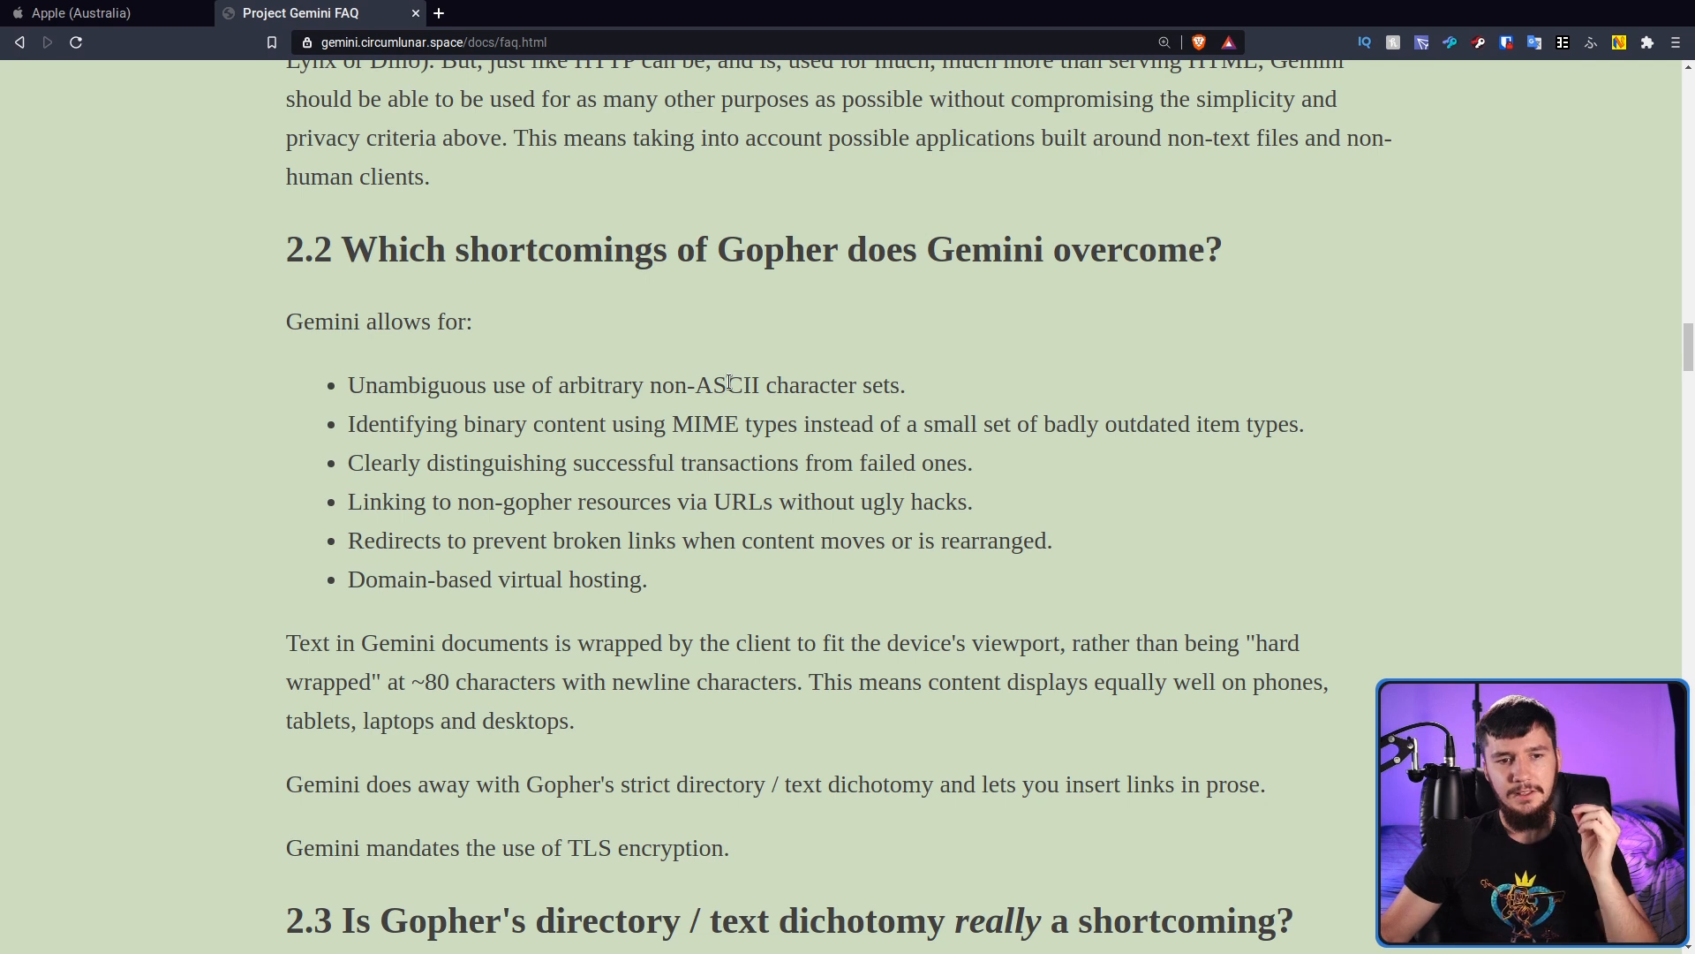
pyautogui.moveTo(722, 424)
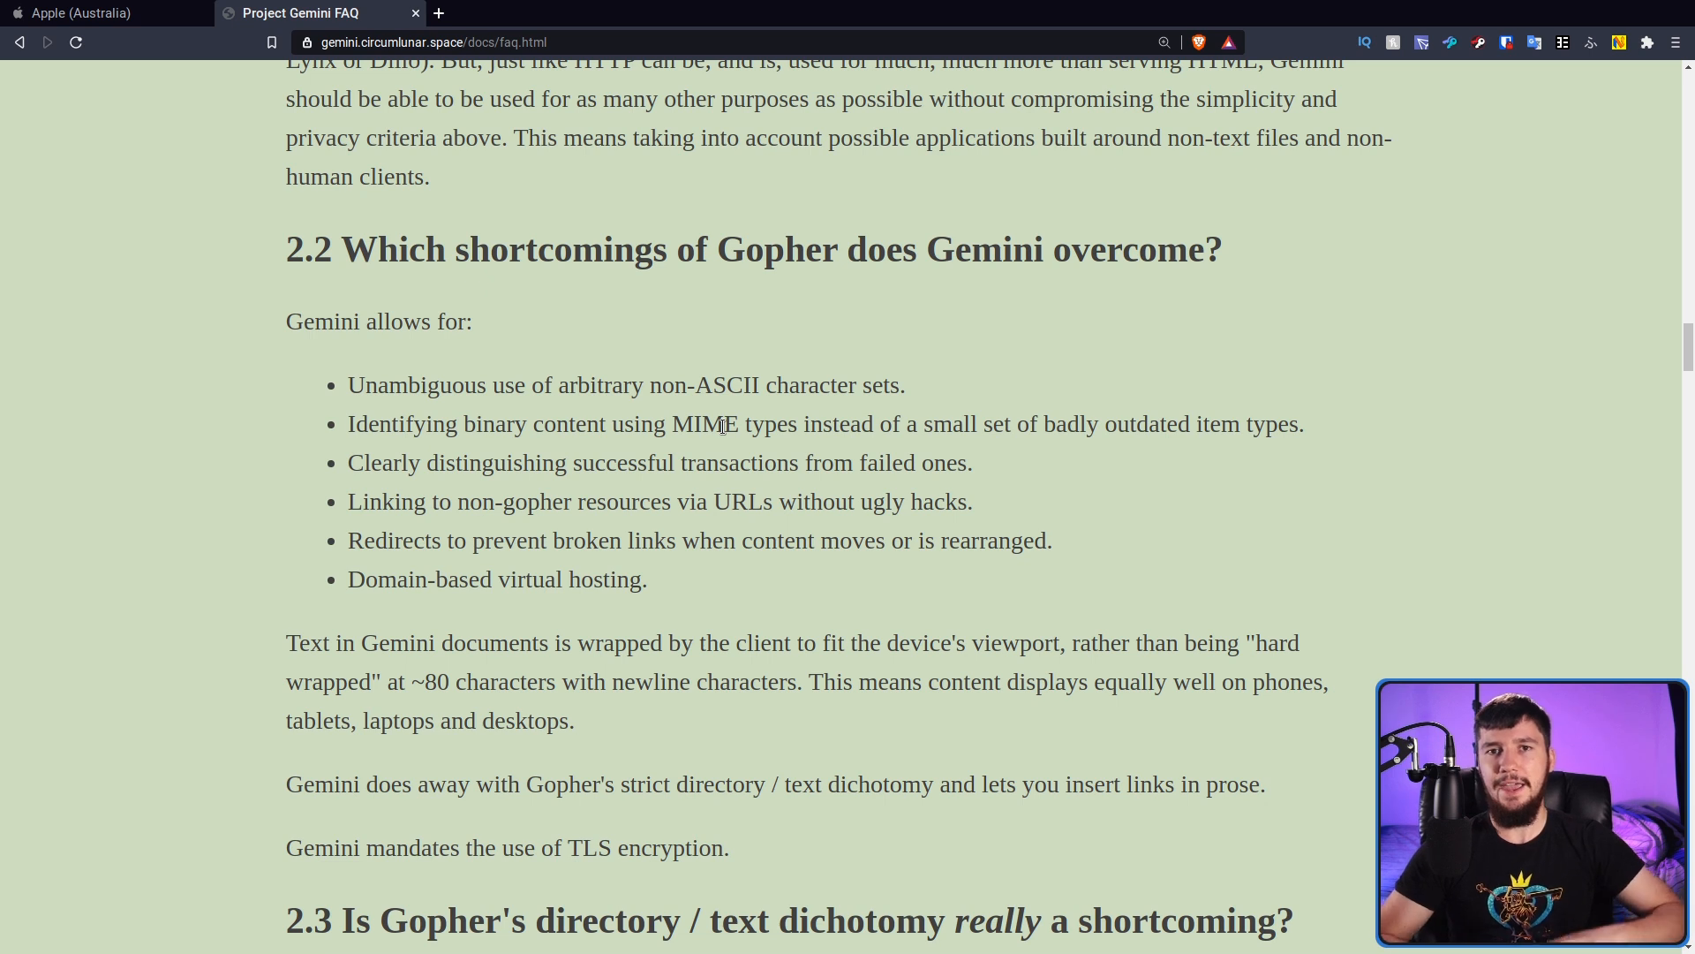
pyautogui.moveTo(383, 439)
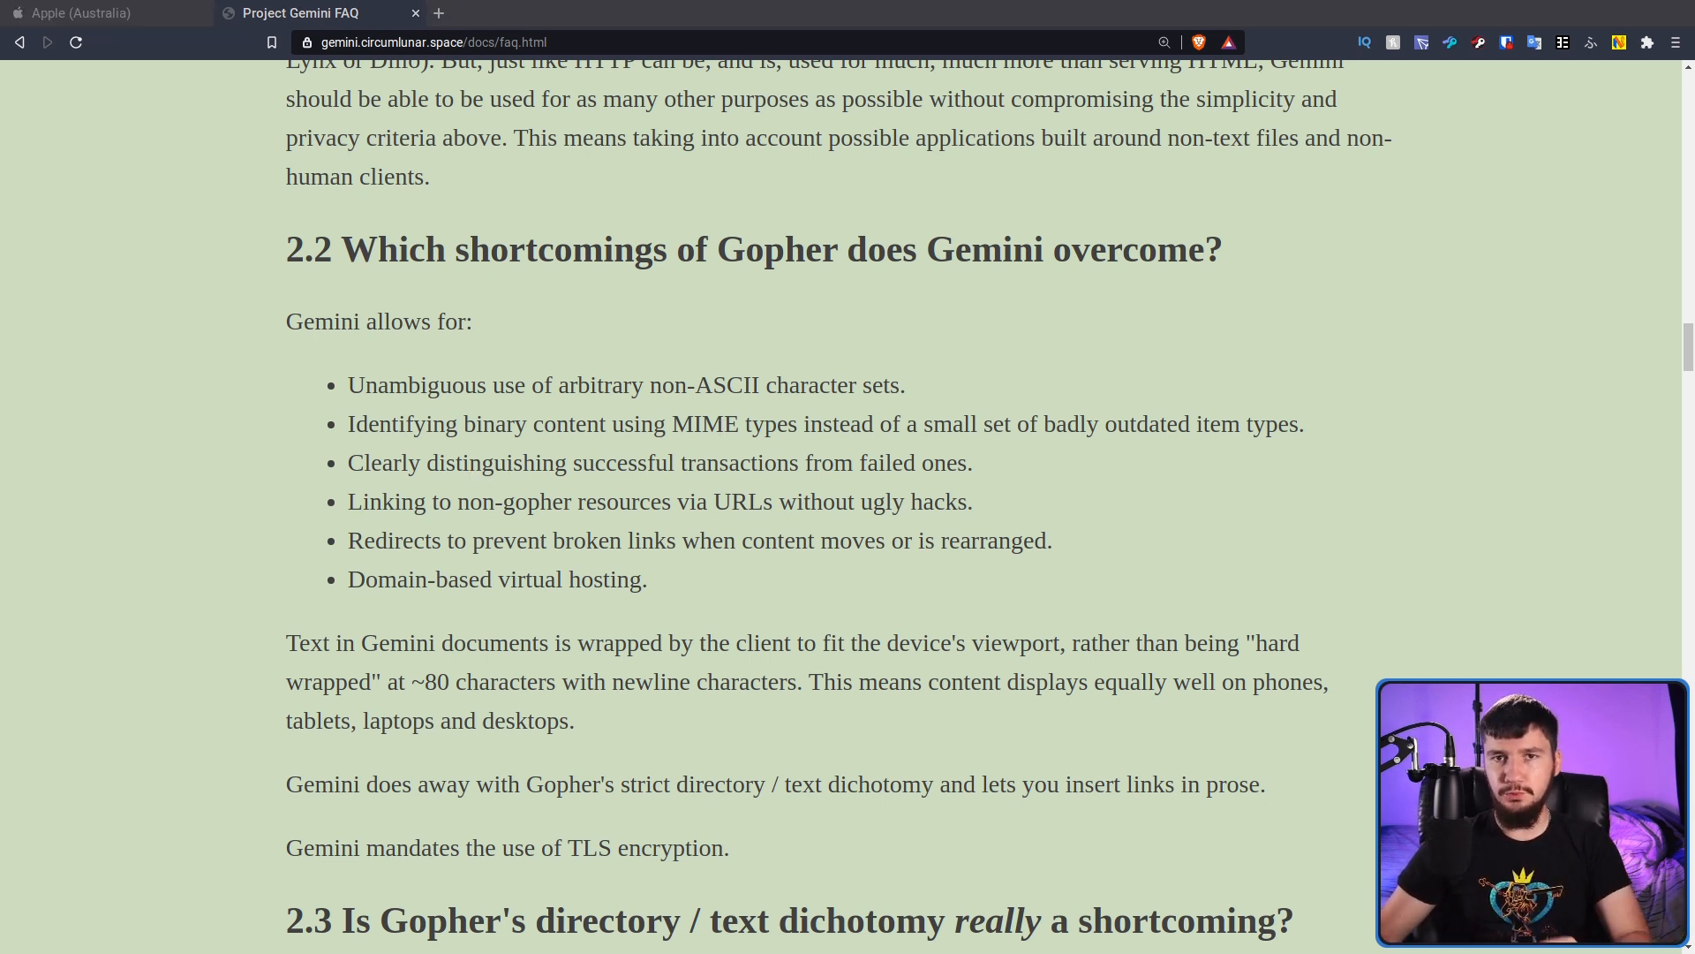
# - Browse the Gemini specification's status codes 31, 40, 41, 42 and 43
pyautogui.click(648, 12)
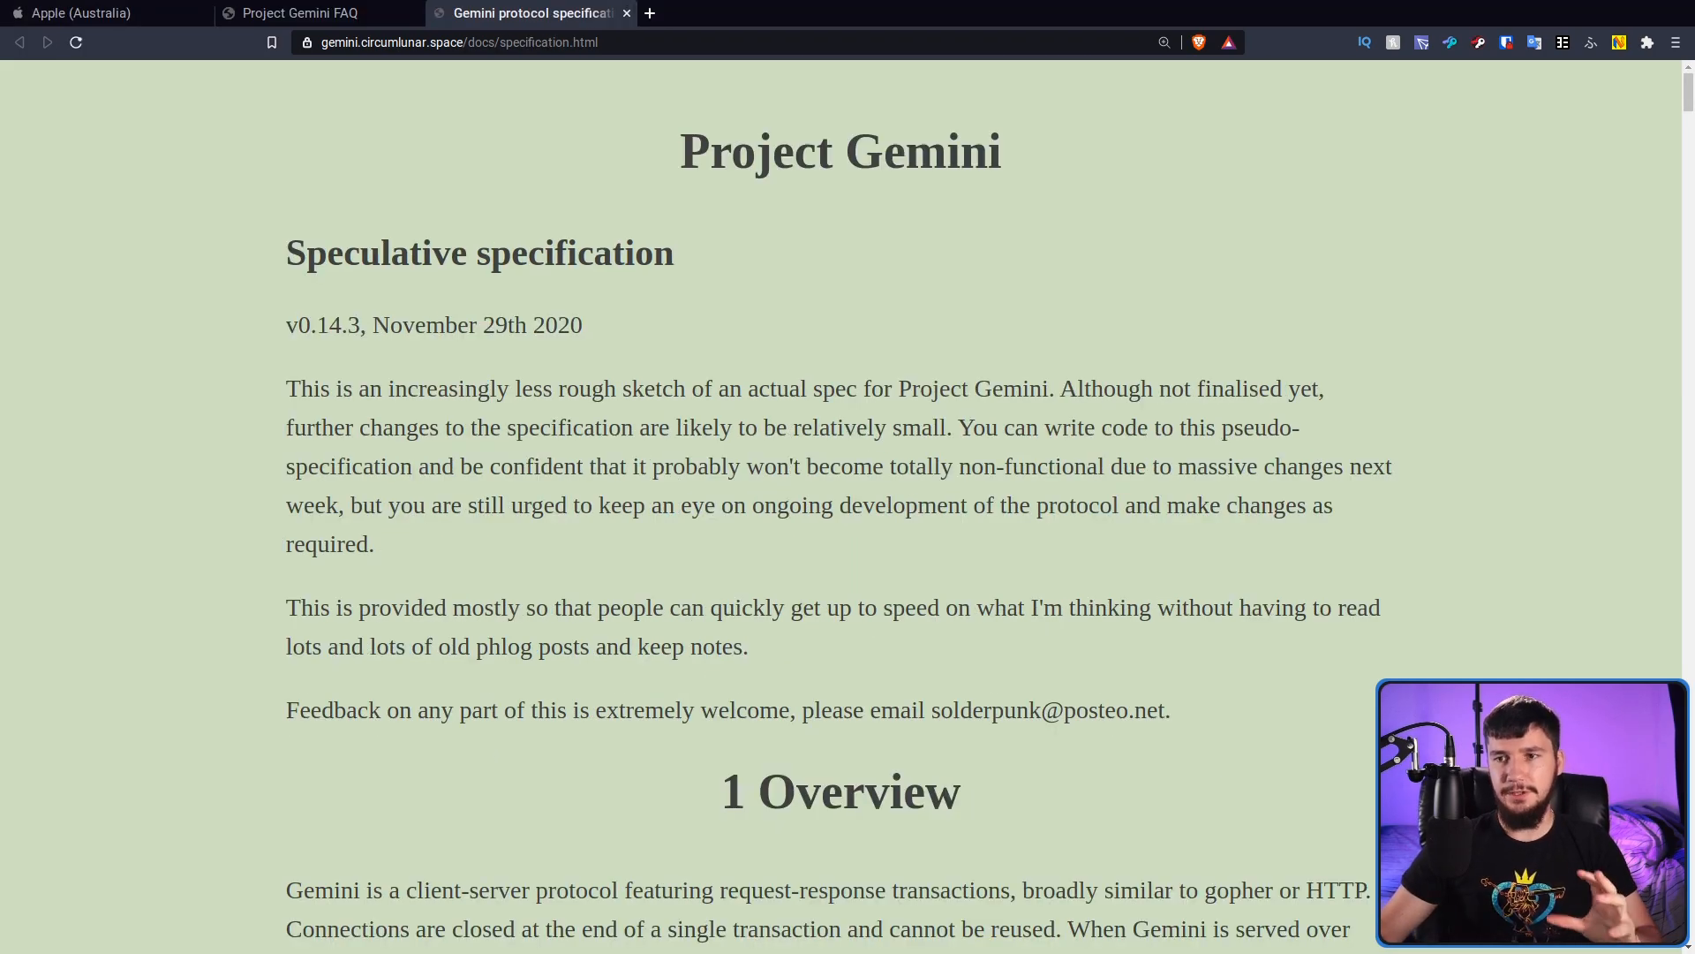
pyautogui.scroll(-3)
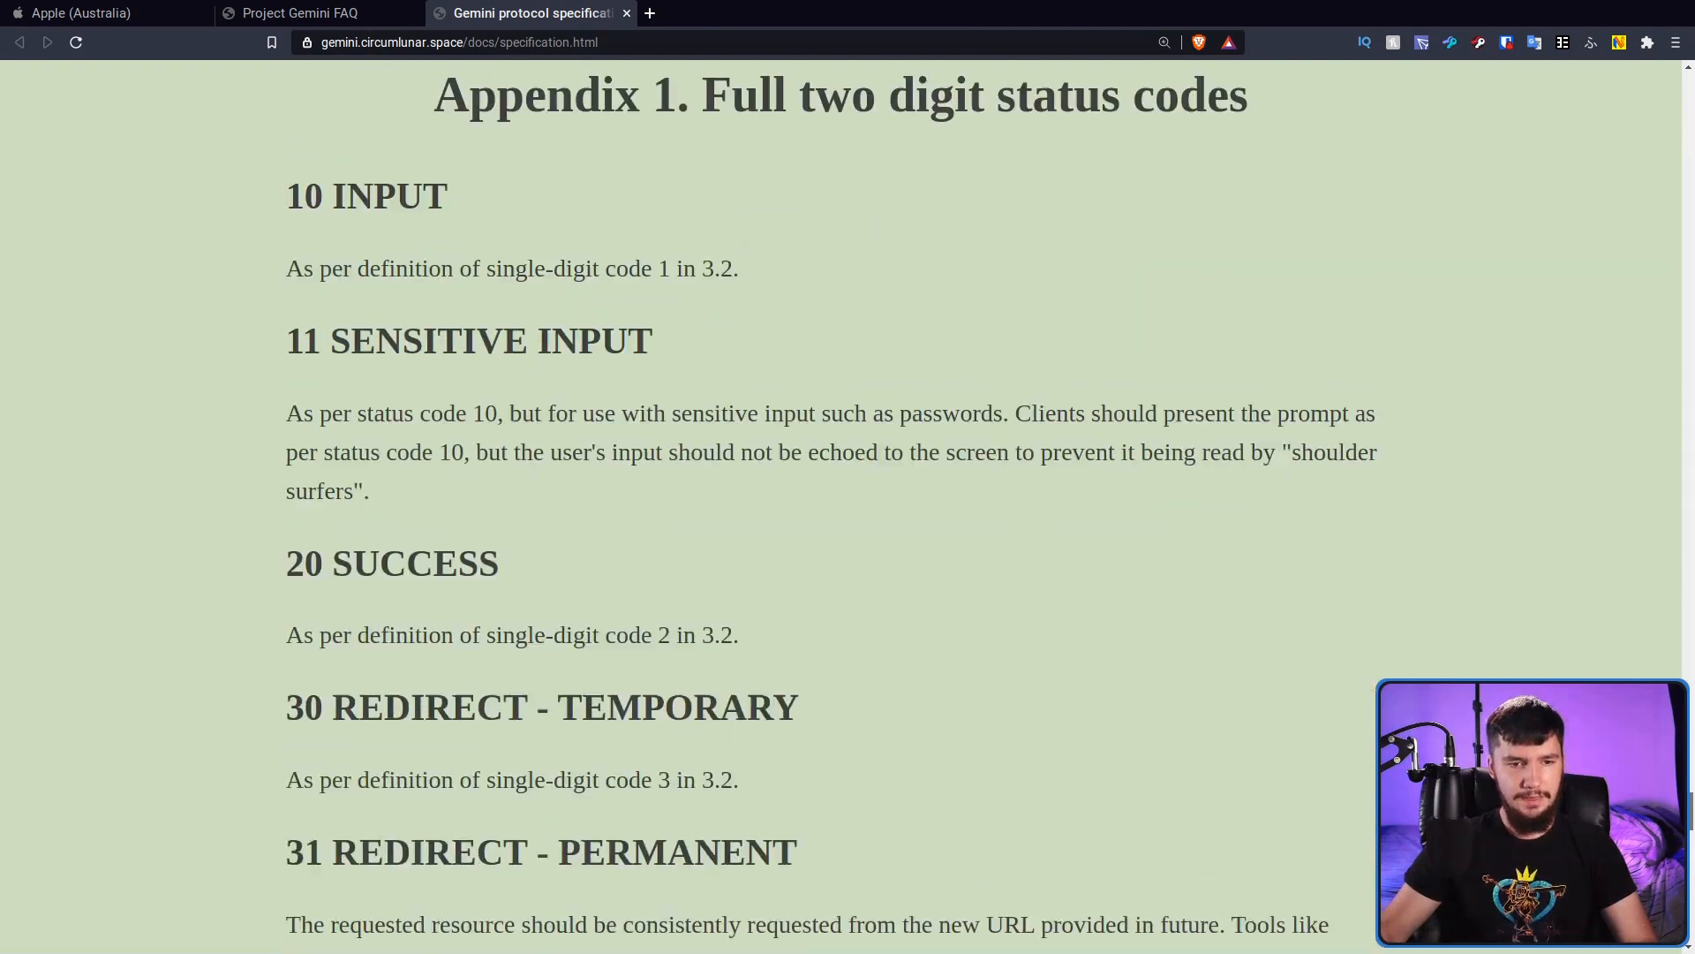
pyautogui.scroll(3)
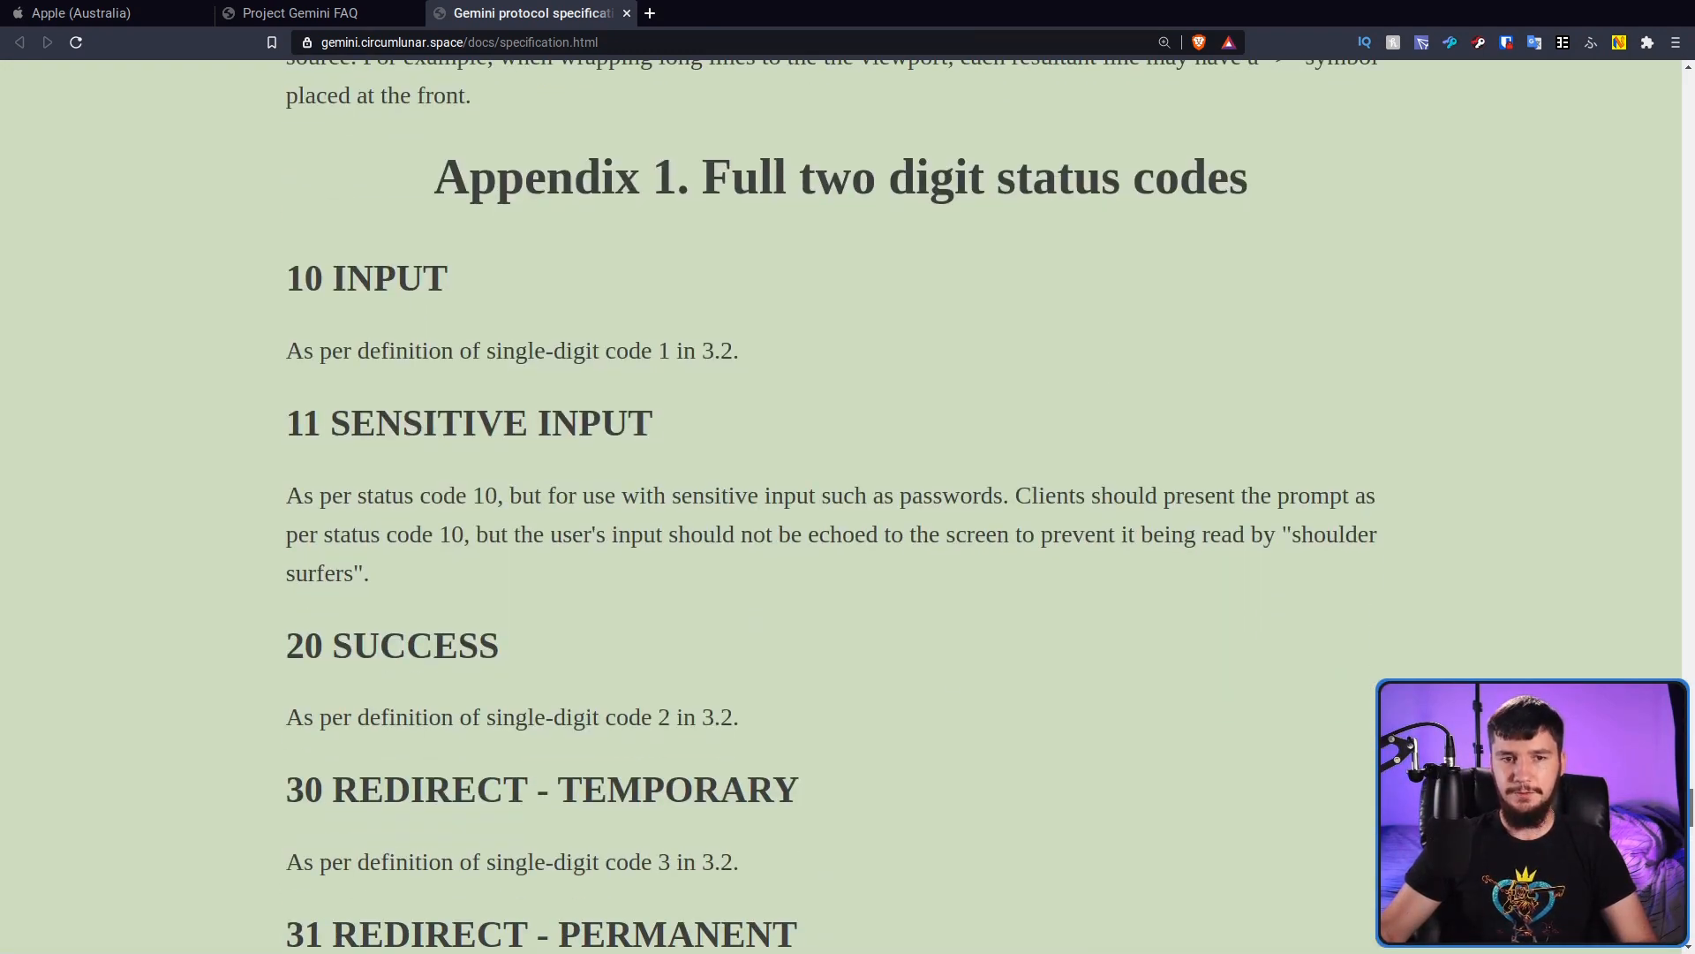
pyautogui.scroll(-3)
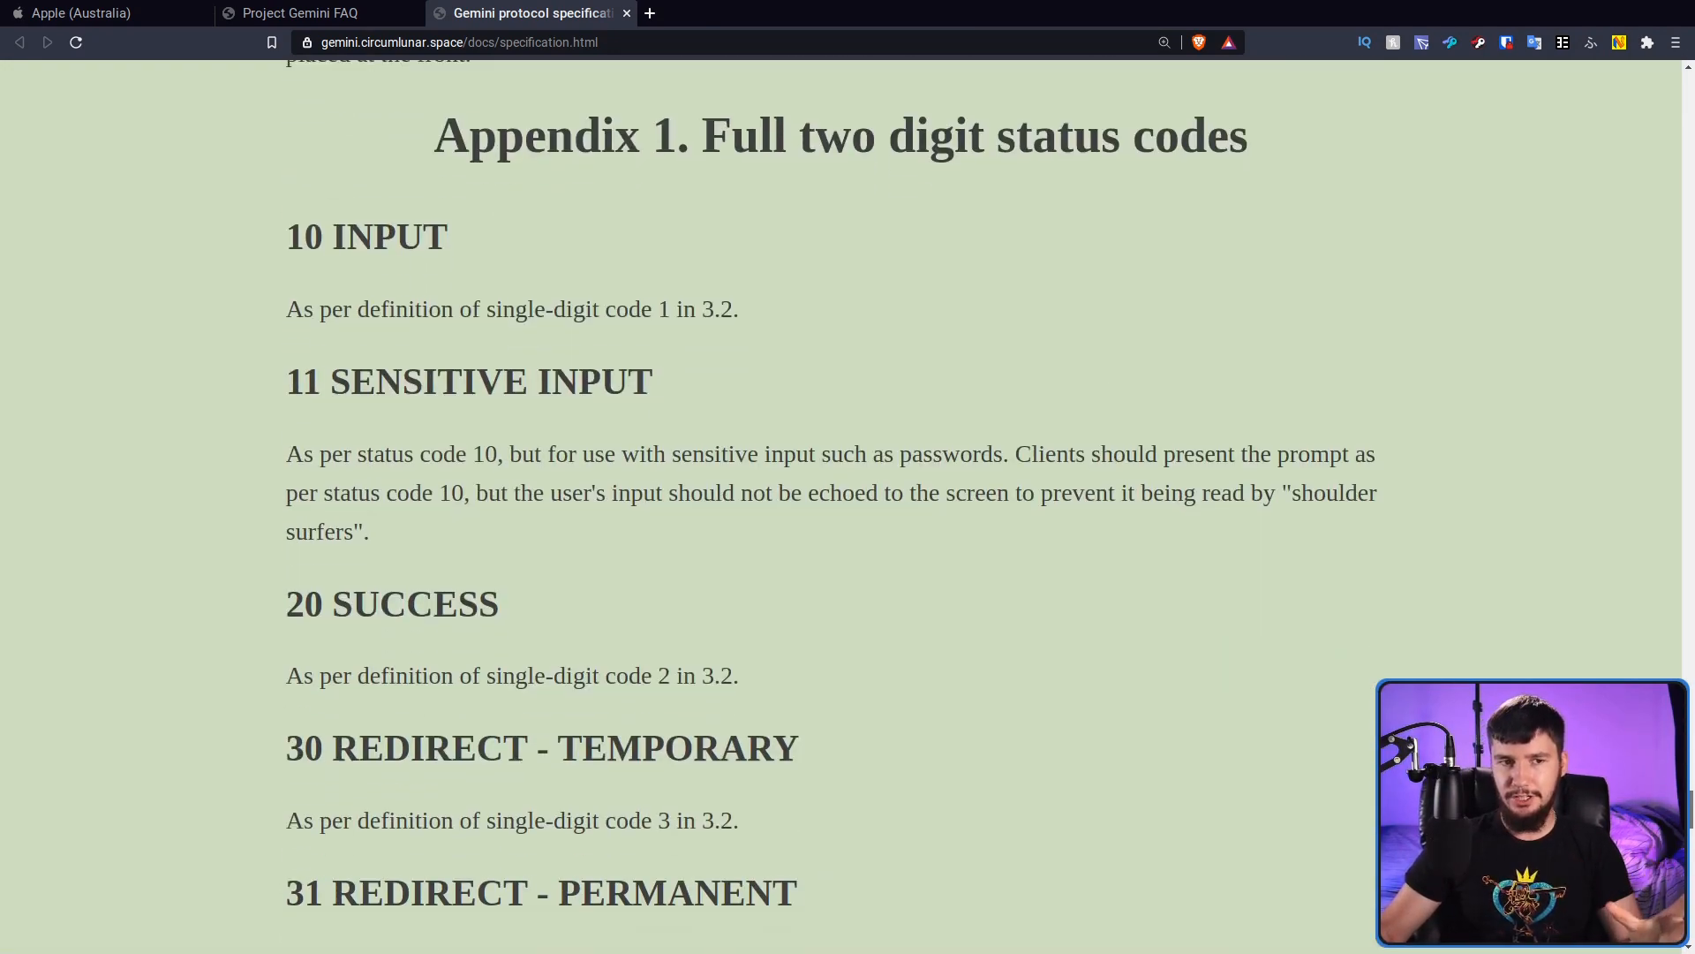
pyautogui.scroll(-3)
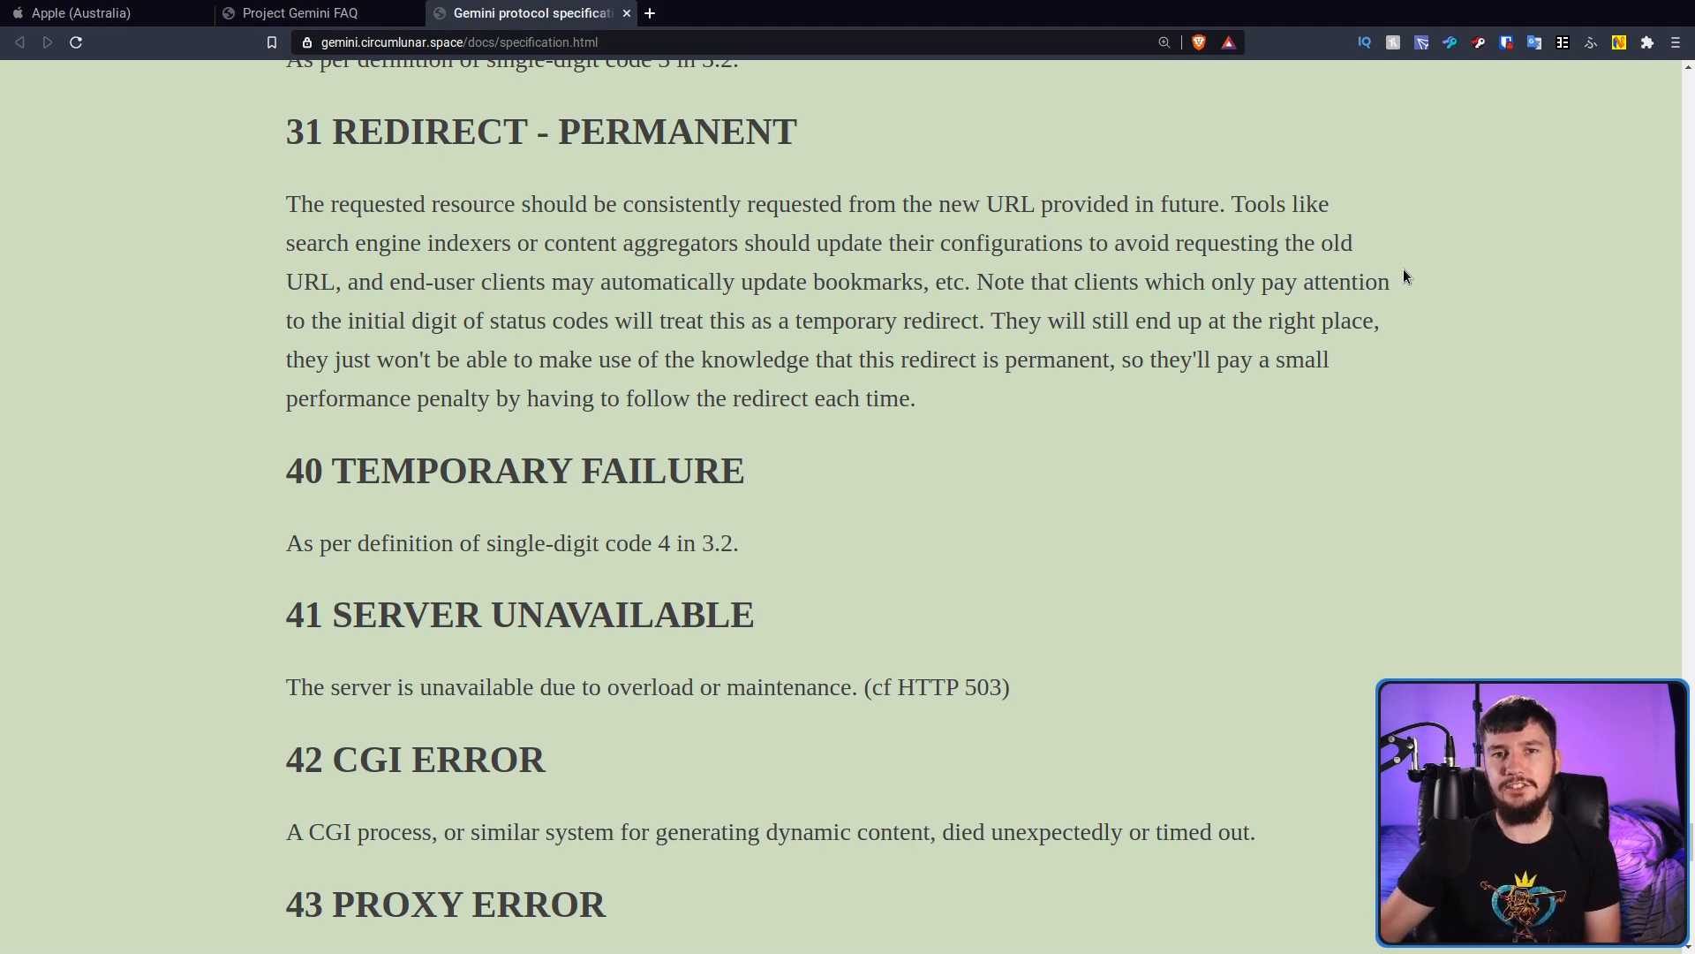
pyautogui.moveTo(1640, 466)
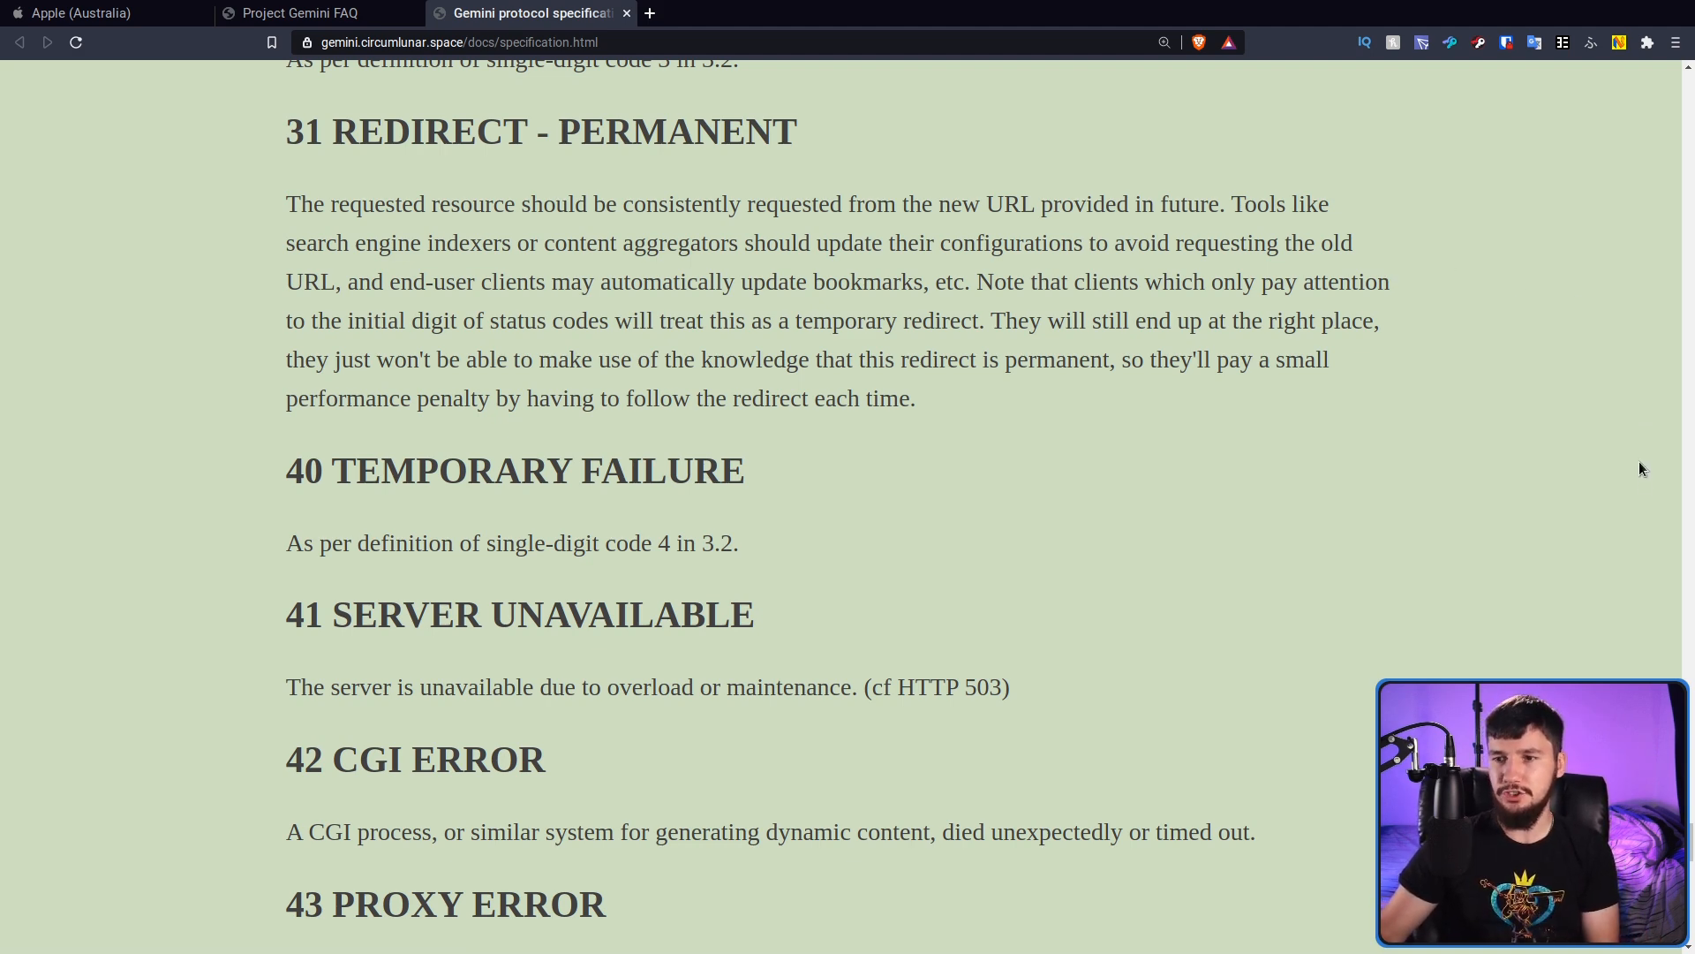
pyautogui.scroll(-3)
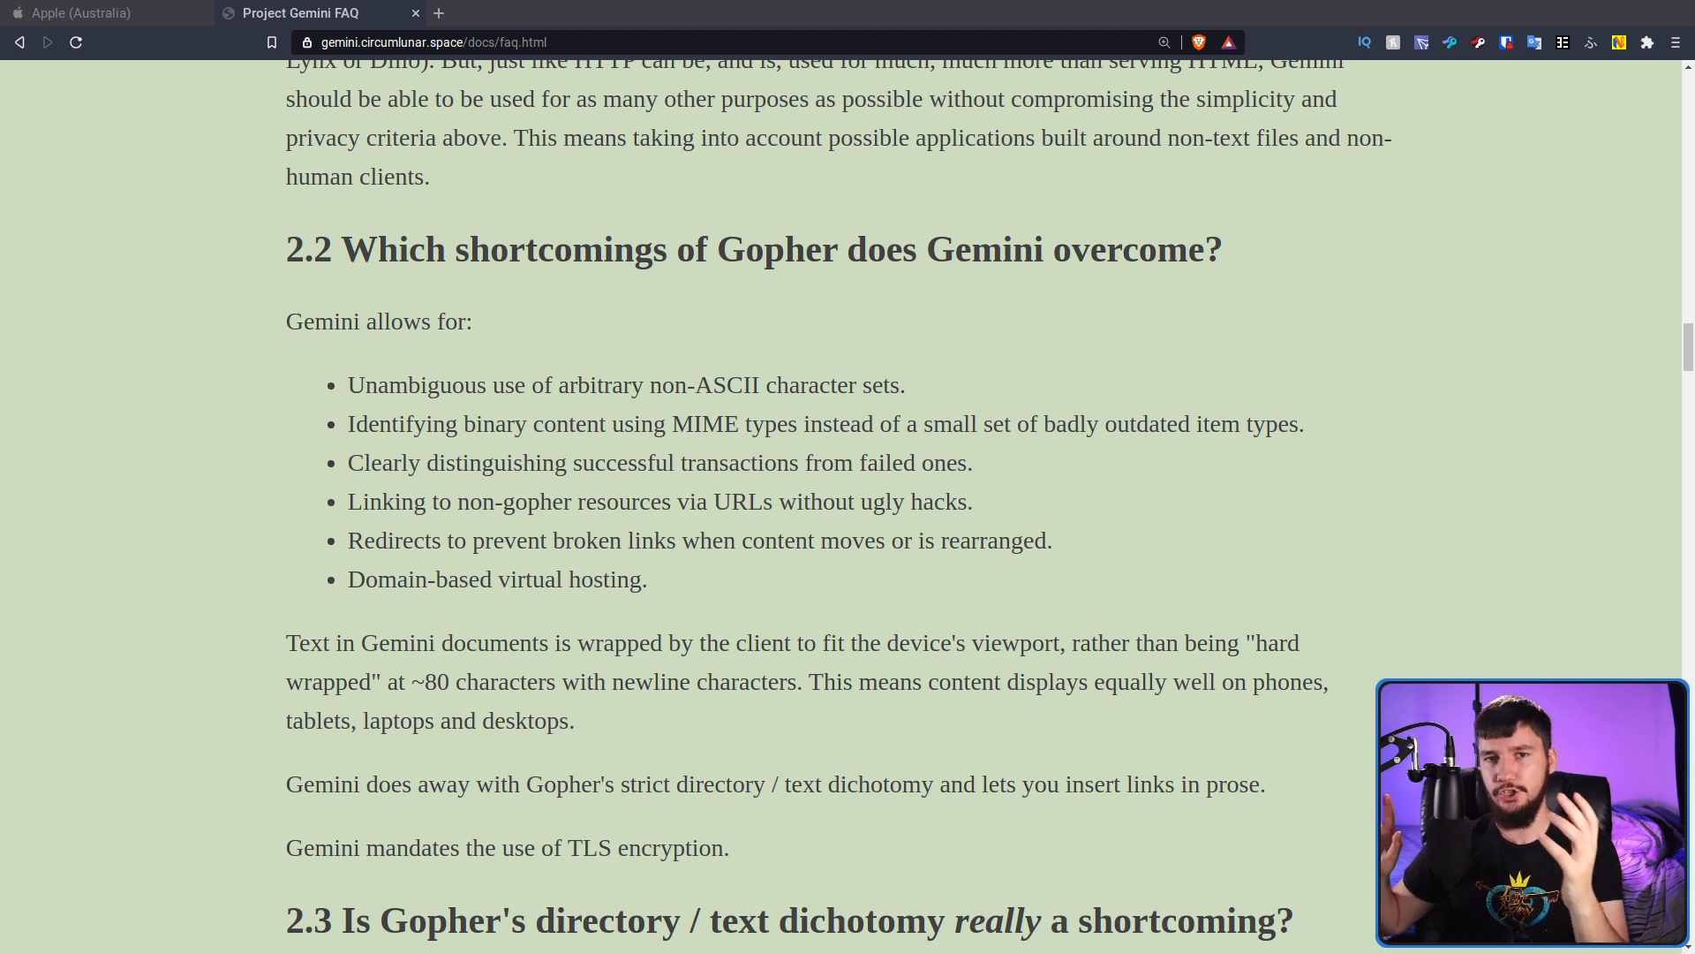
pyautogui.scroll(-3)
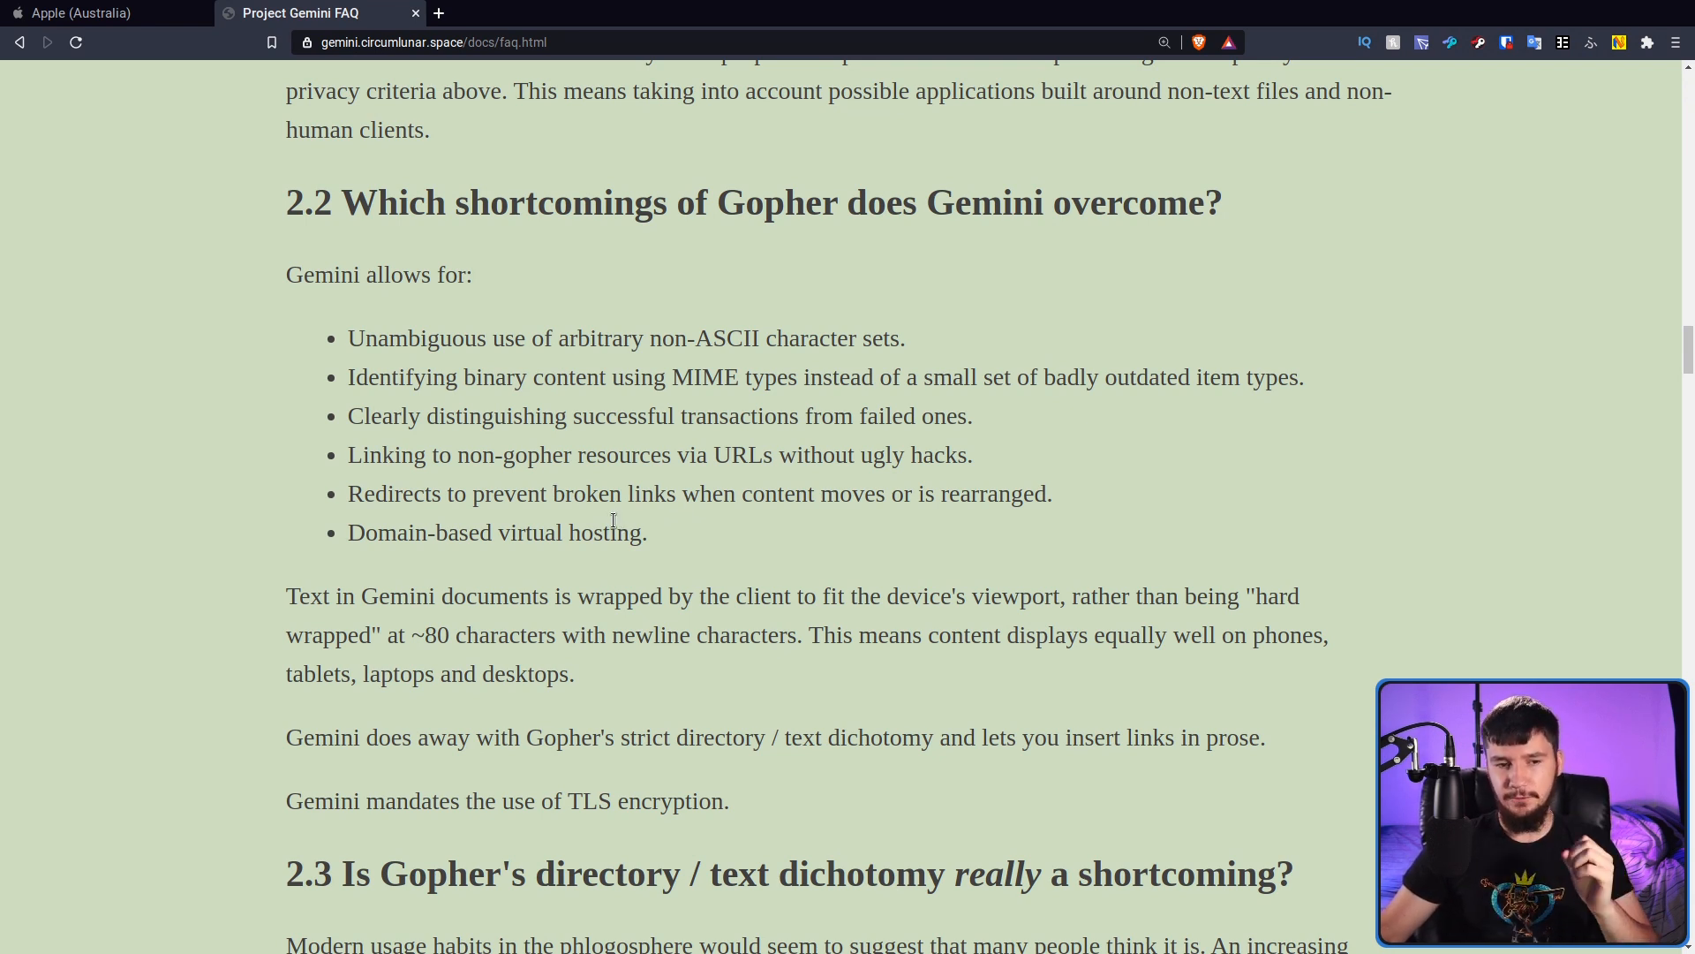
pyautogui.moveTo(531, 575)
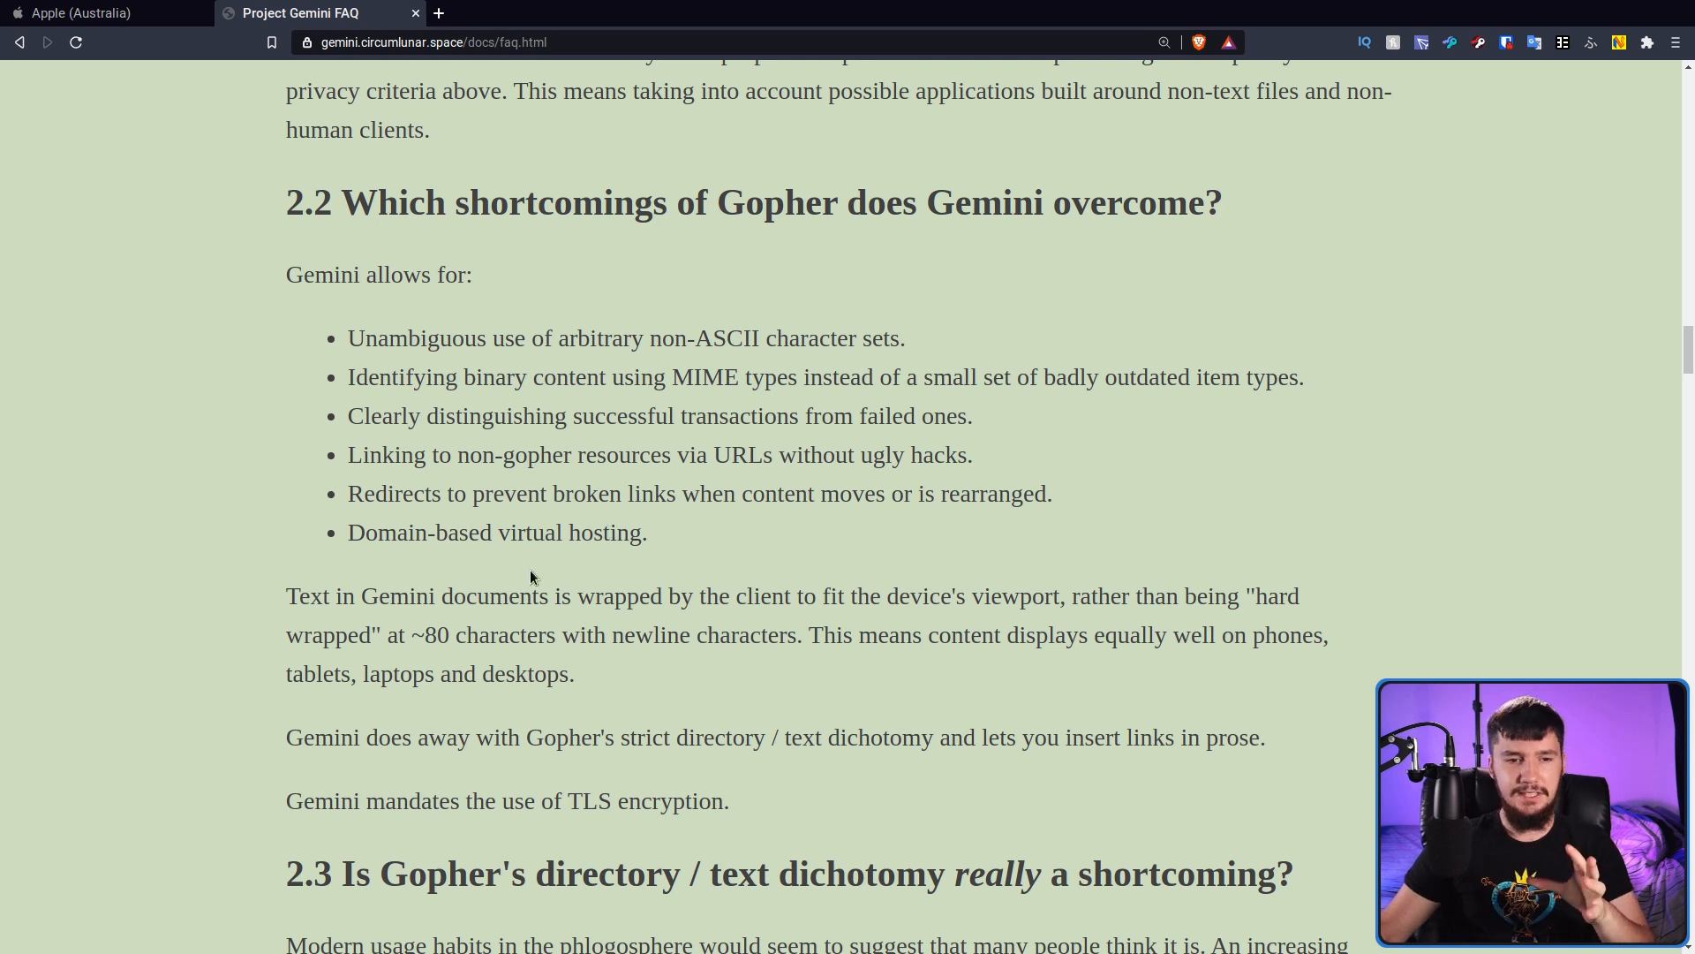
pyautogui.moveTo(316, 604)
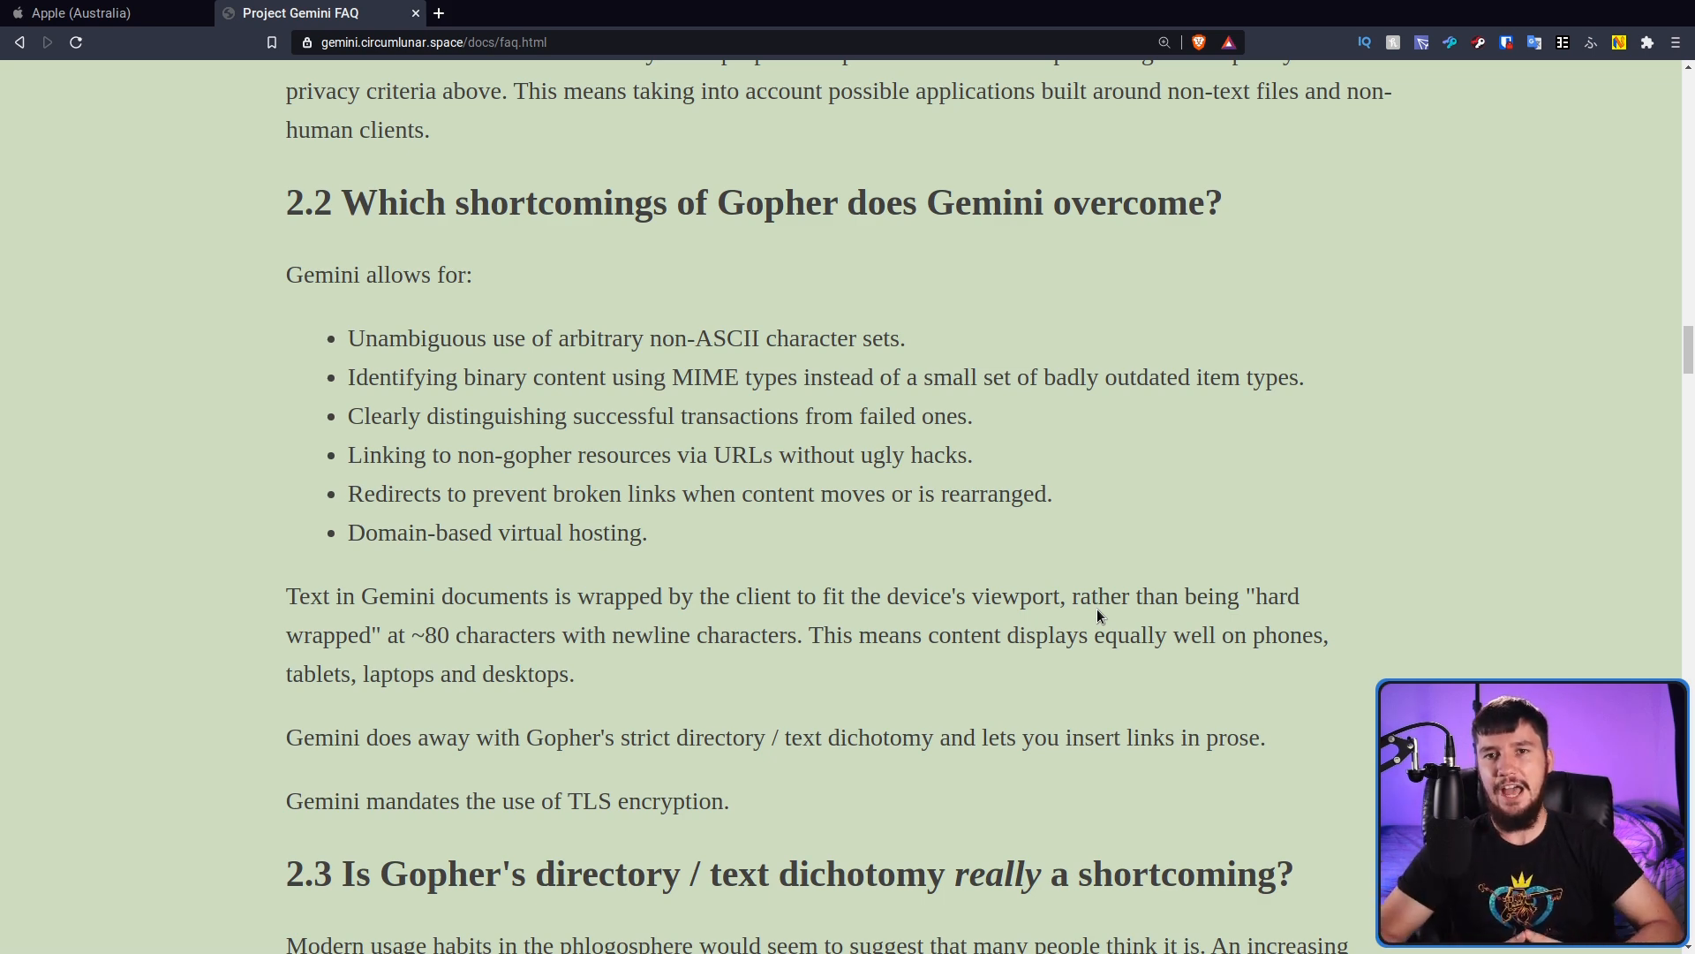
pyautogui.scroll(3)
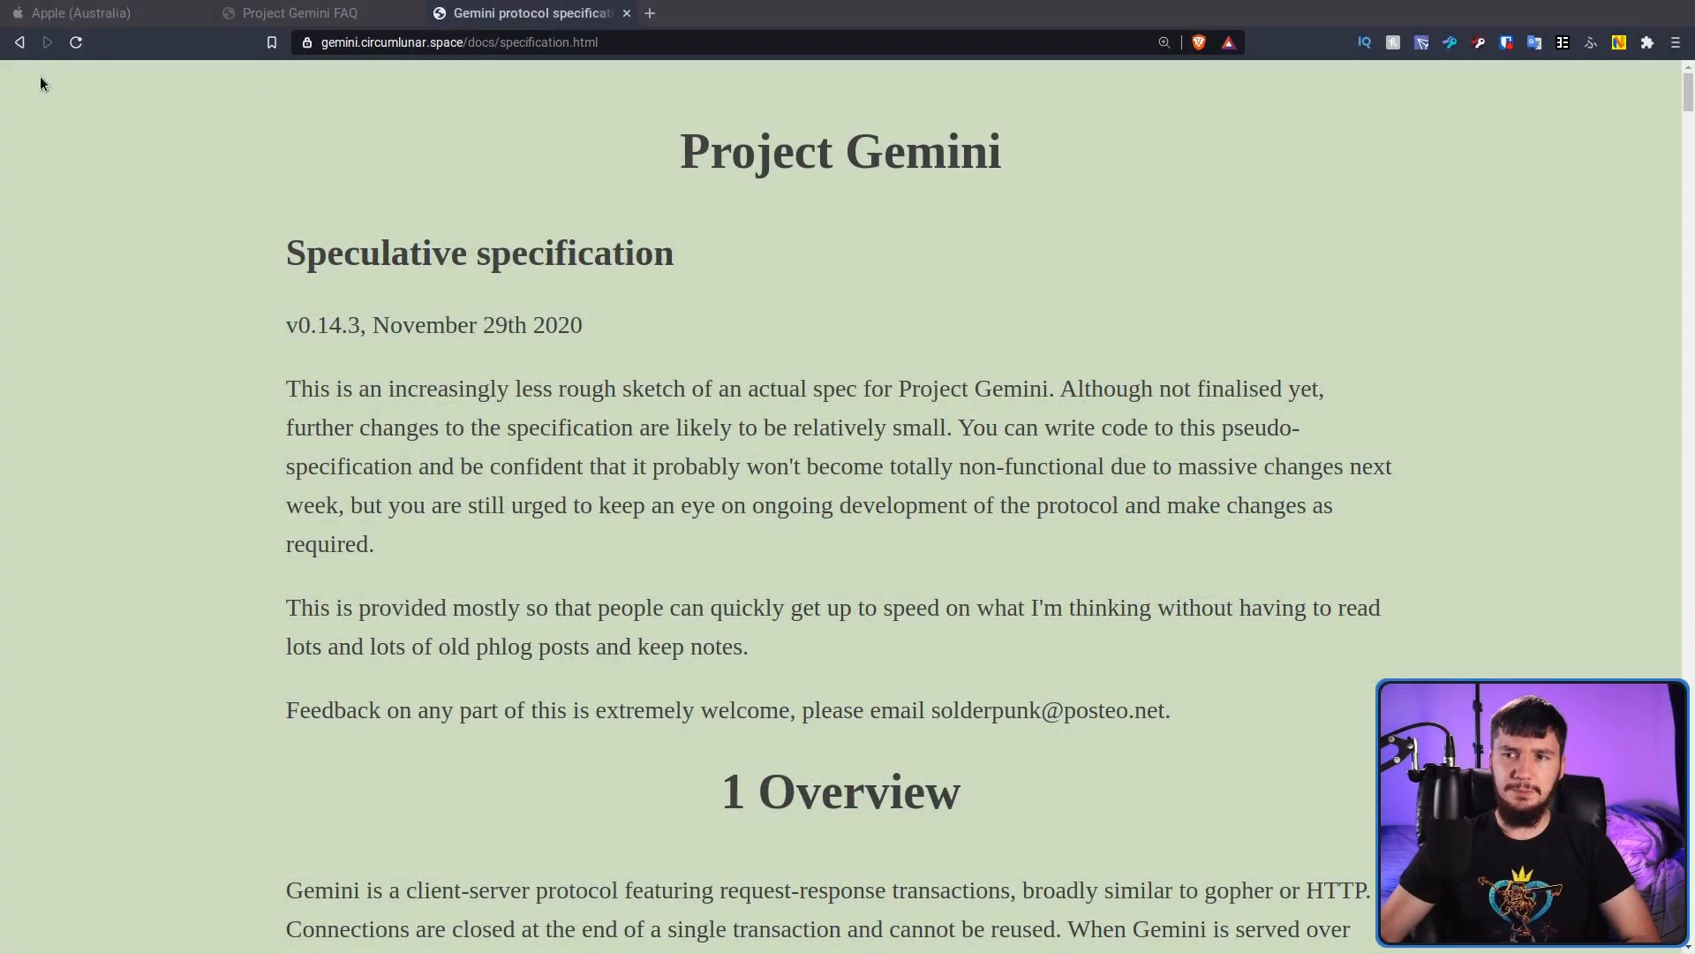
# - Scroll the specification through sections 3 responses, 3.2 status codes, 3.3 bodies to 4 TLS
pyautogui.scroll(-3)
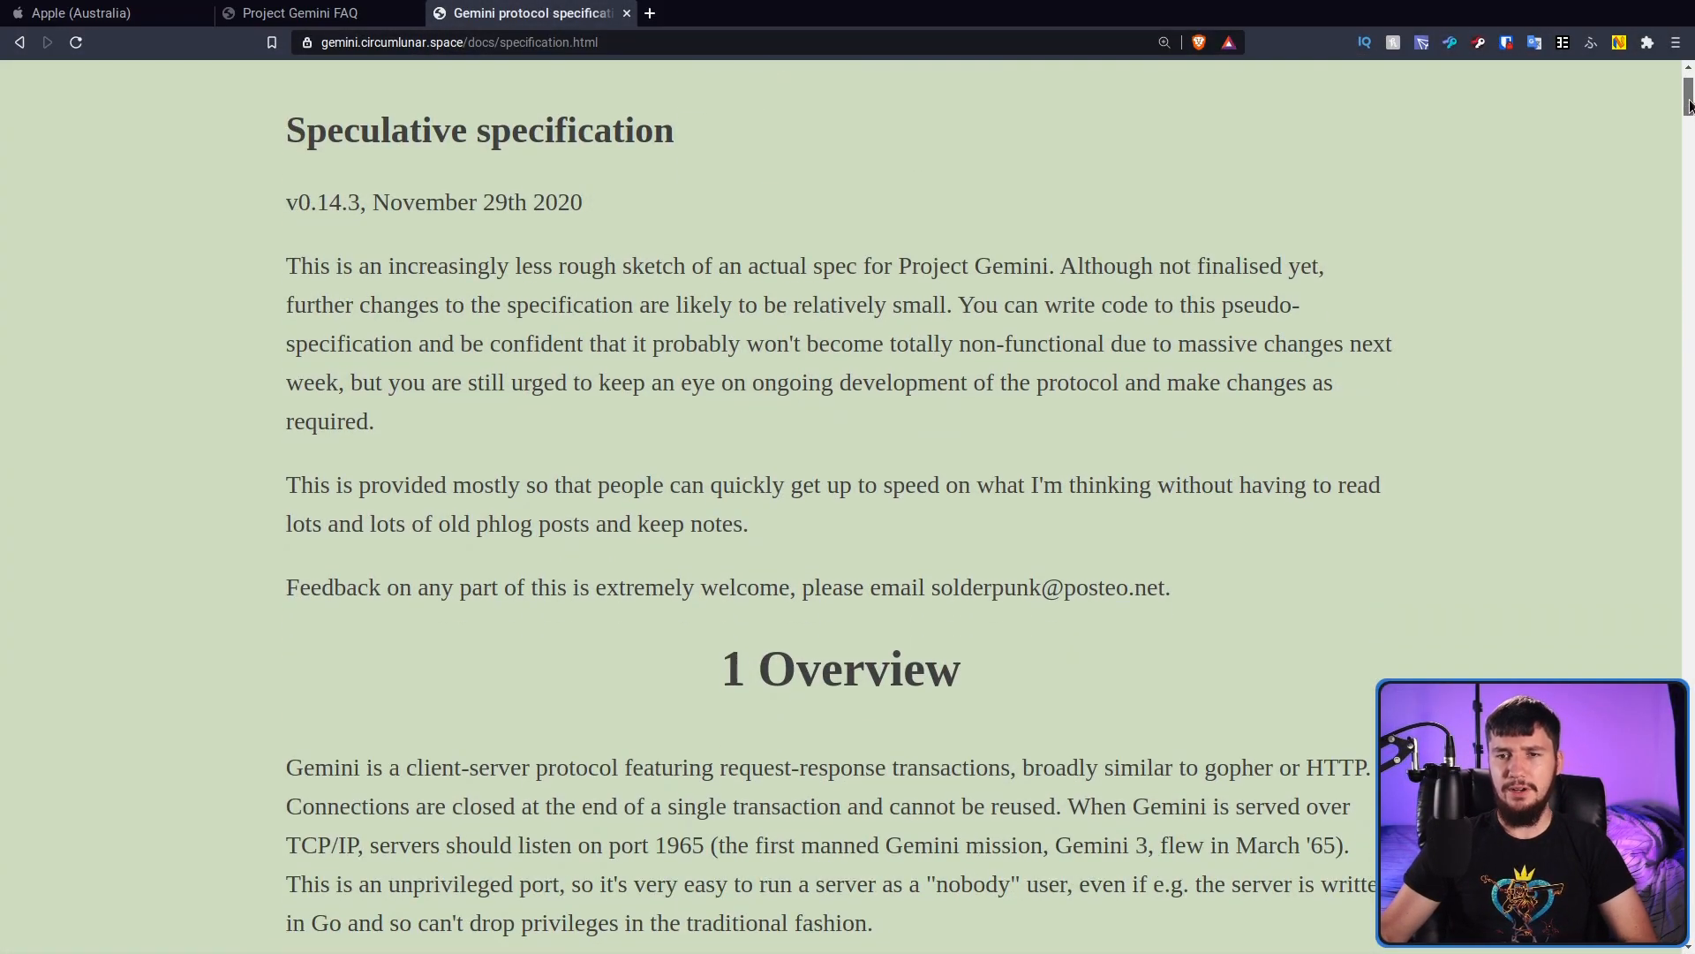
pyautogui.scroll(-3)
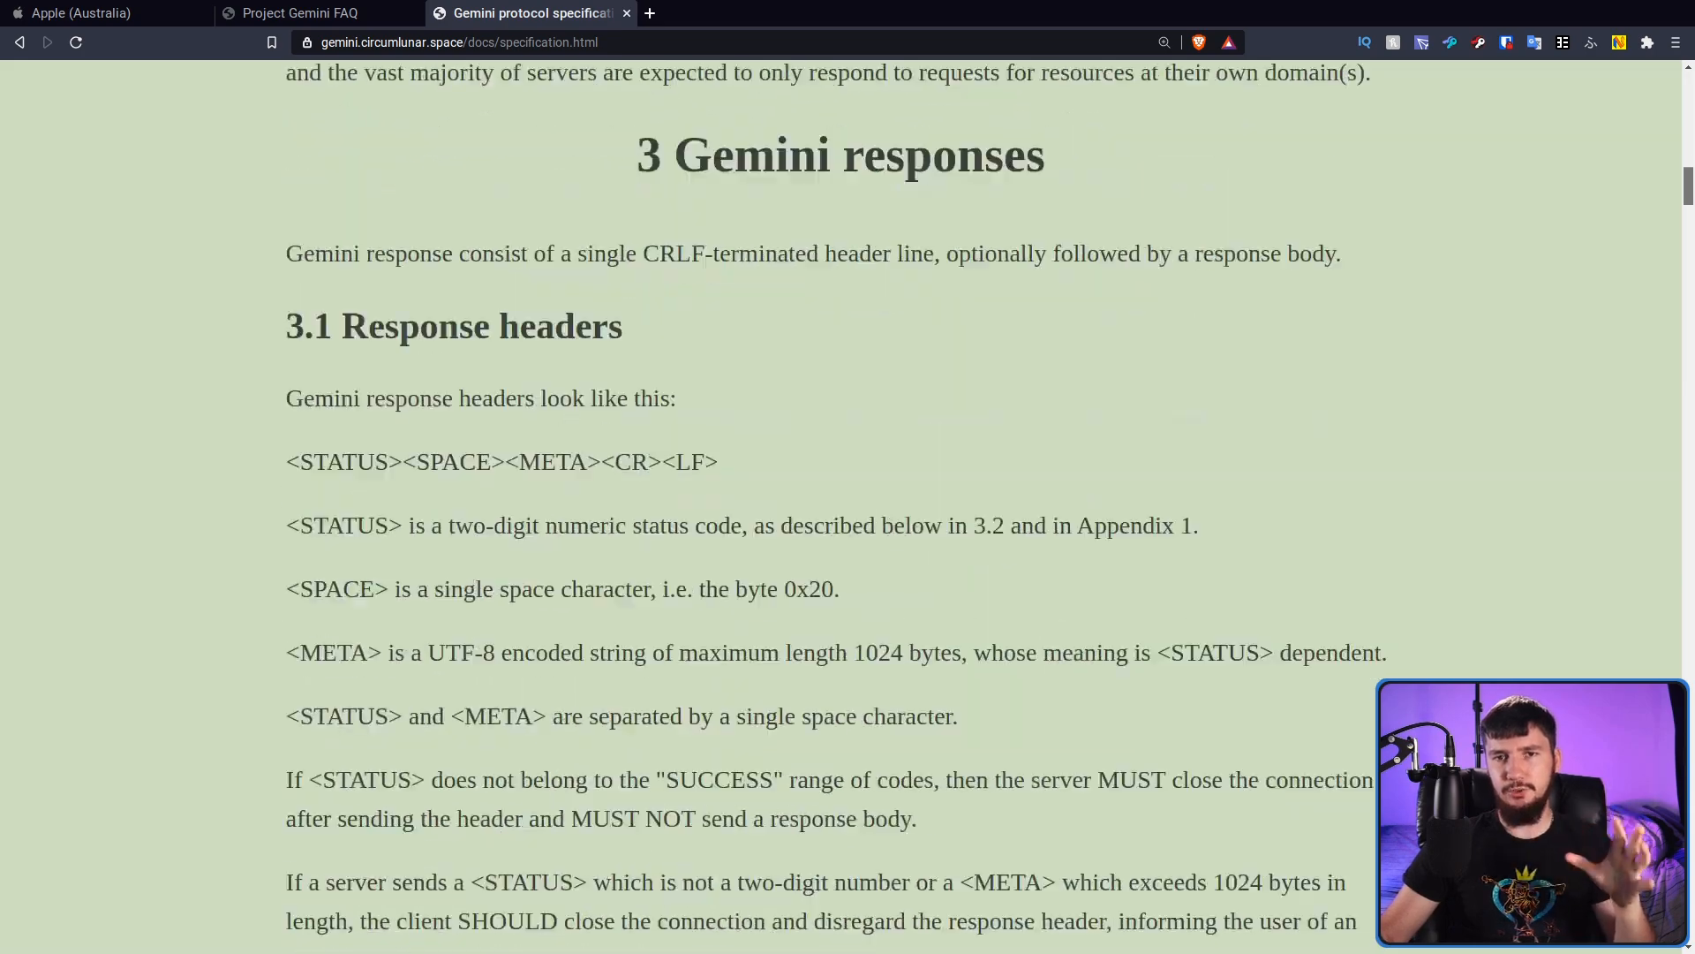
pyautogui.scroll(-3)
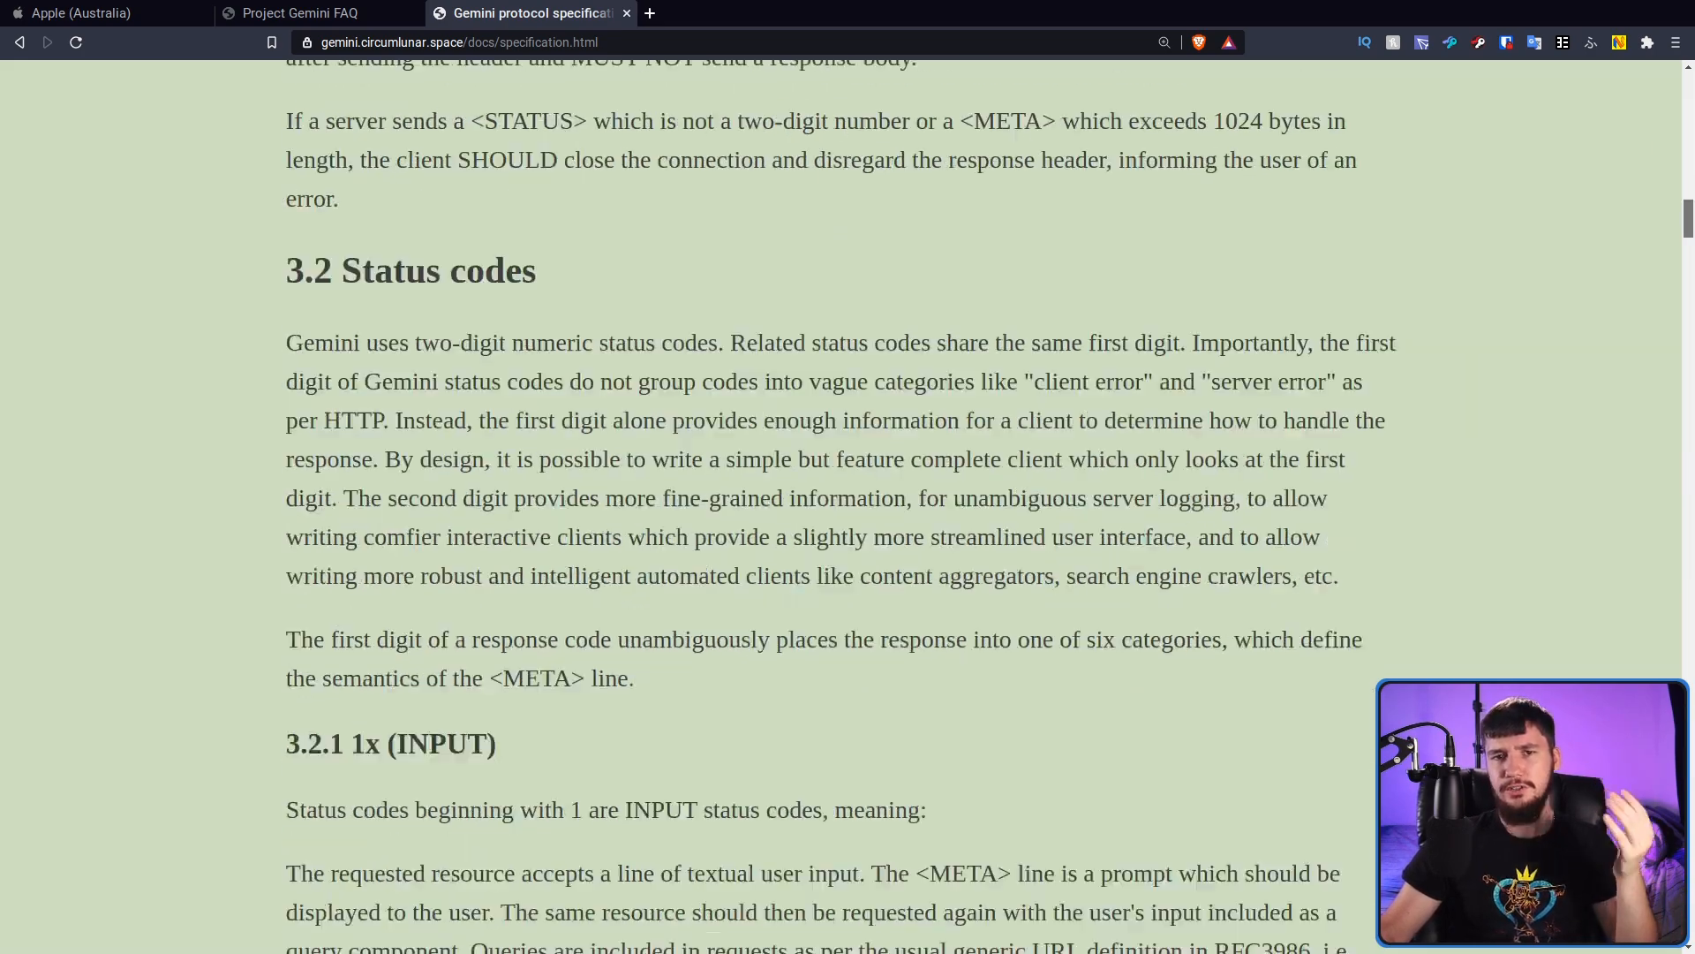
pyautogui.scroll(-3)
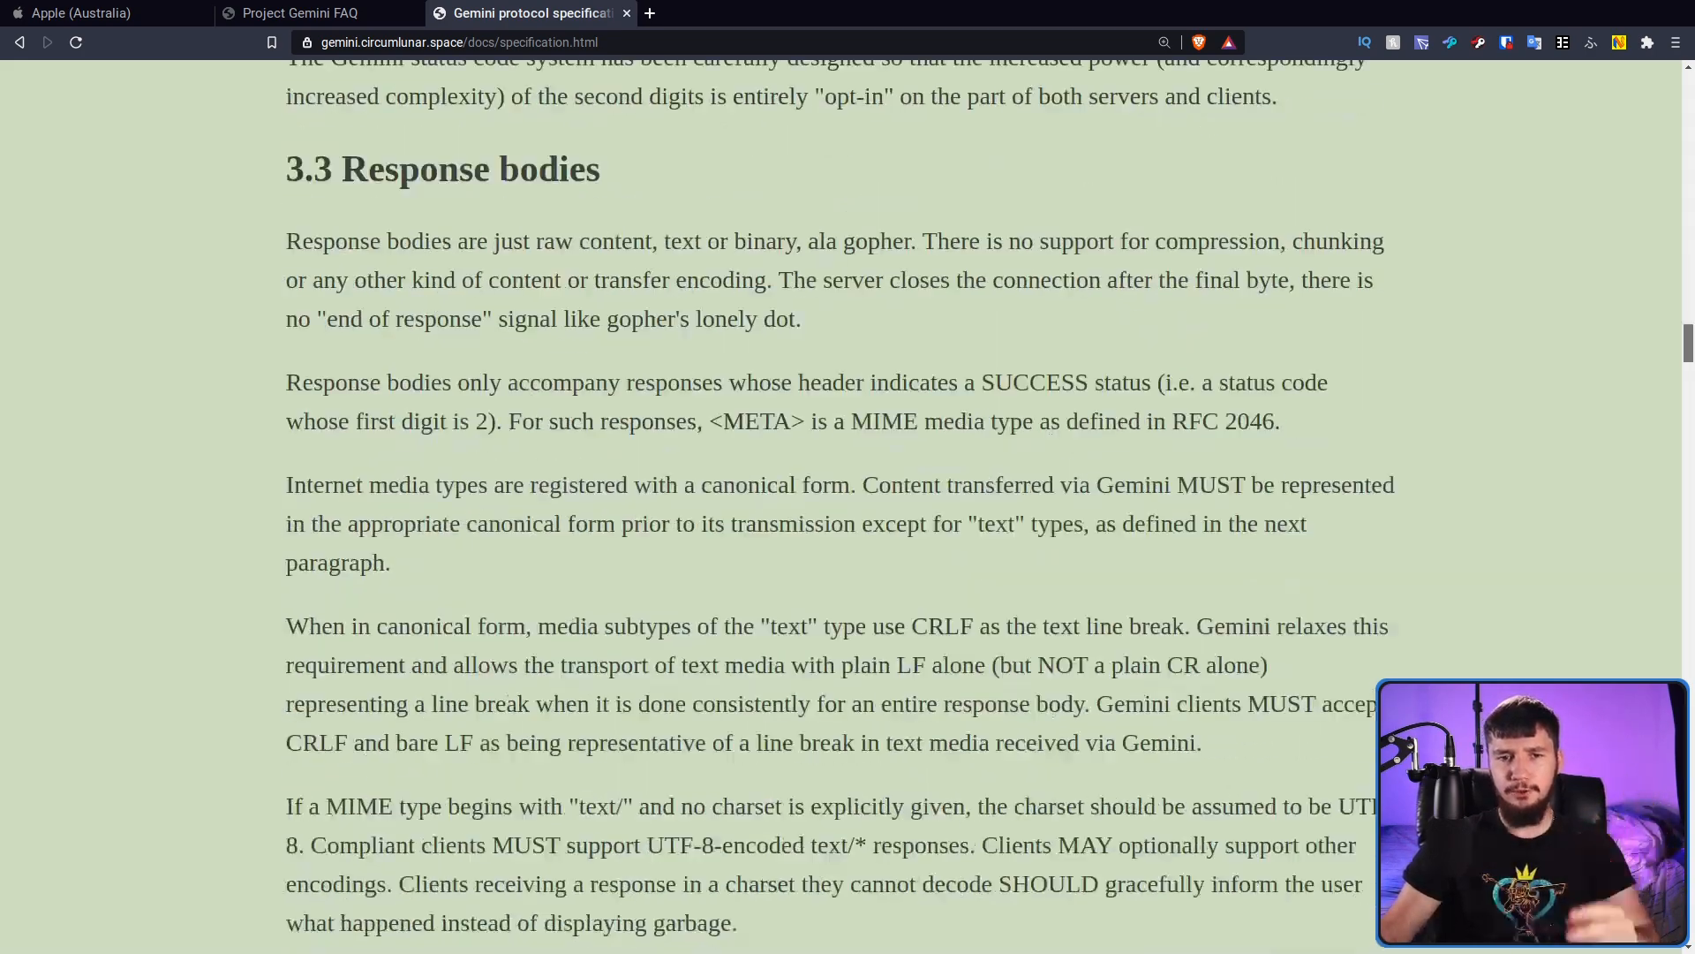
pyautogui.scroll(-3)
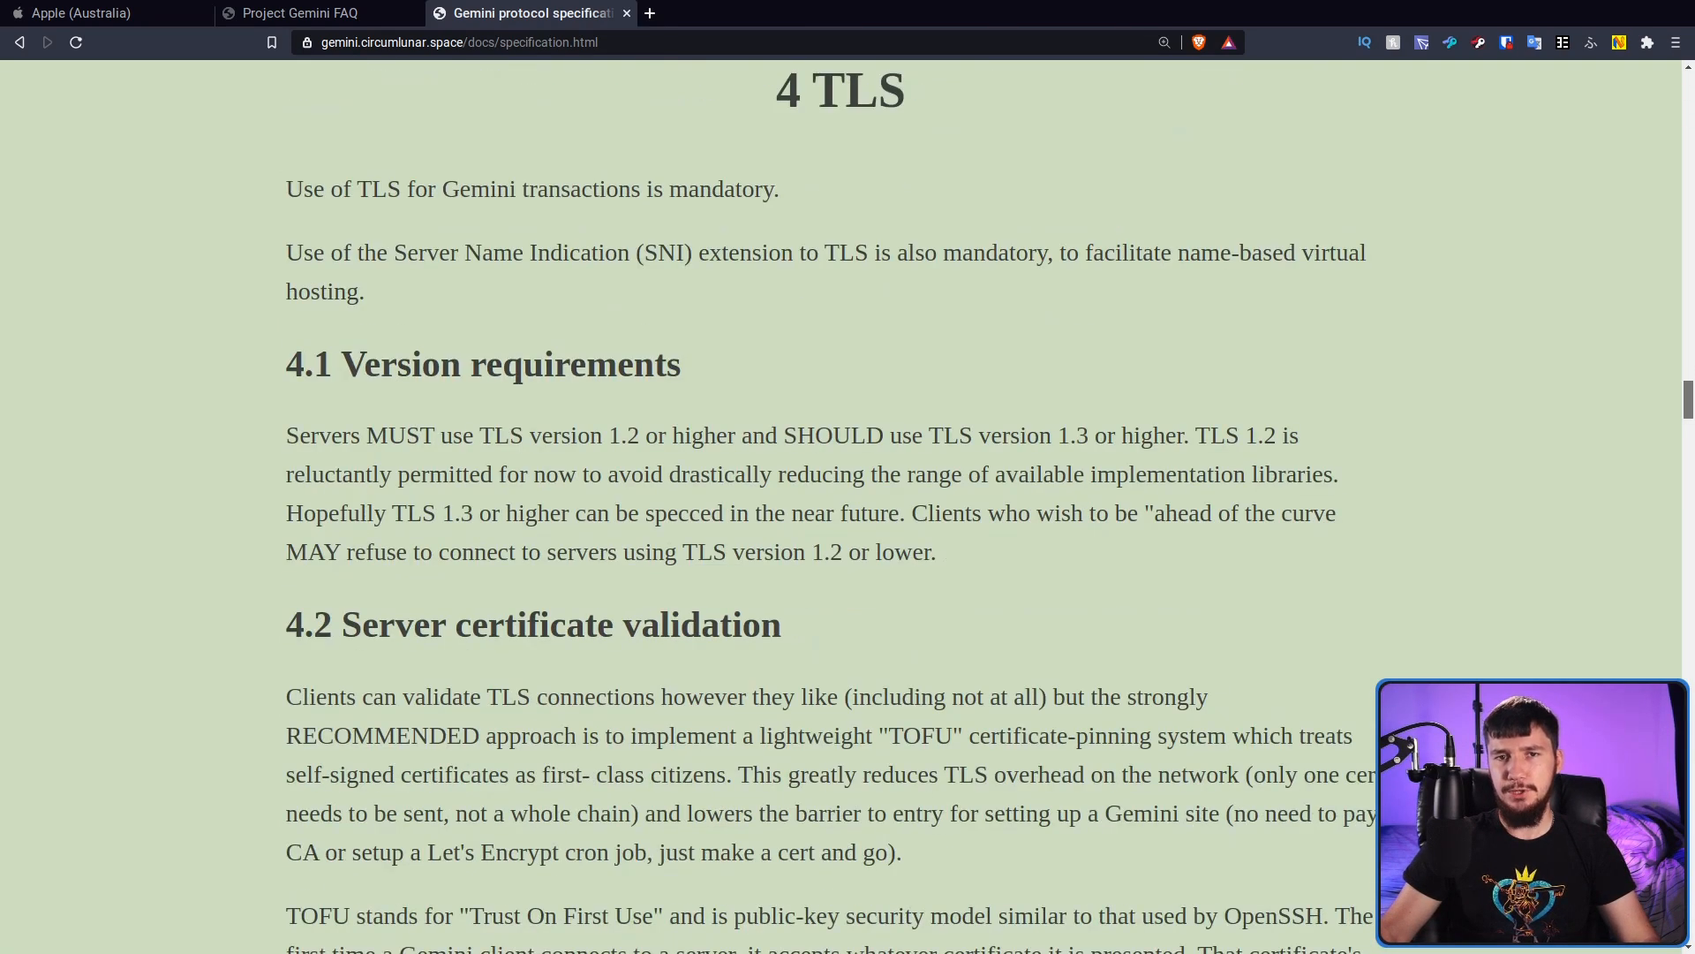
pyautogui.scroll(-3)
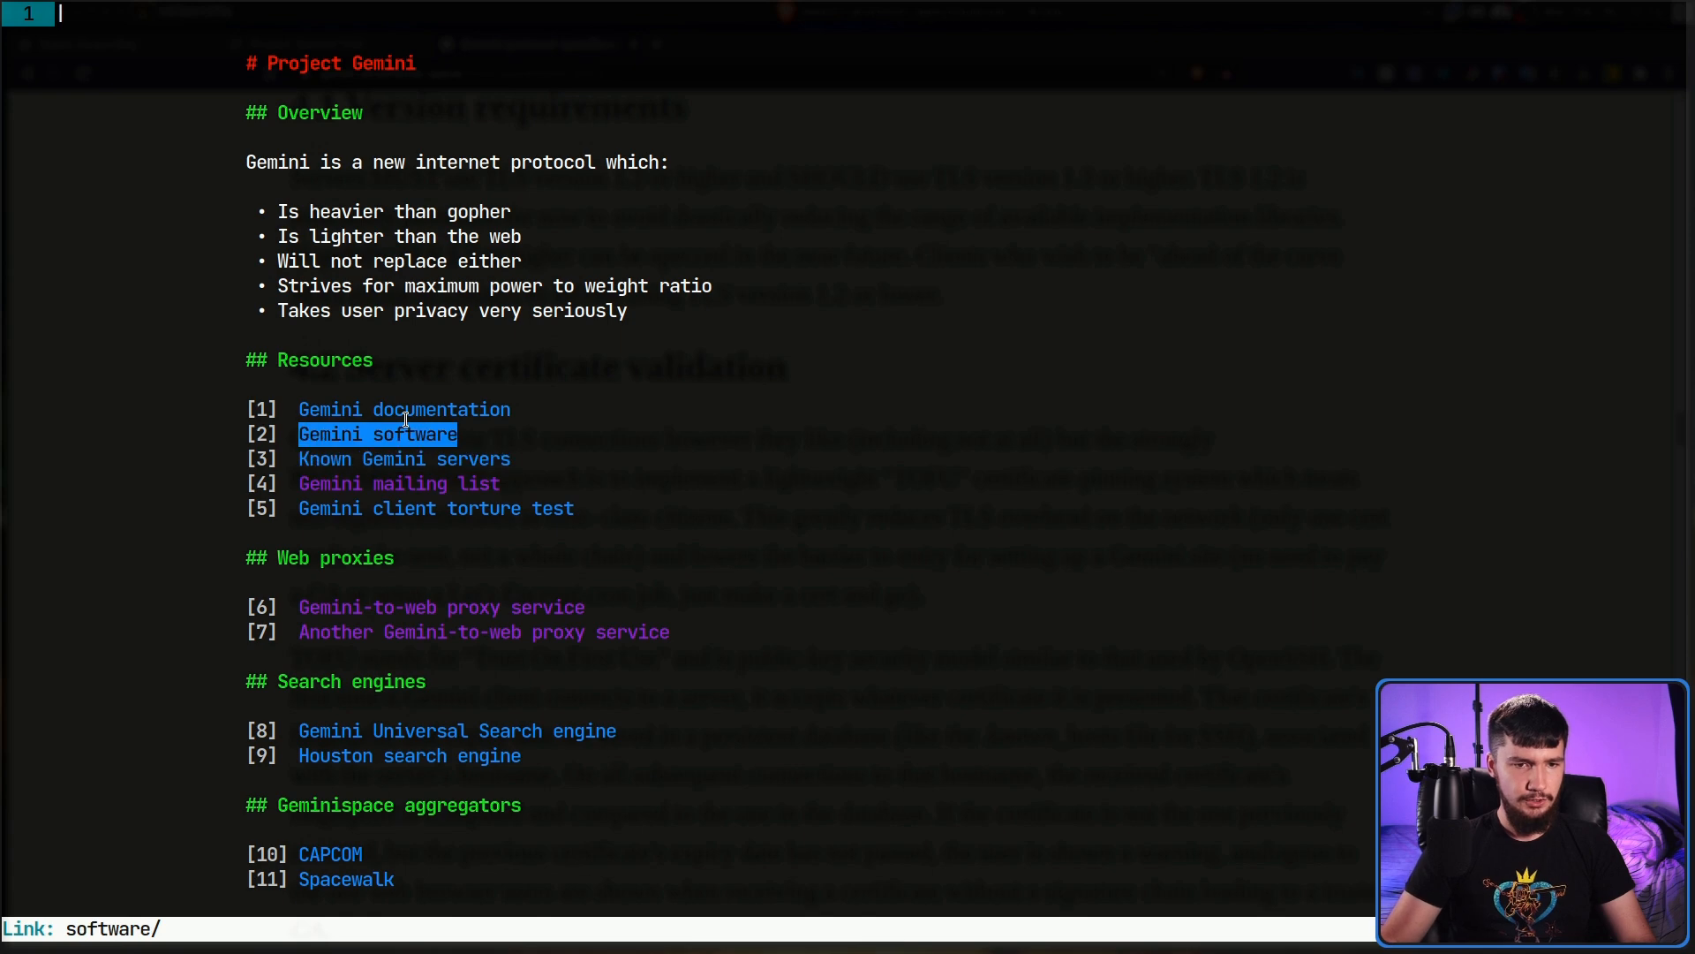
# - Follow the Gemini documentation link, then the Project Gemini FAQ link in Amfora
pyautogui.click(376, 435)
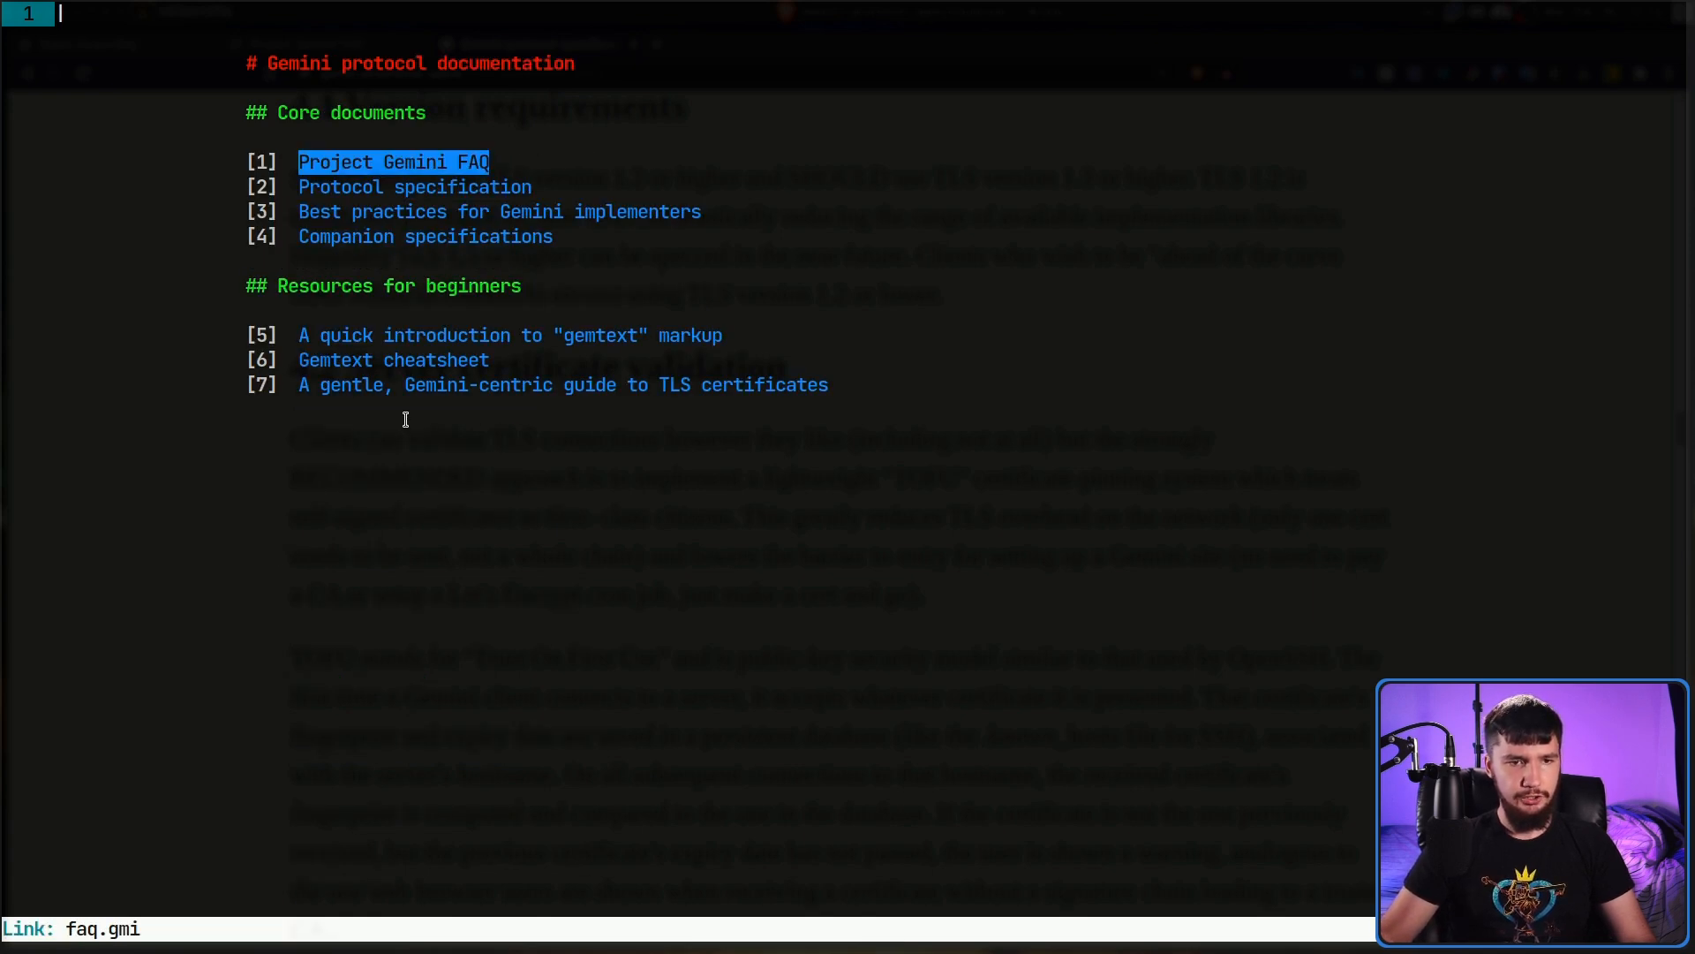
pyautogui.click(392, 160)
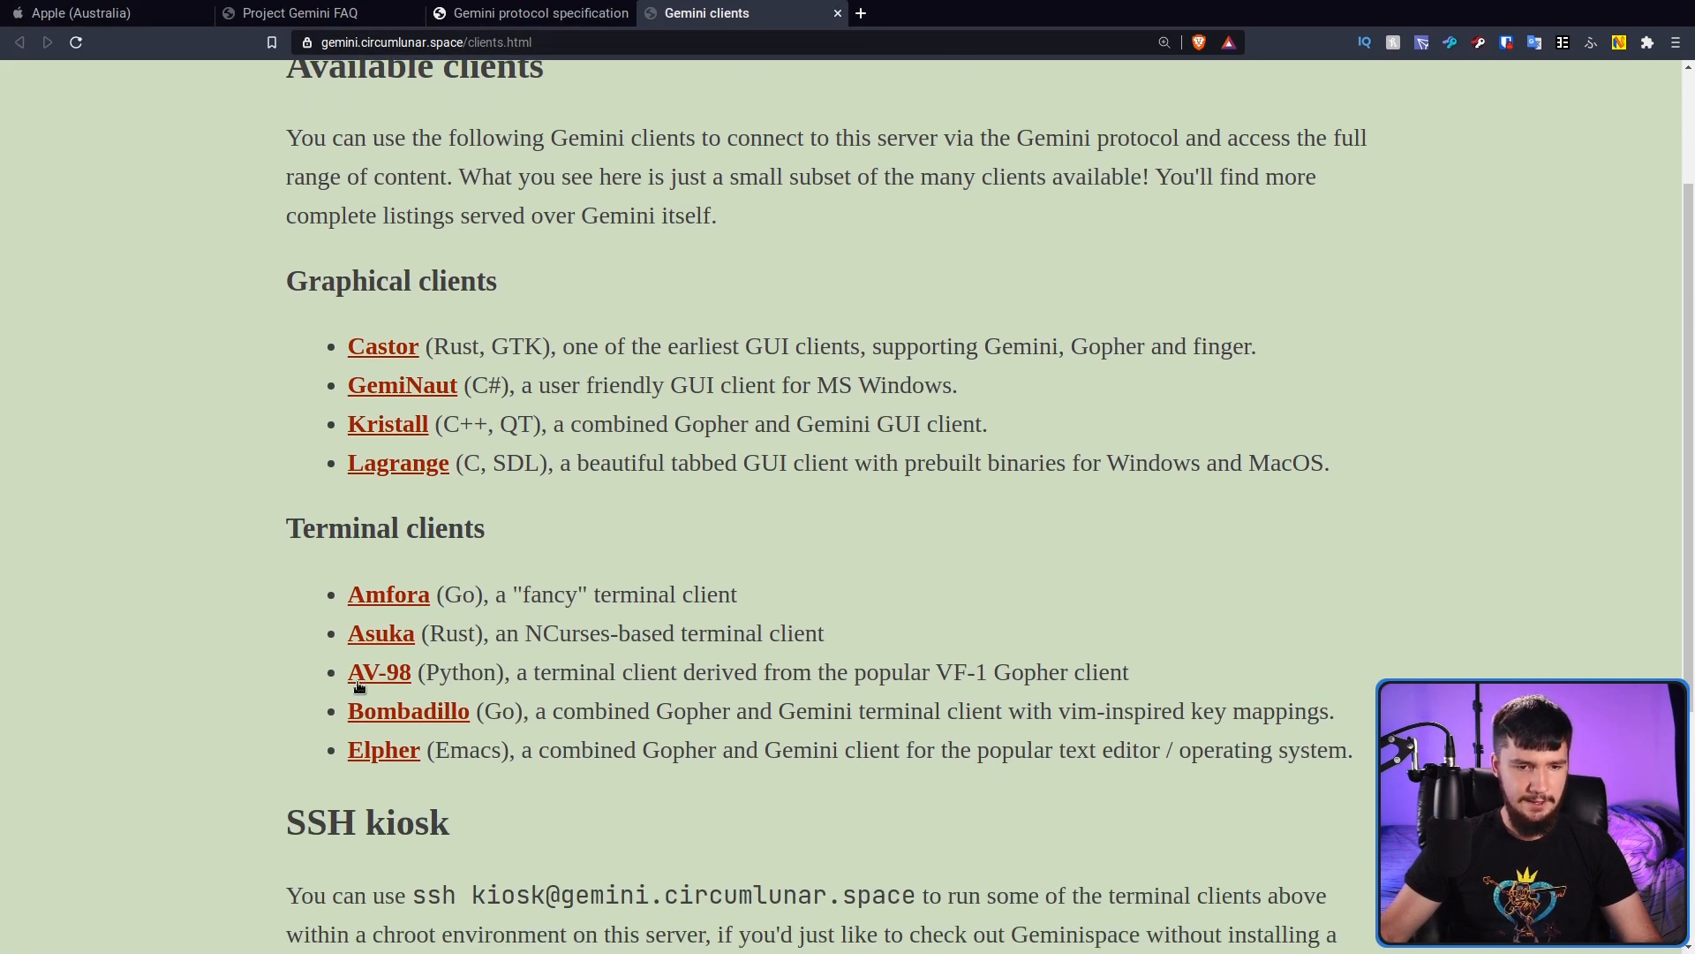
pyautogui.moveTo(403, 385)
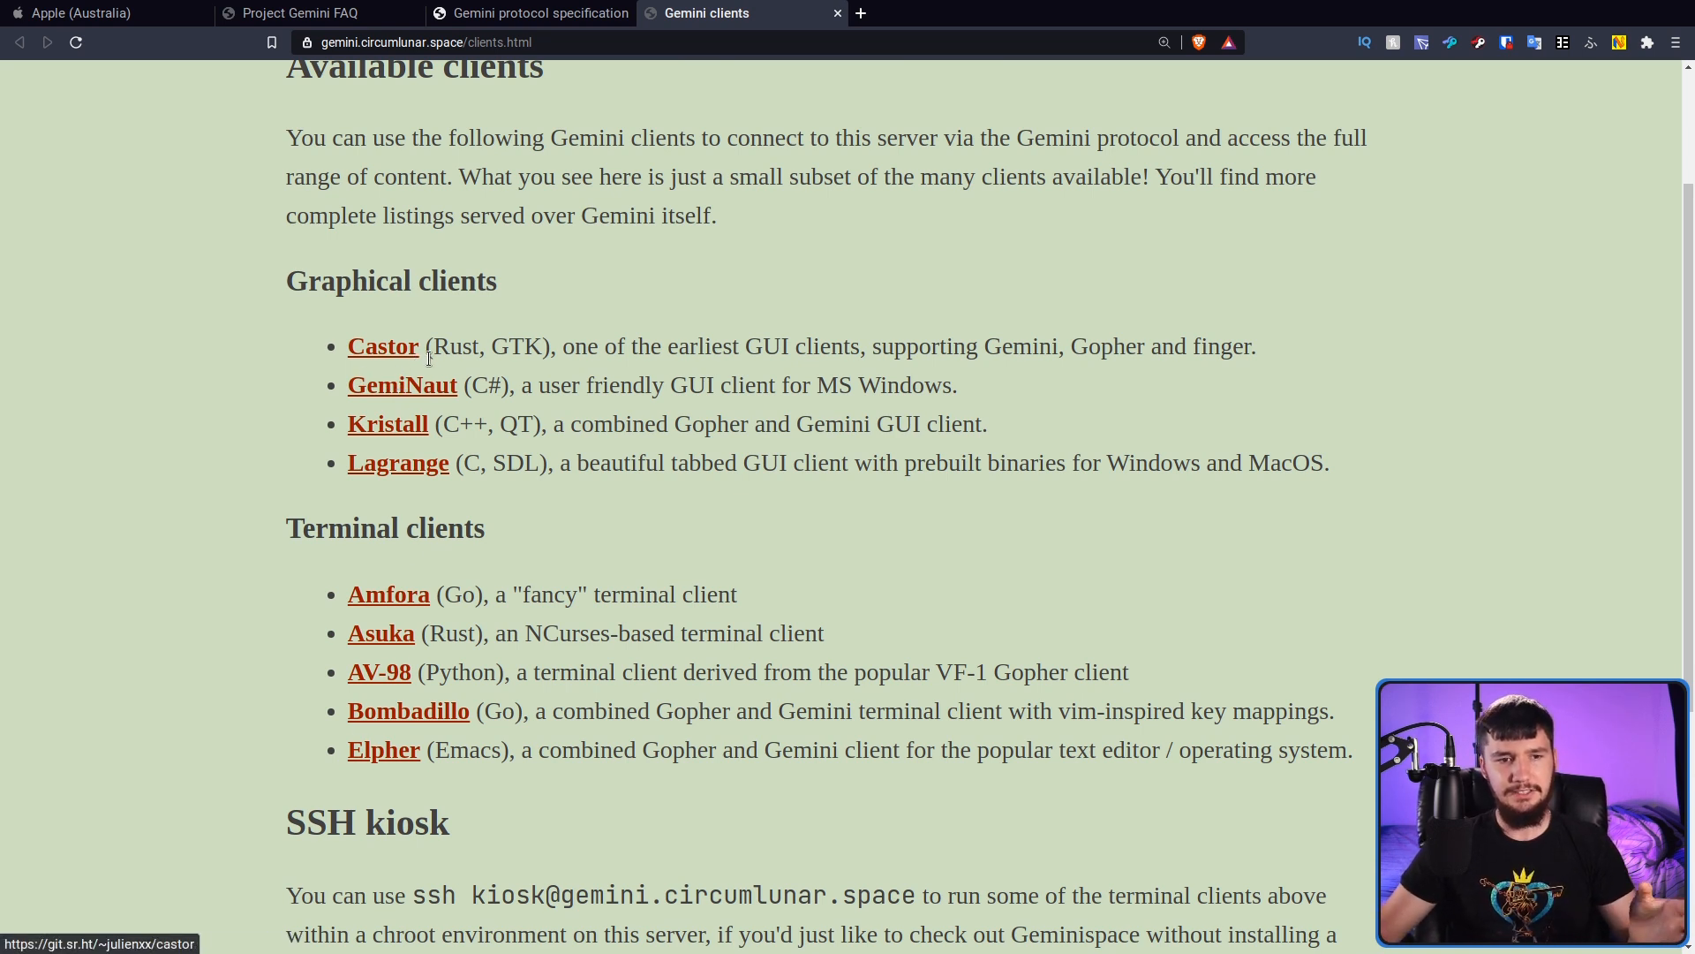
pyautogui.moveTo(397, 463)
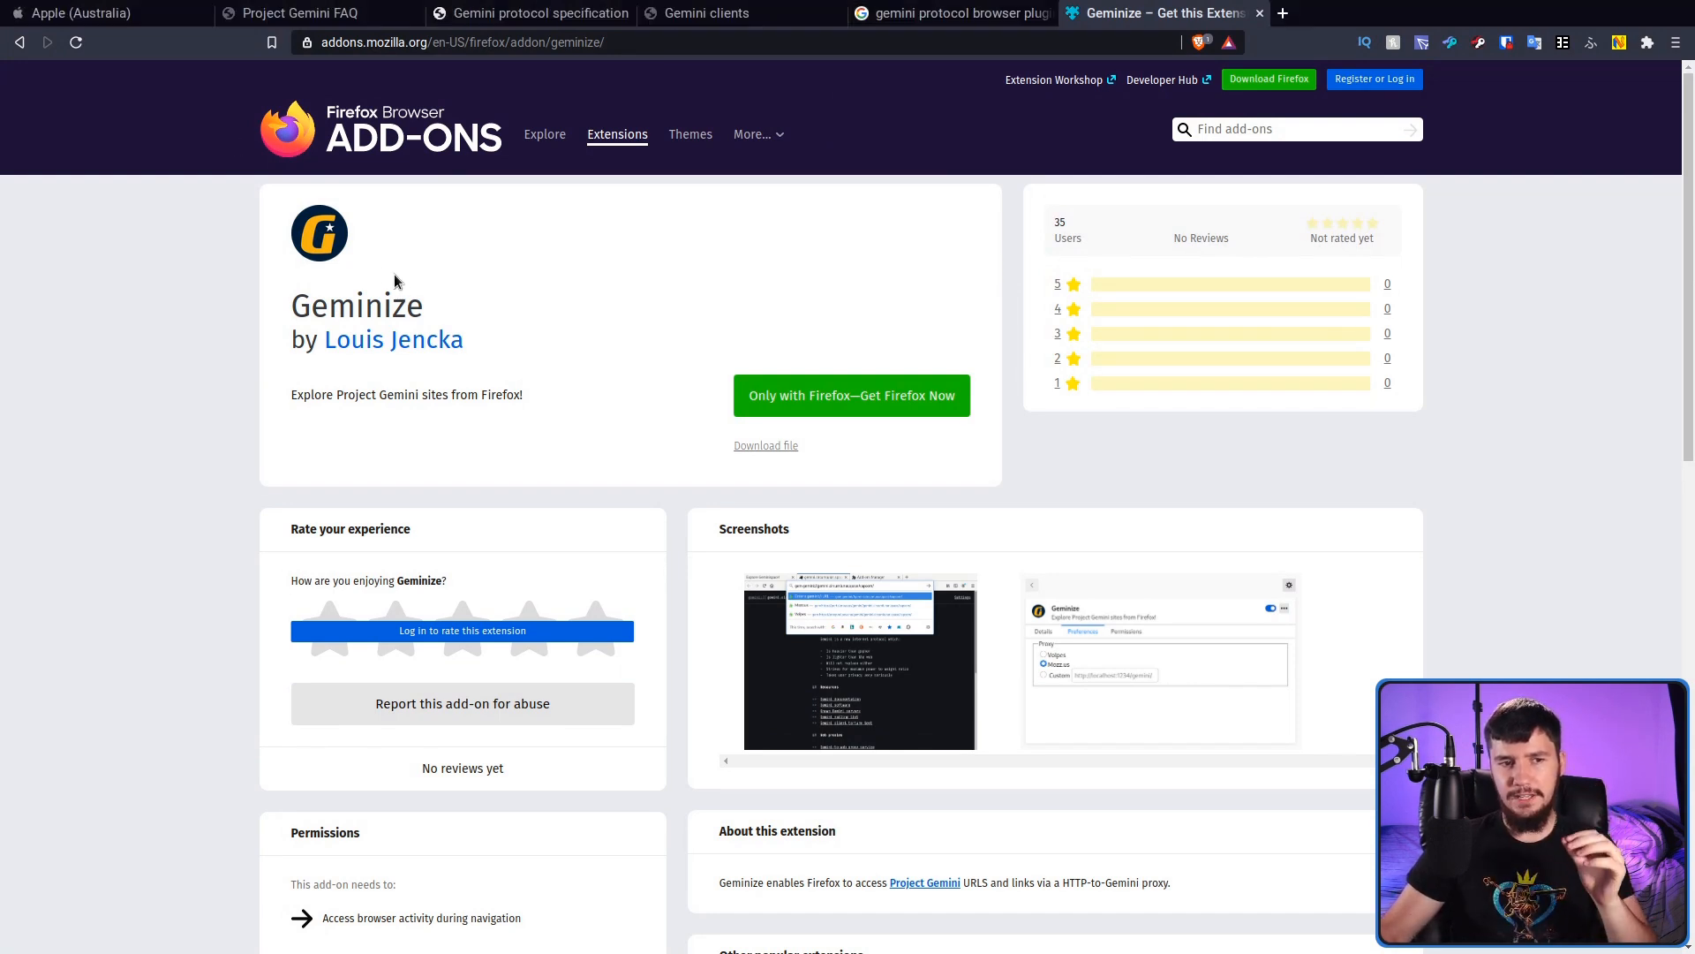
pyautogui.moveTo(442, 320)
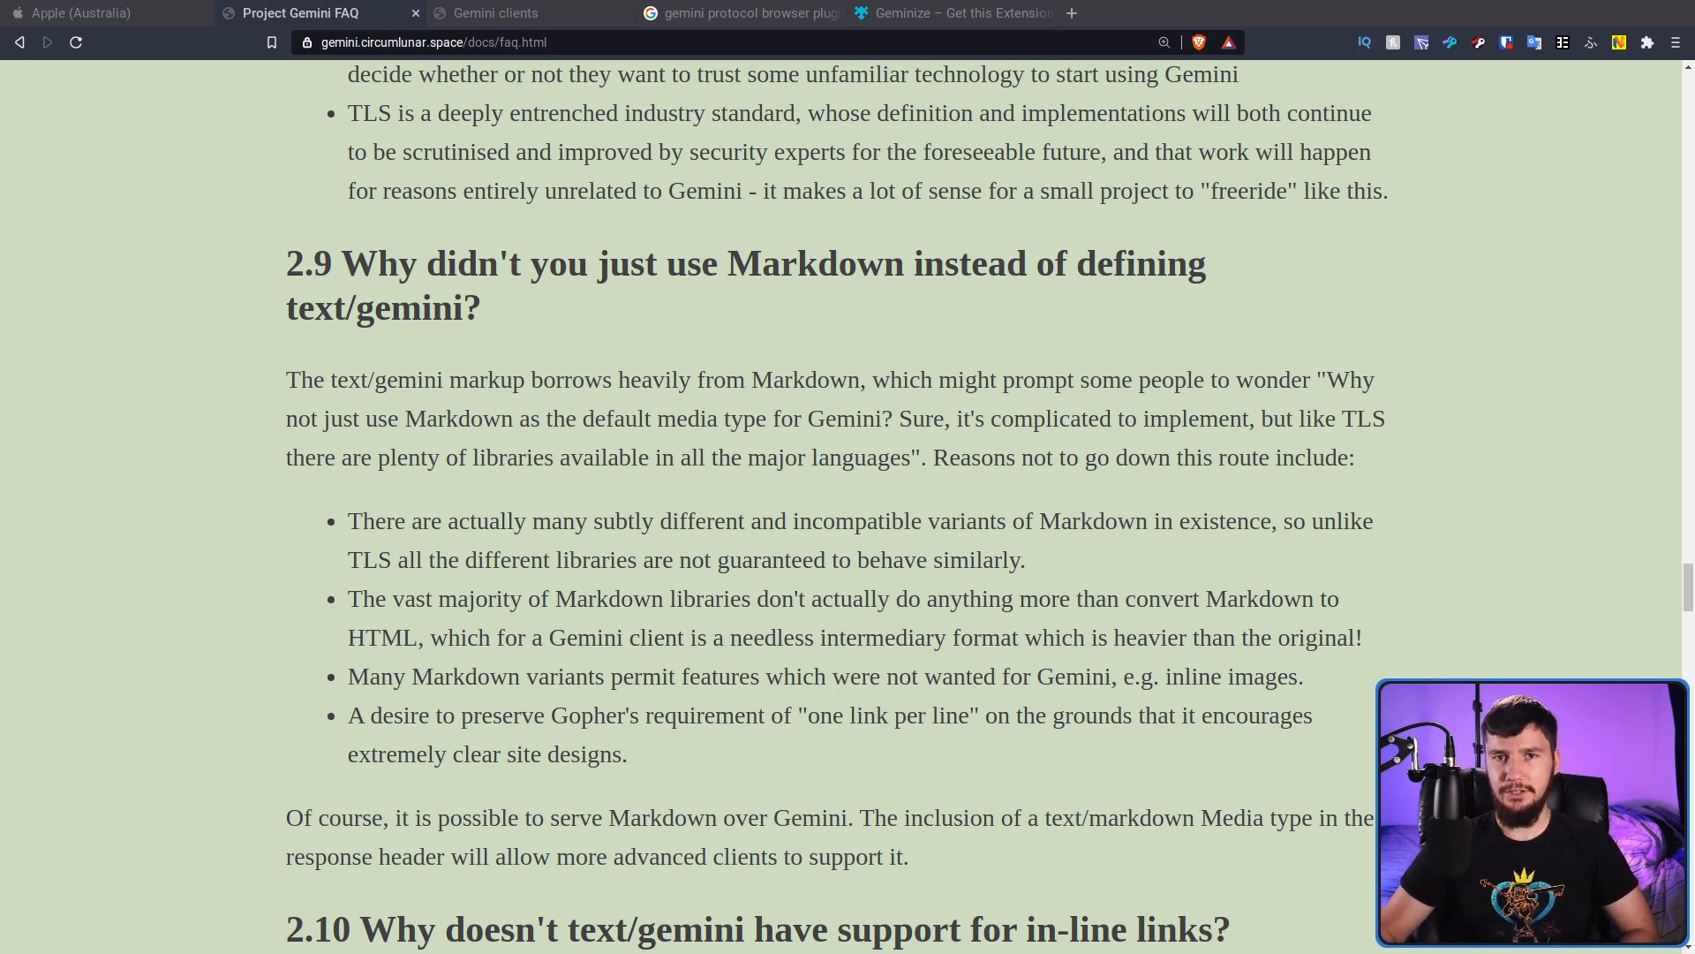
# - Scroll the FAQ down to section 2.9 on why Gemini doesn't use Markdown
pyautogui.scroll(-3)
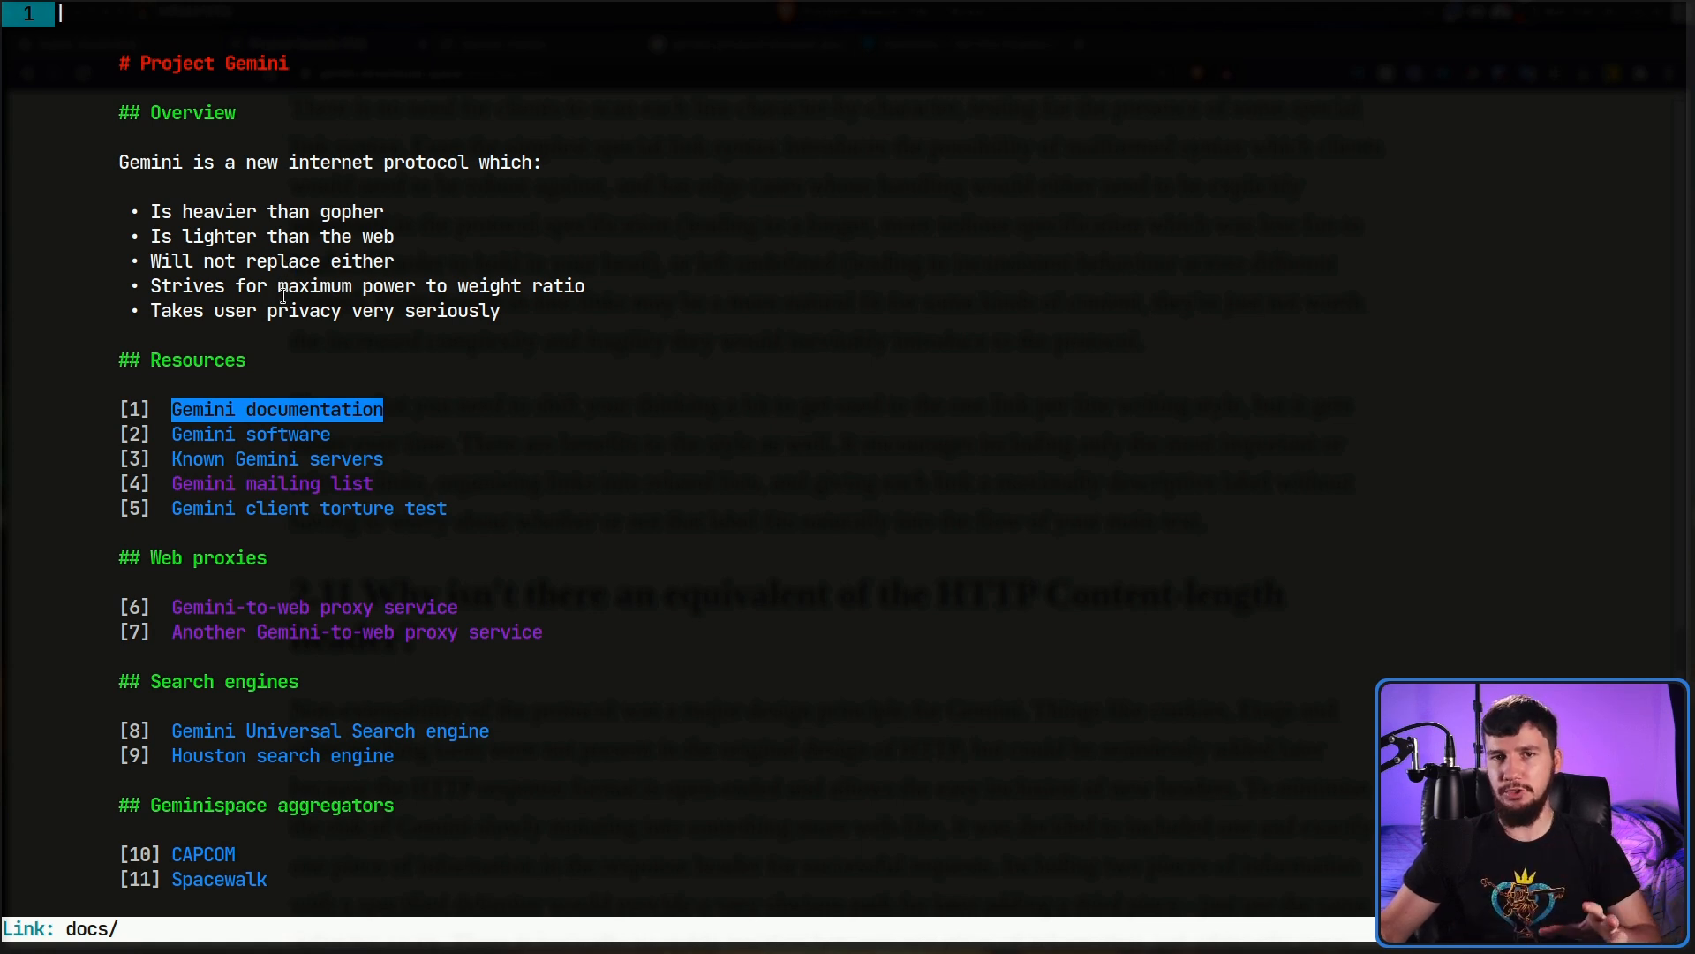
pyautogui.moveTo(268, 344)
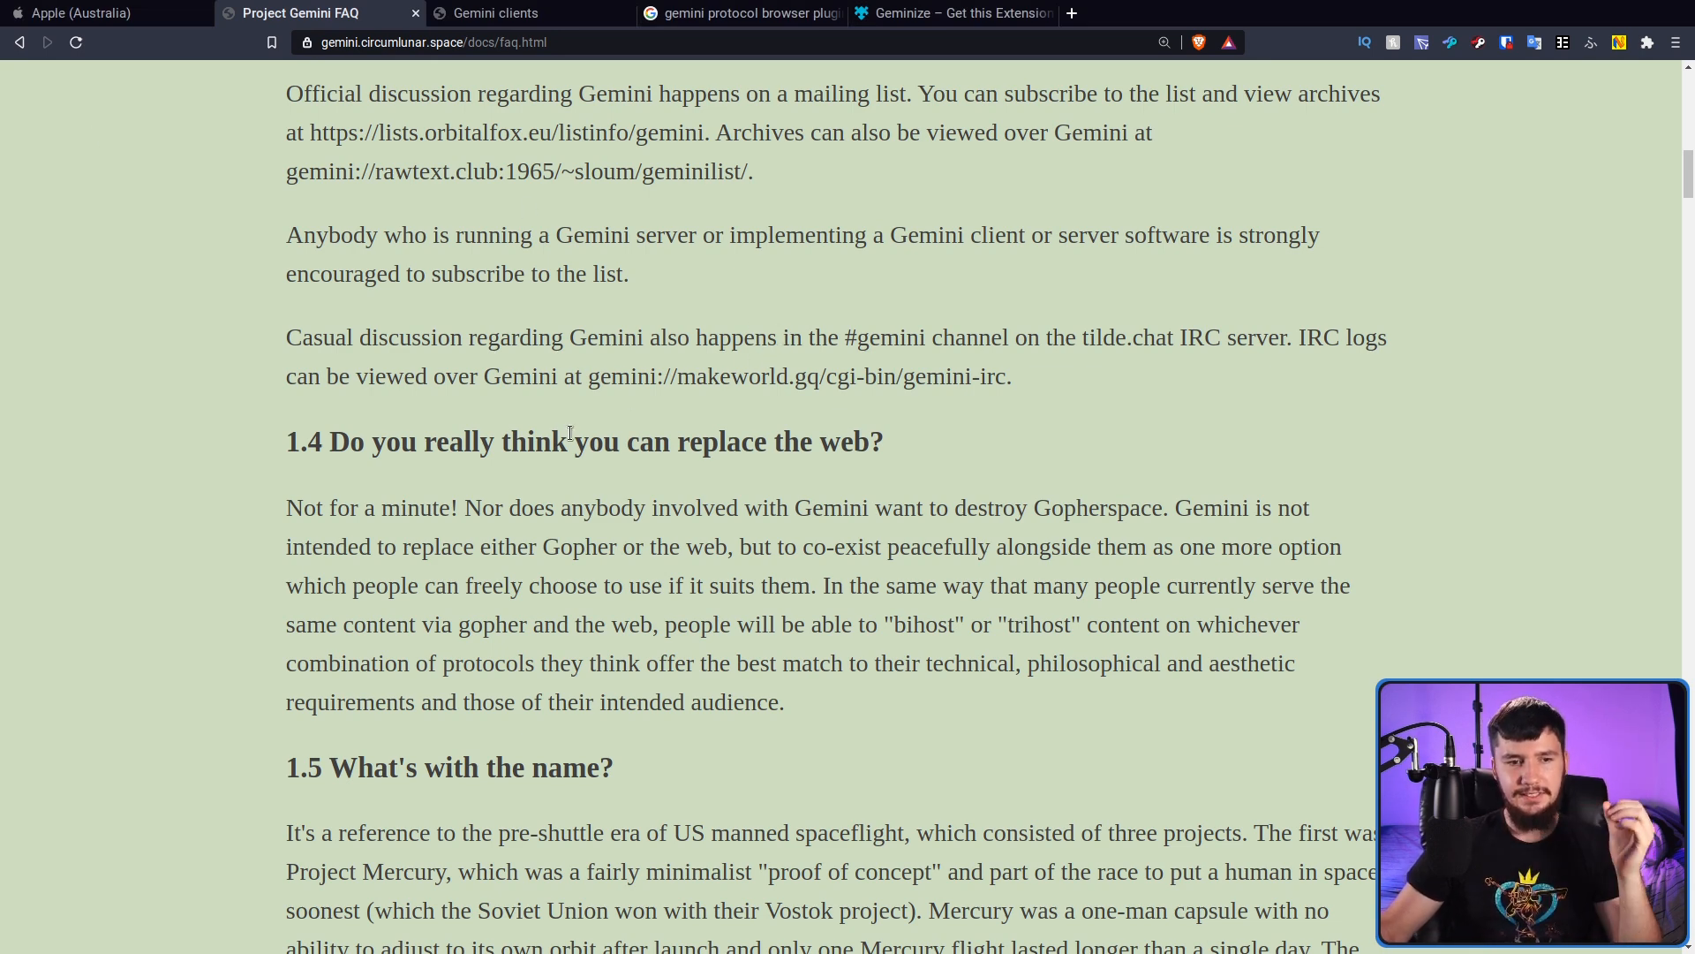
# - Scroll the FAQ to section 1.4, 'Do you really think you can replace the web?'
pyautogui.scroll(-3)
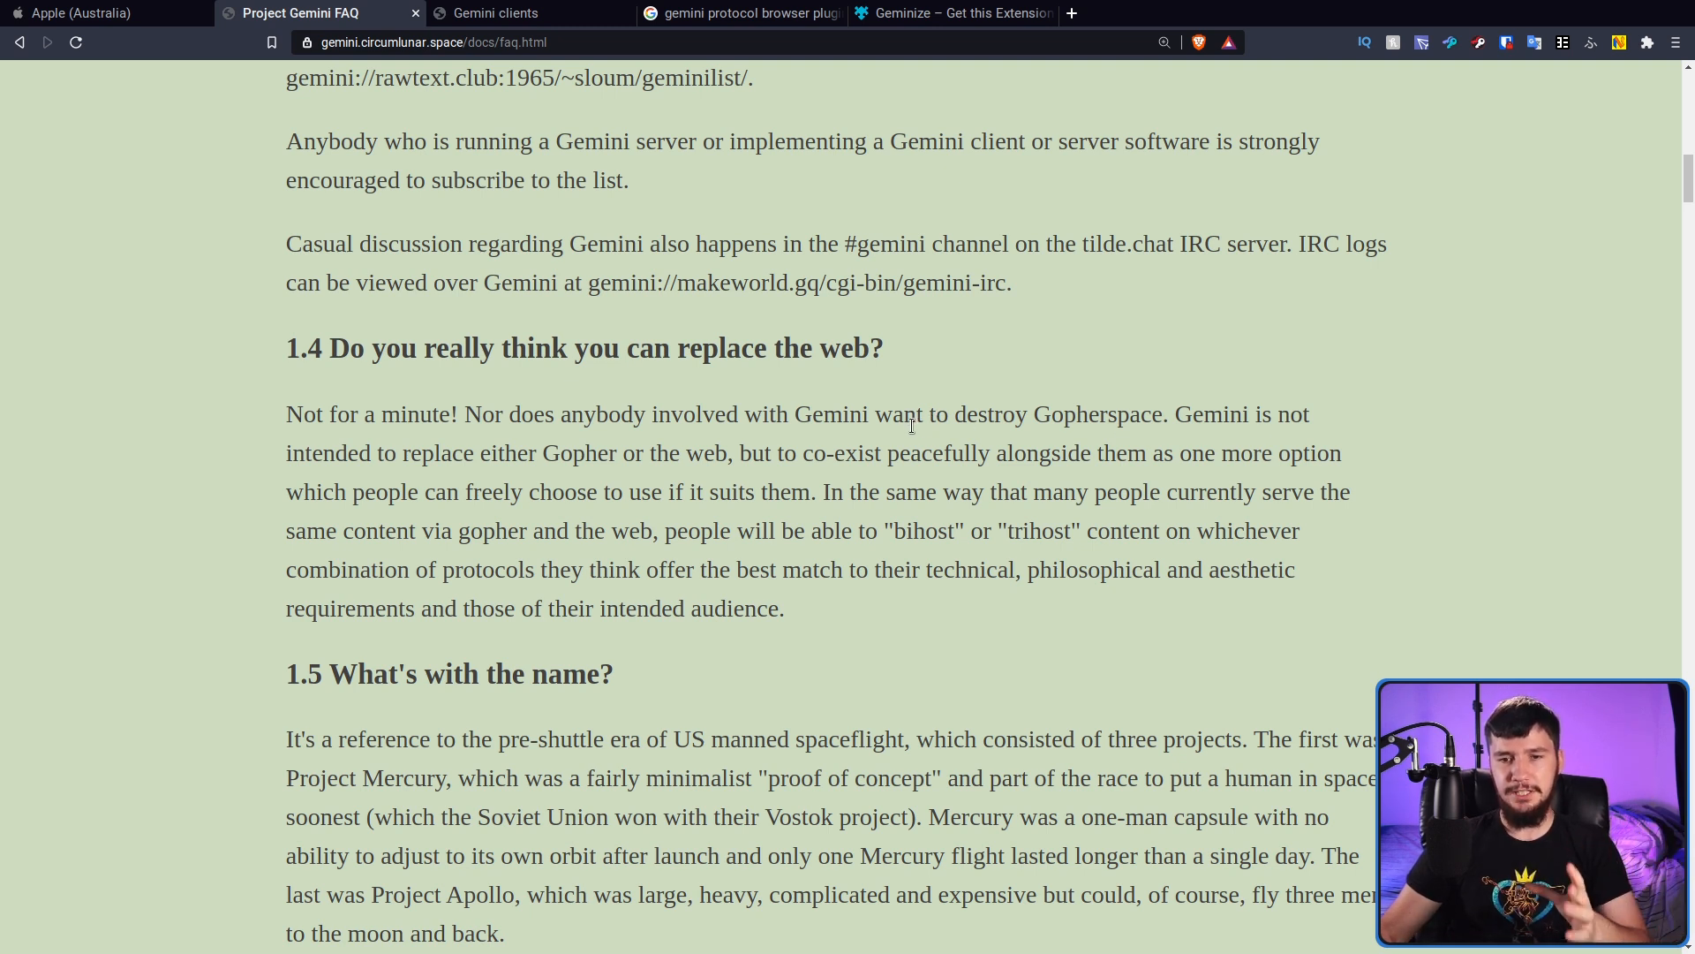
pyautogui.moveTo(932, 435)
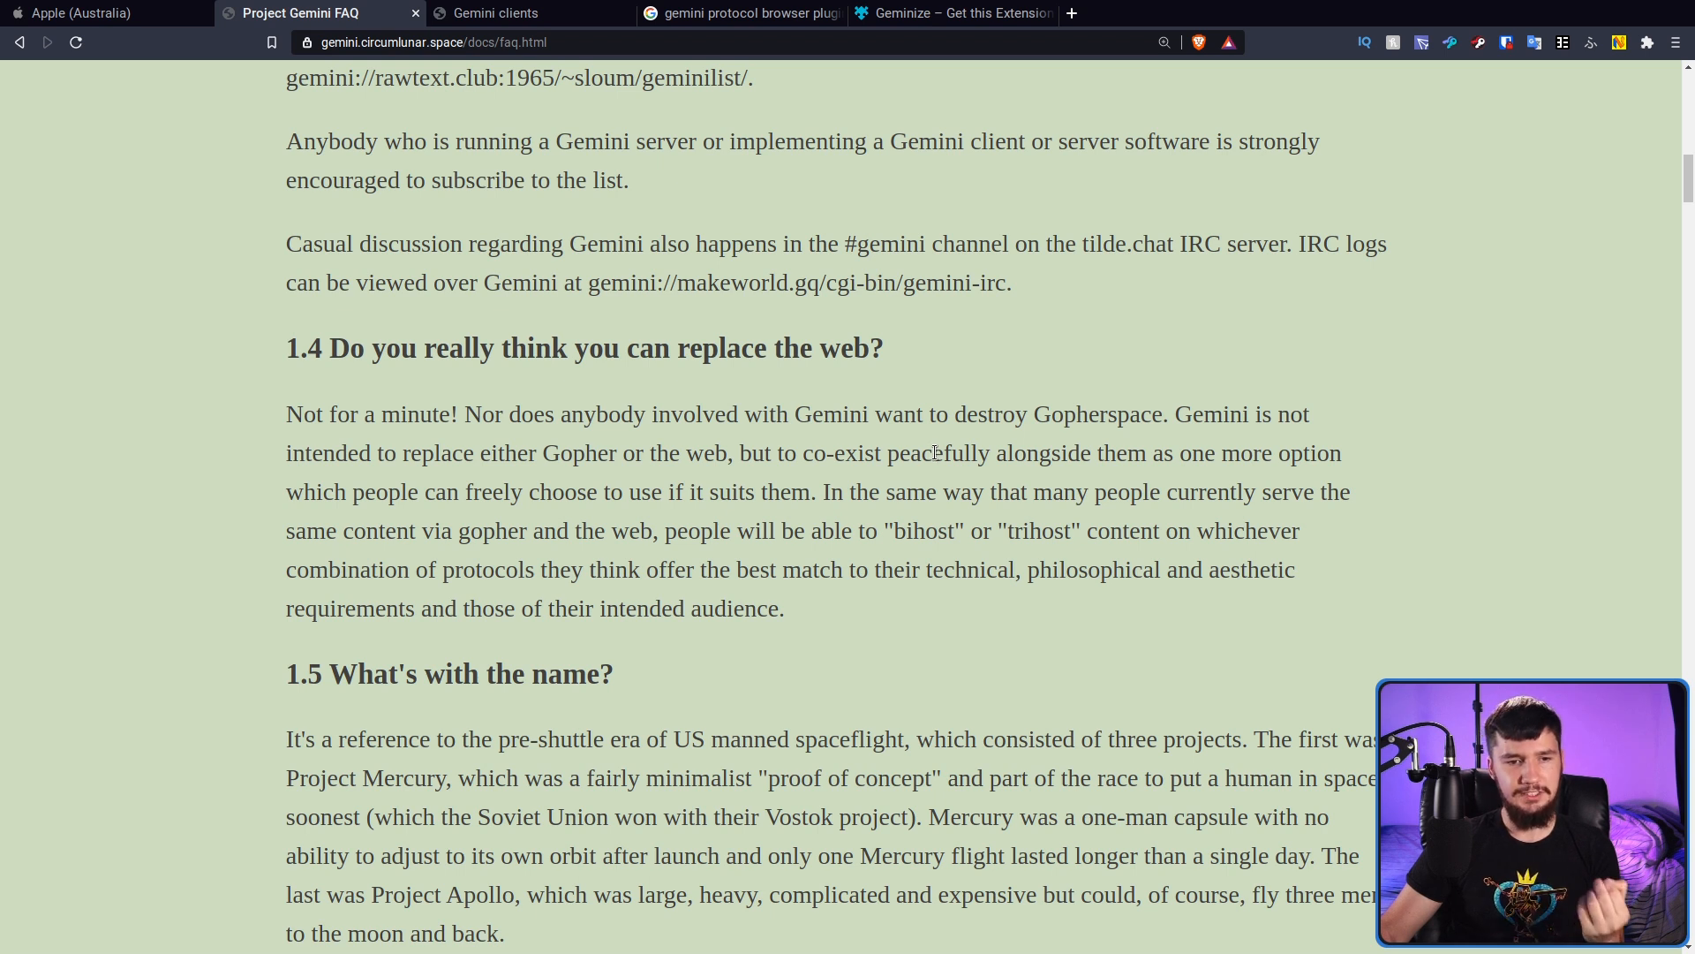
pyautogui.moveTo(923, 445)
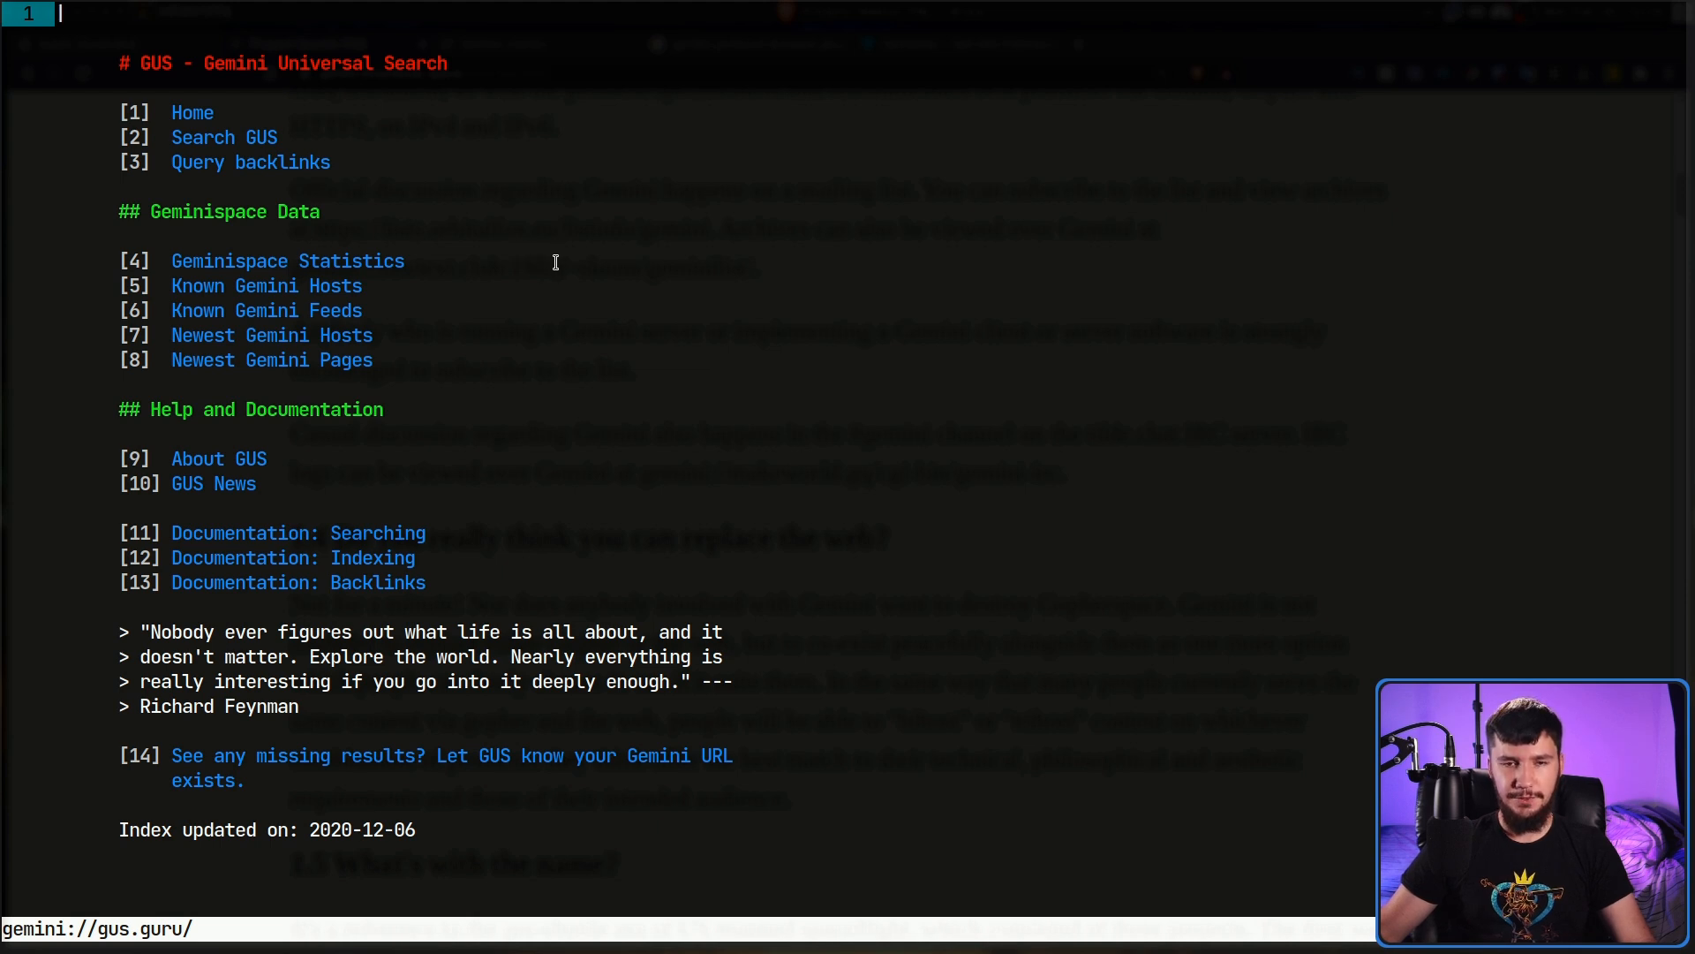
# - Bring up the GUS search query prompt, then move on to the HexDSL capsule
pyautogui.click(223, 137)
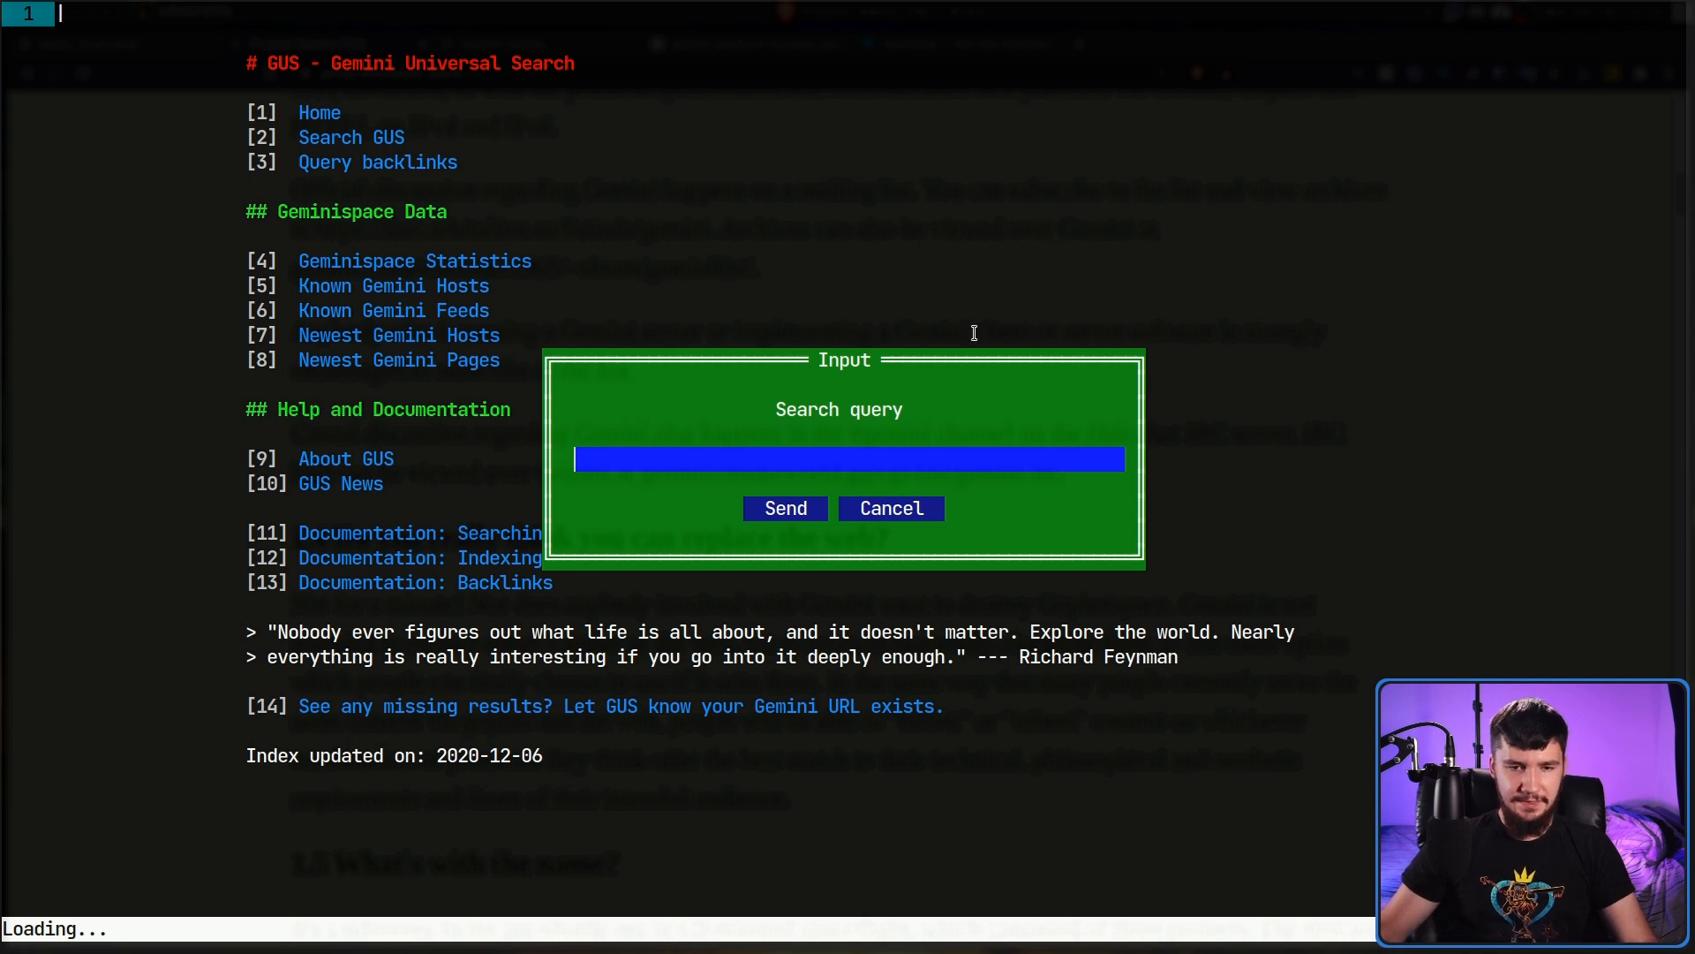
pyautogui.moveTo(964, 330)
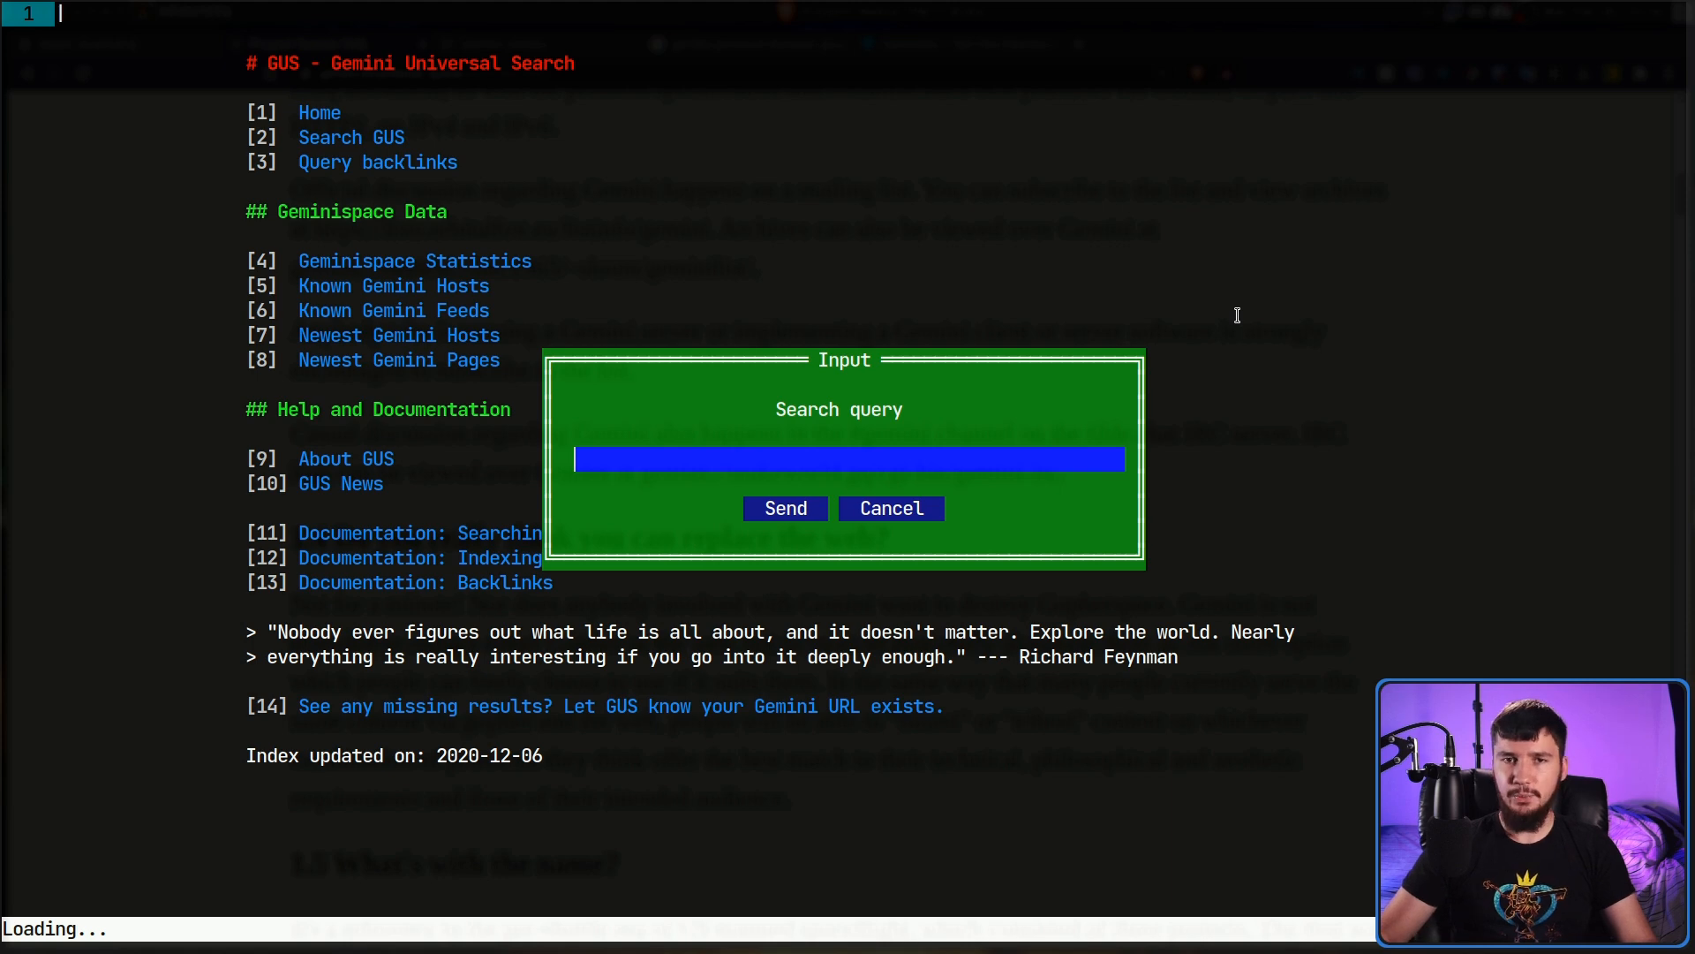
pyautogui.click(890, 509)
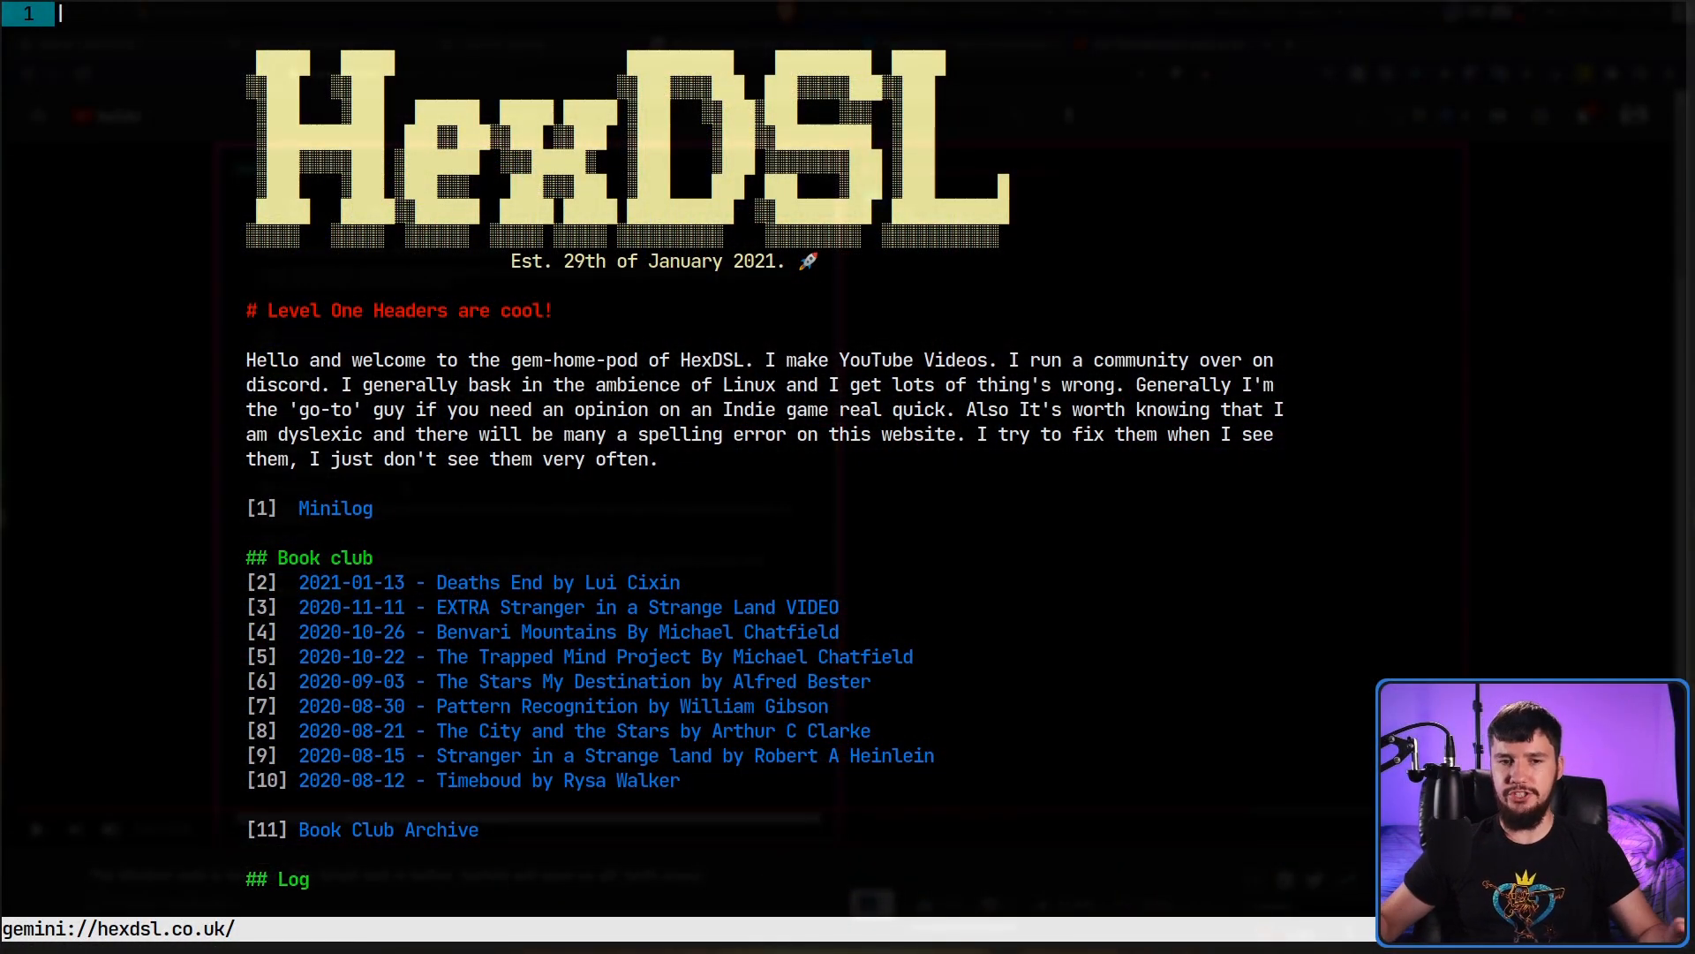
# - Scroll through HexDSL's minilog and home page down to the Log entries and archive link
pyautogui.scroll(-3)
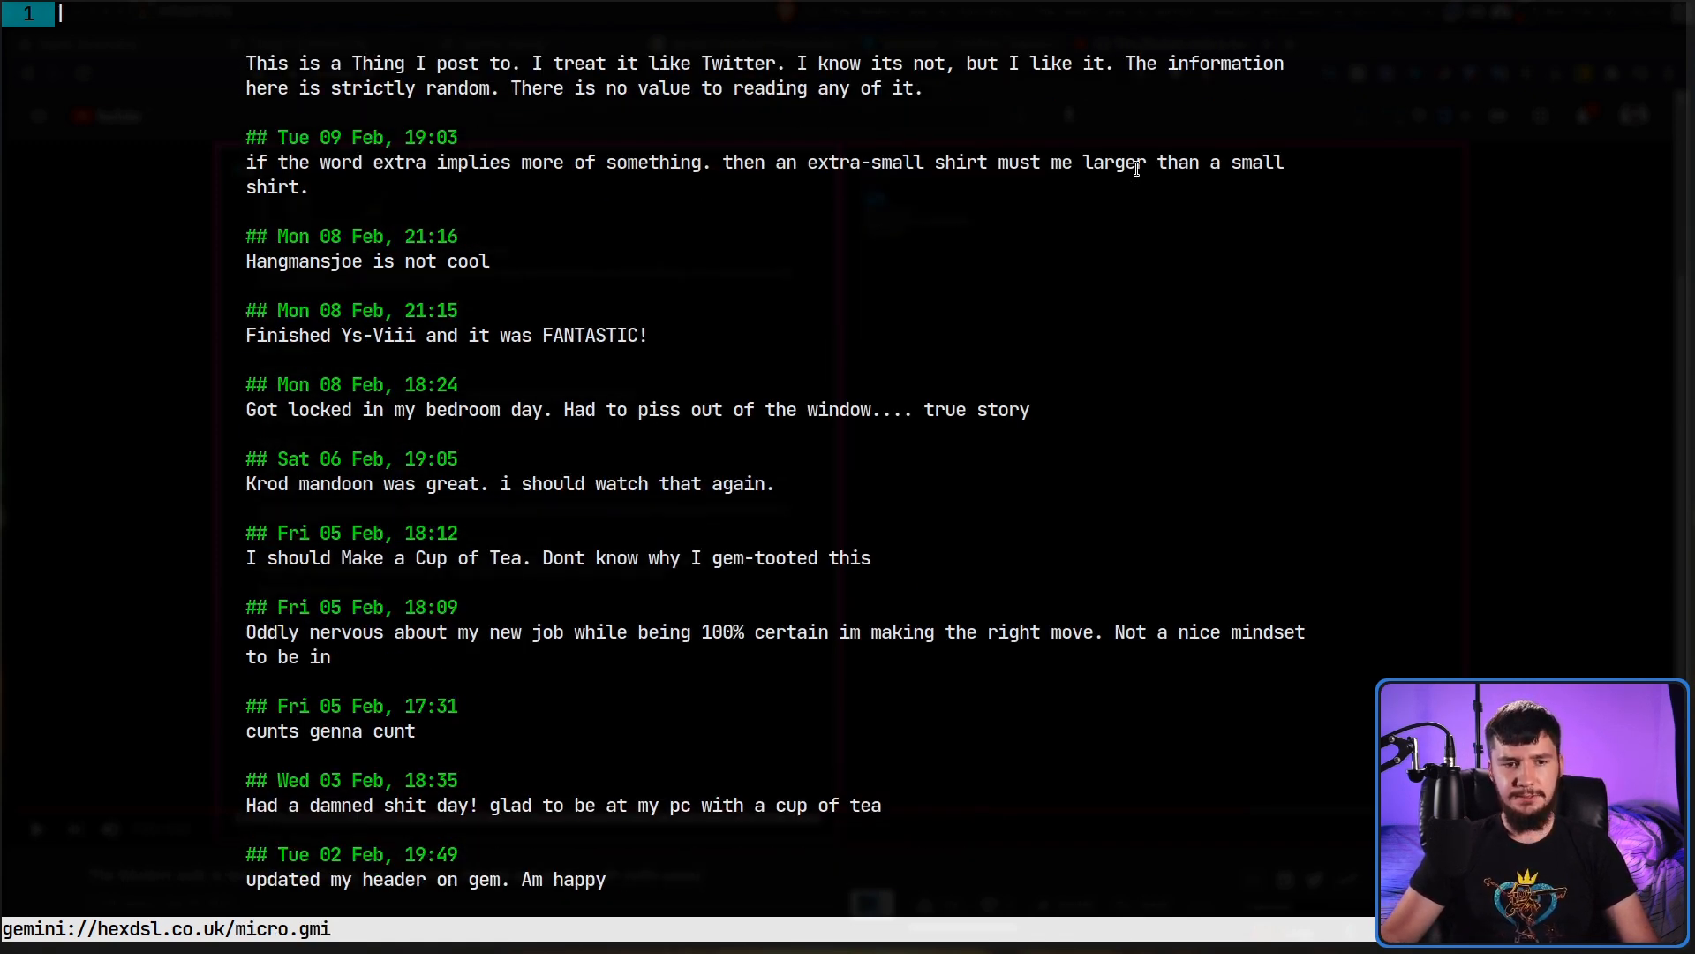
pyautogui.scroll(-3)
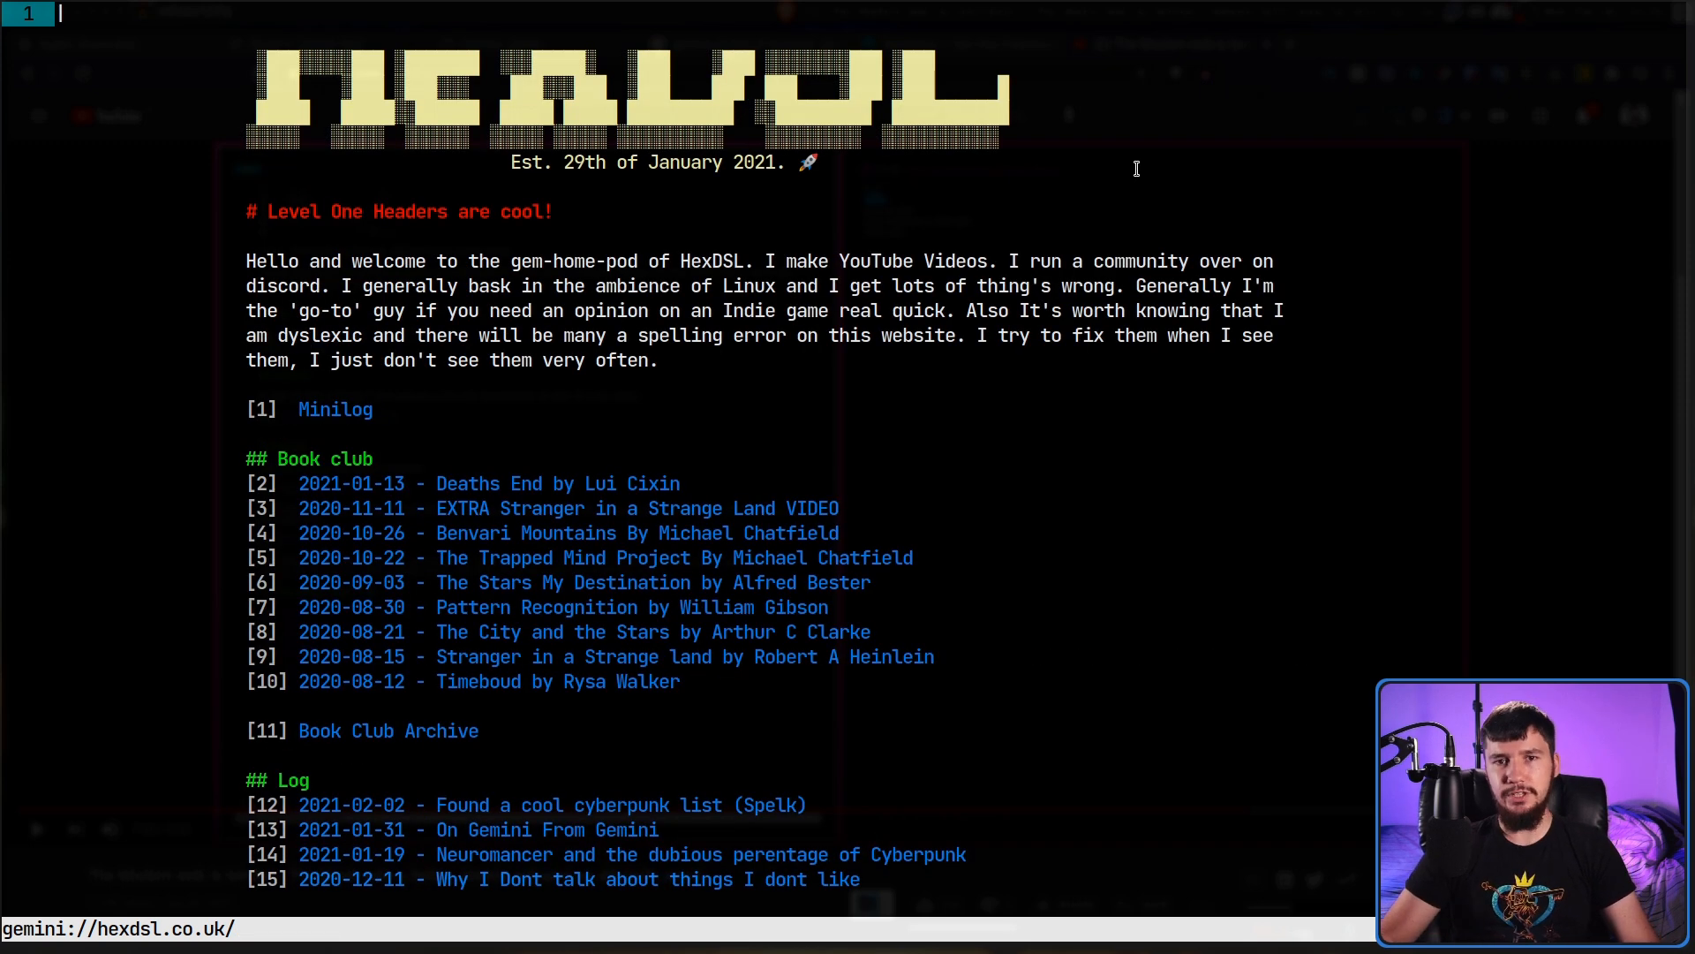
pyautogui.scroll(-3)
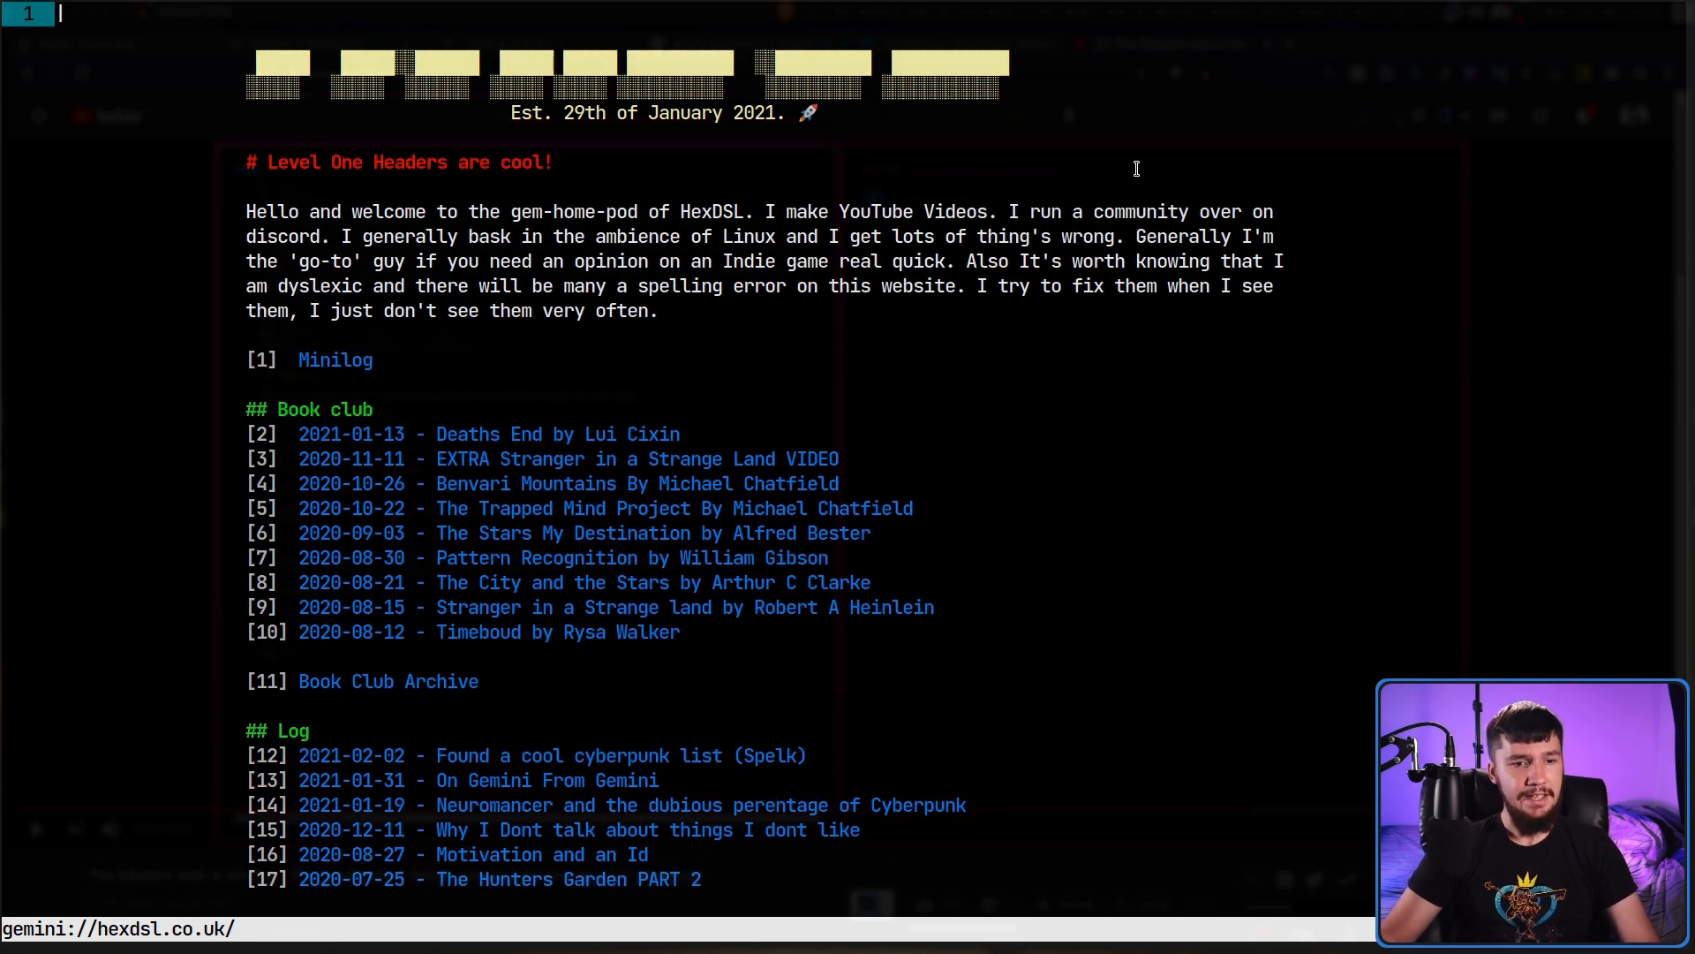
pyautogui.scroll(-3)
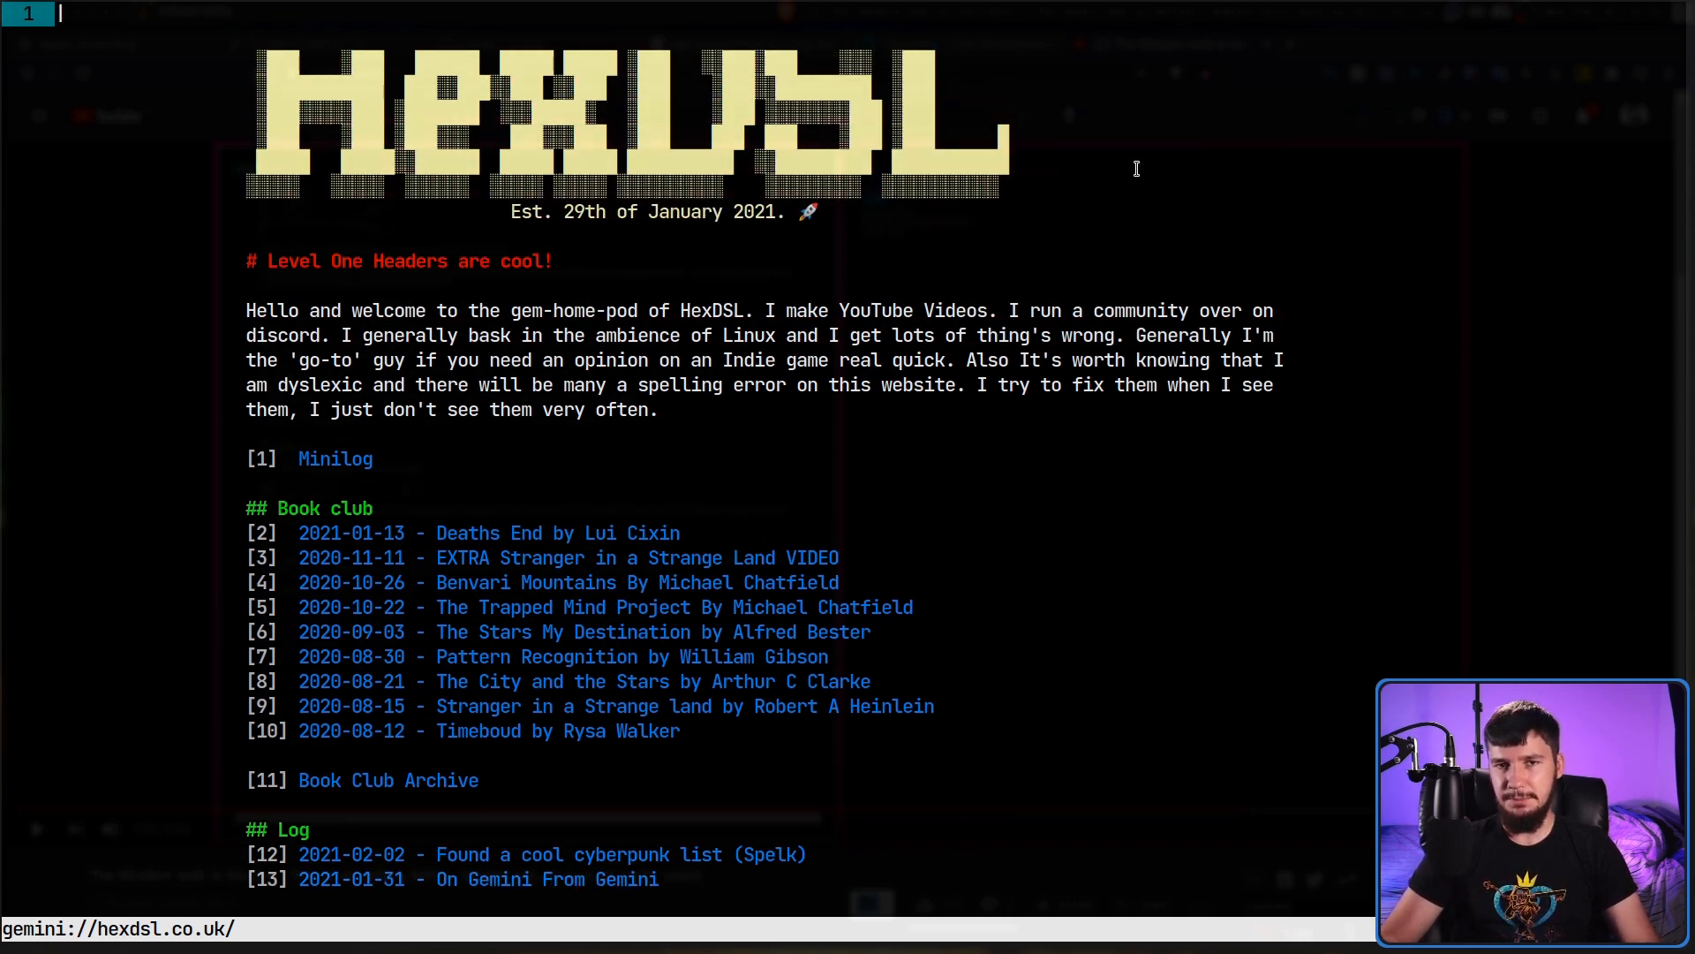
pyautogui.scroll(-3)
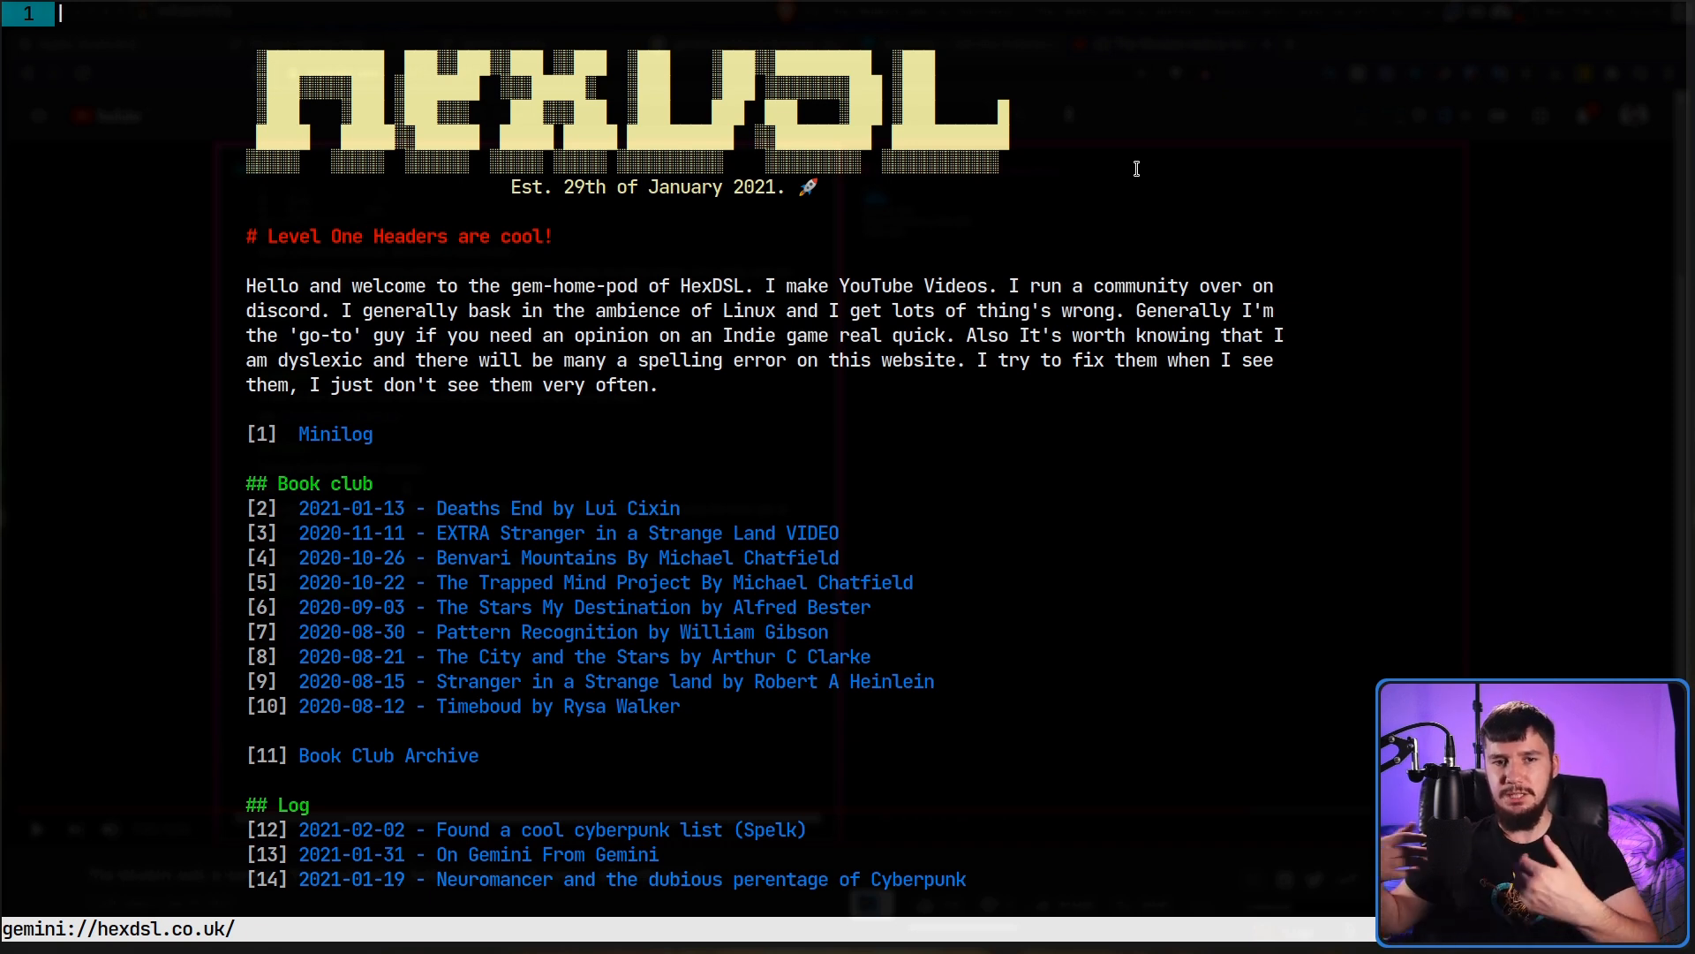
pyautogui.scroll(-3)
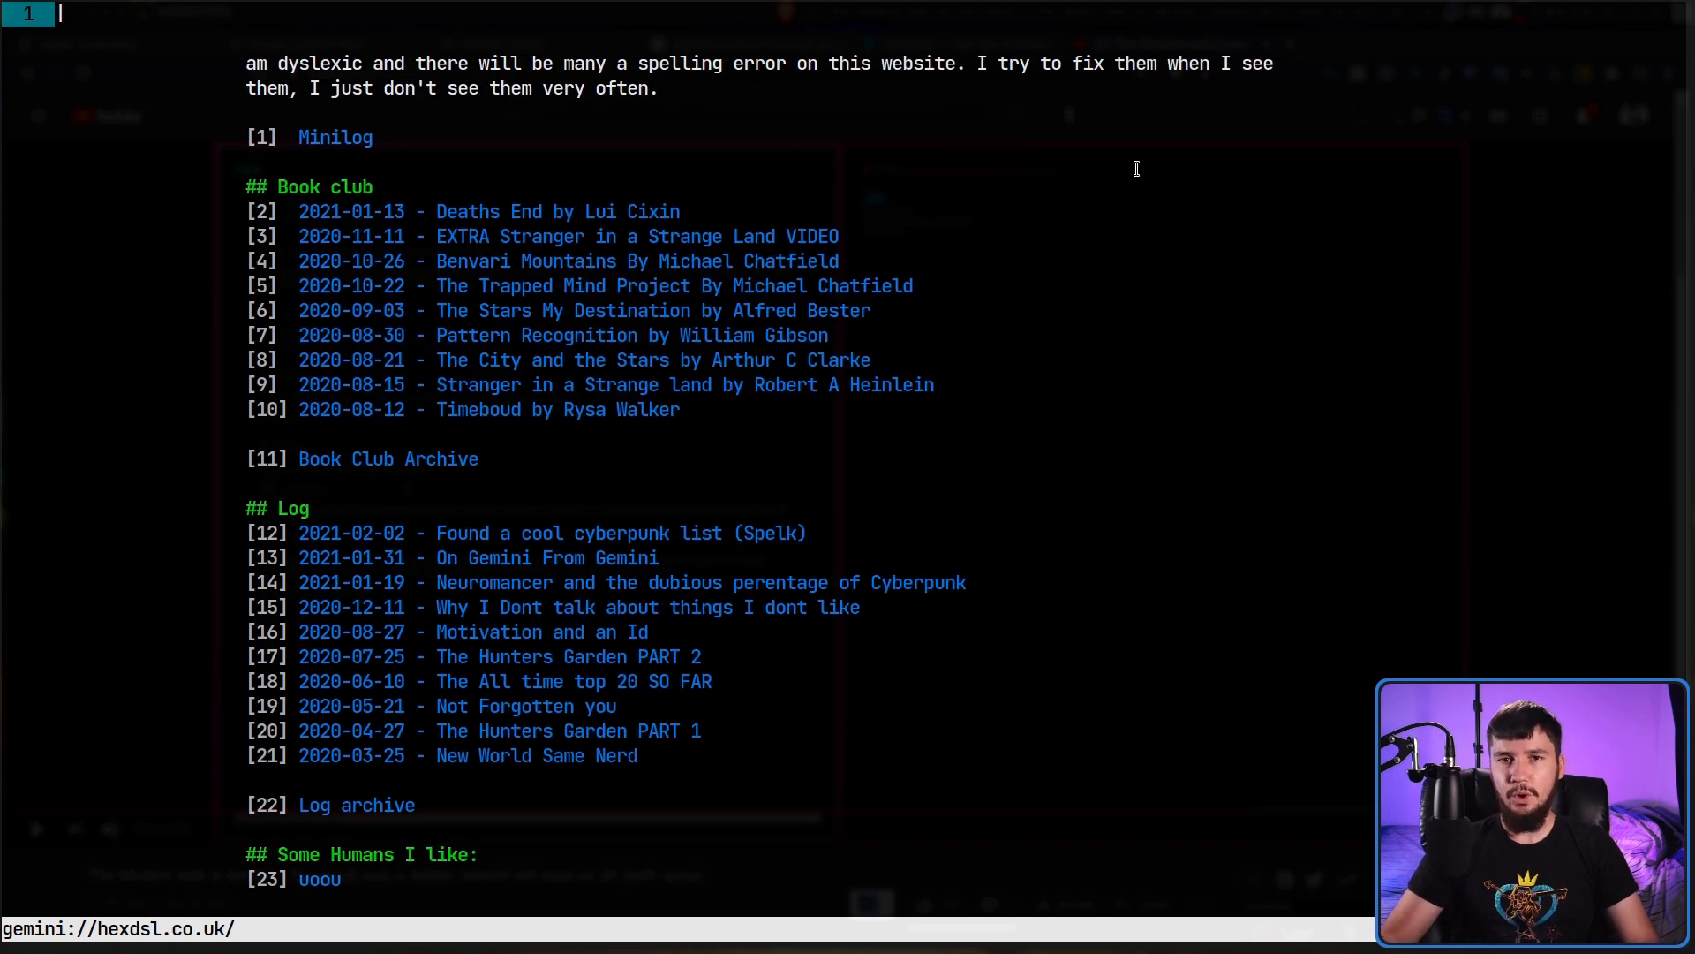